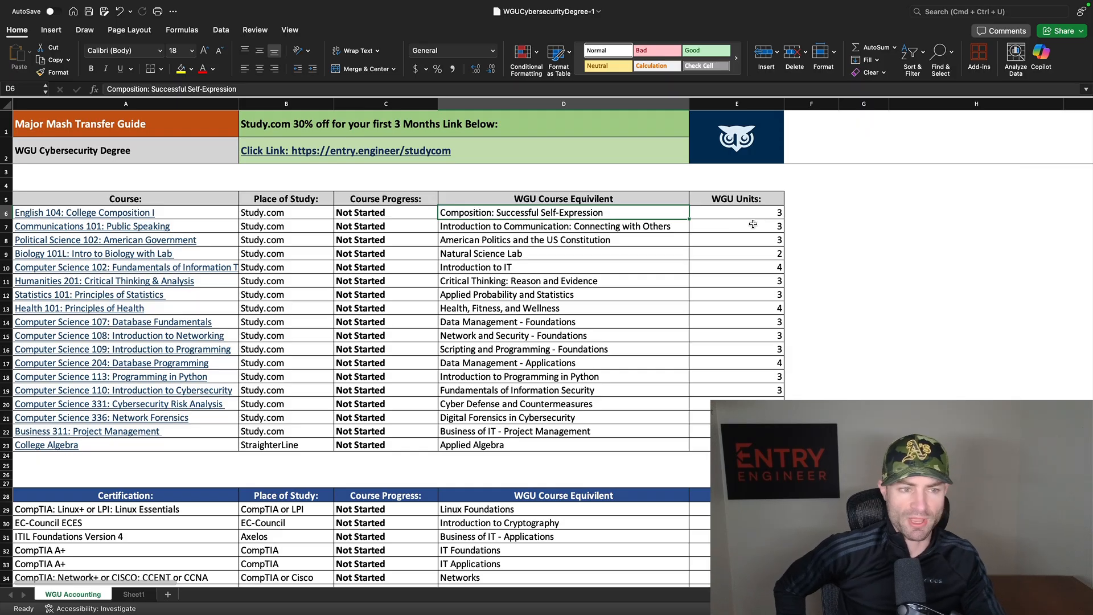
mouse_move(705, 356)
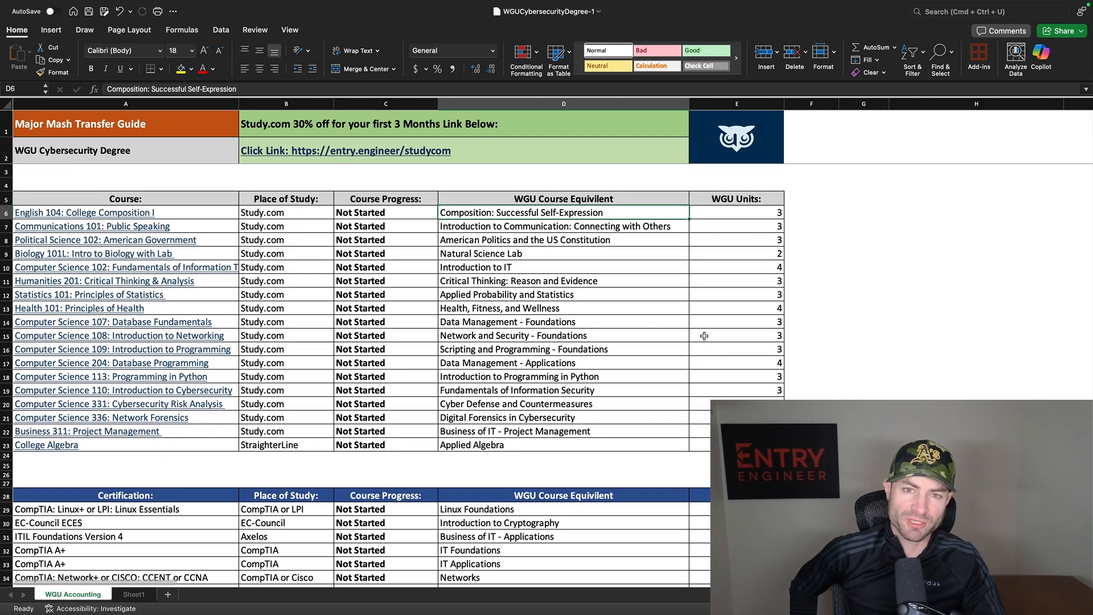
mouse_move(719, 345)
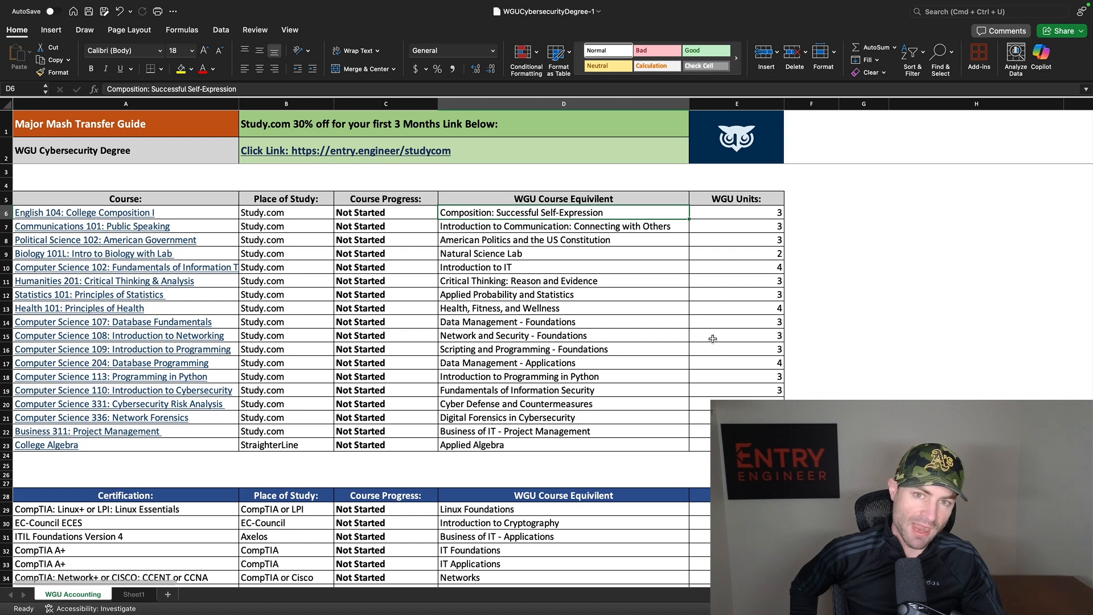
mouse_move(718, 360)
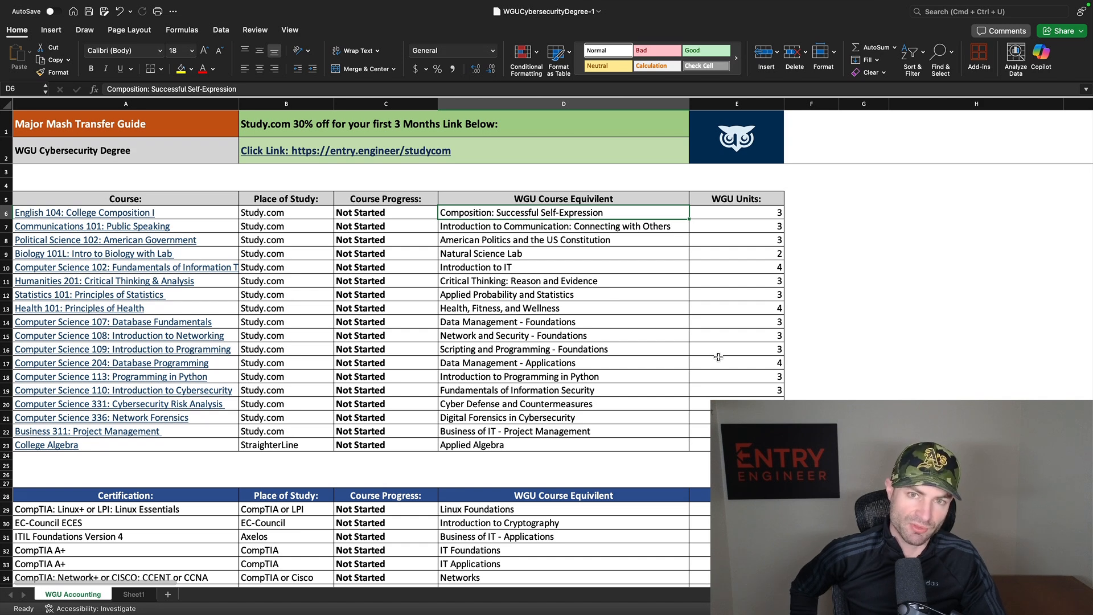
mouse_move(741, 382)
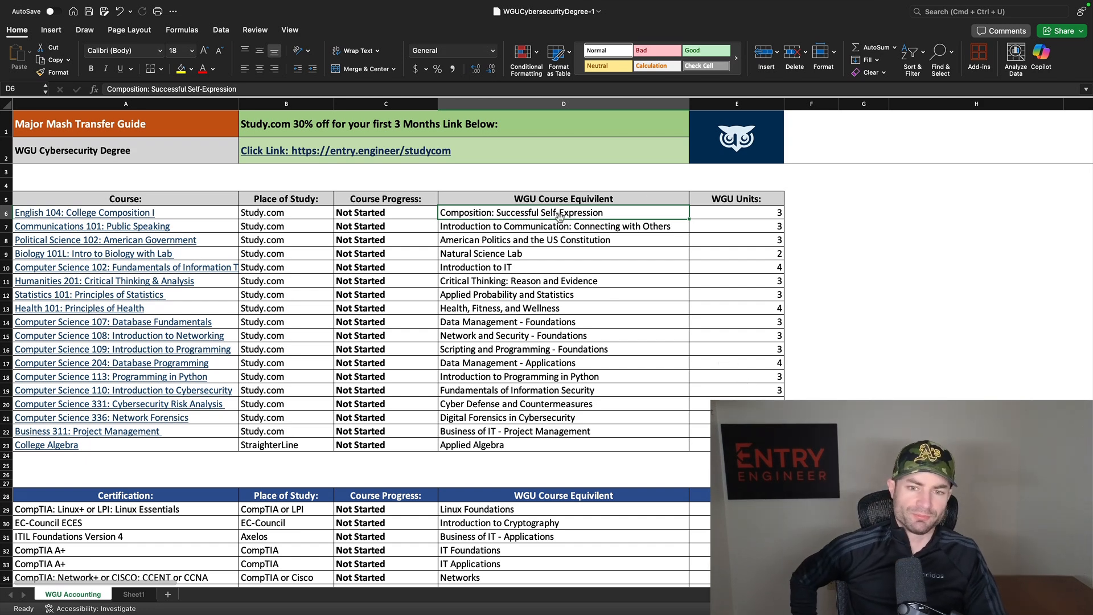
Scroll through the course list and select the Course heading cell
scroll(down, 3)
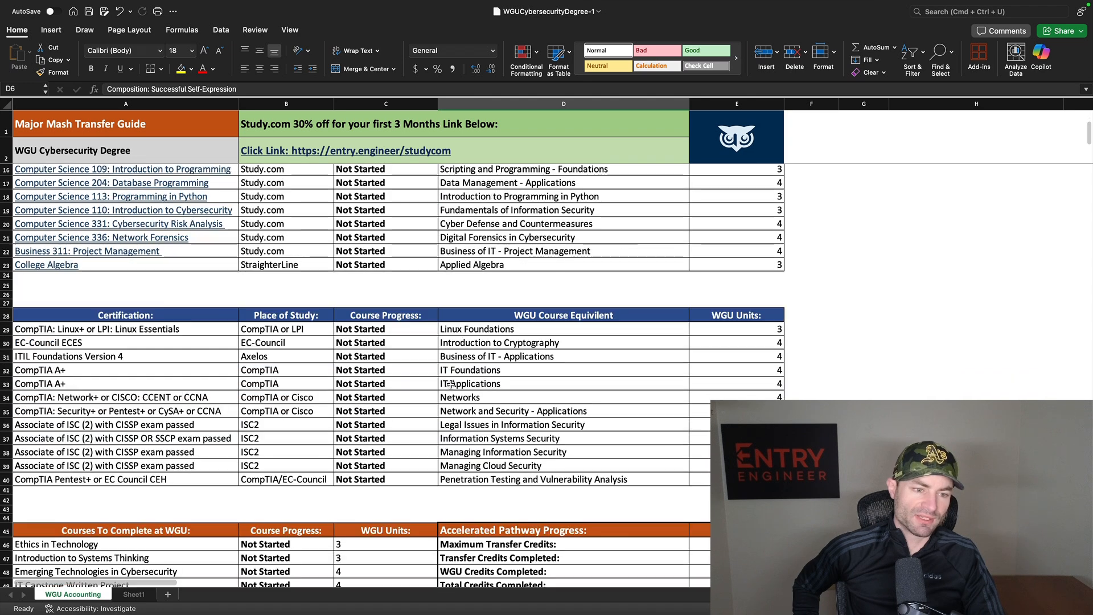
scroll(down, 3)
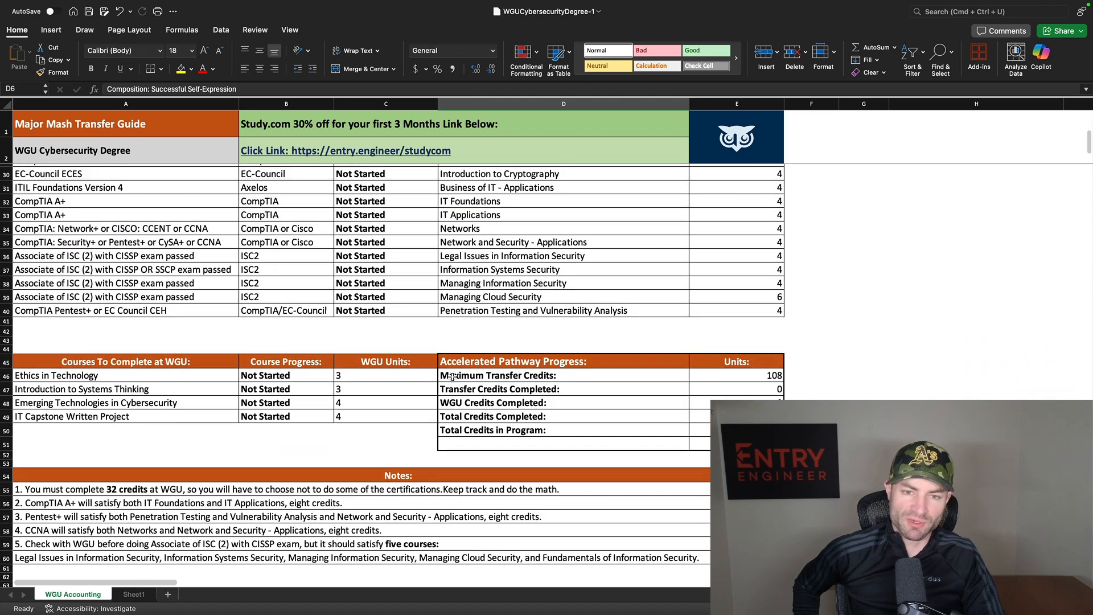
scroll(up, 3)
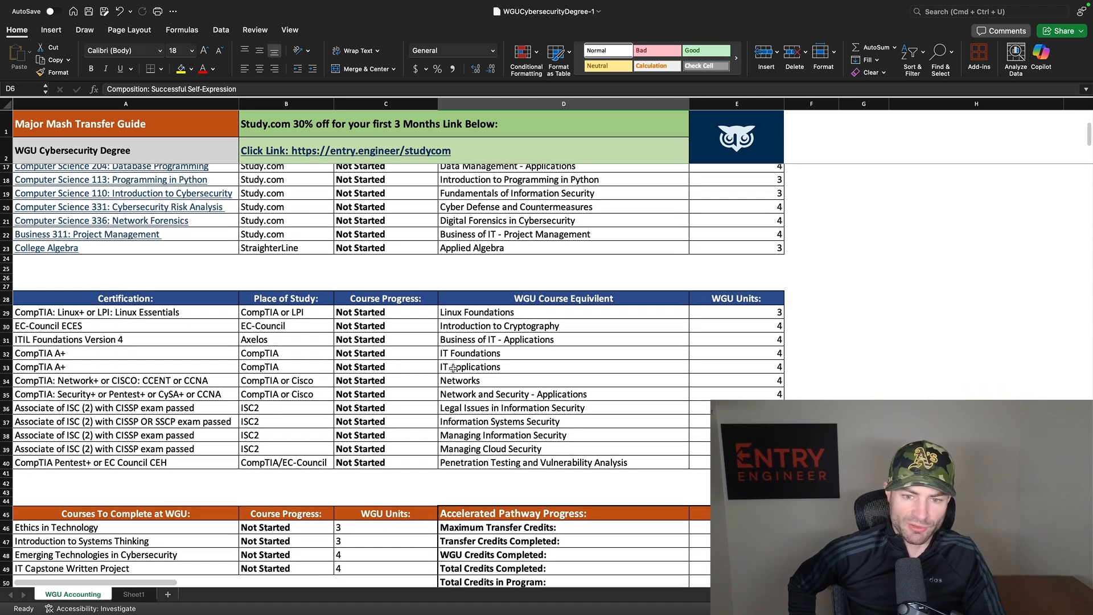
scroll(up, 3)
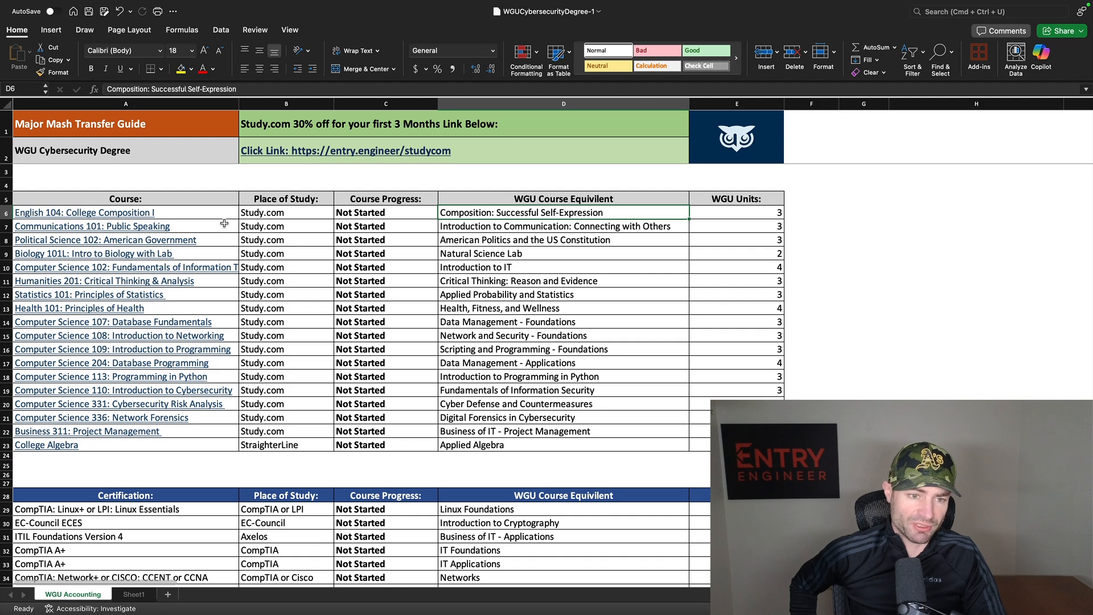
mouse_move(277, 229)
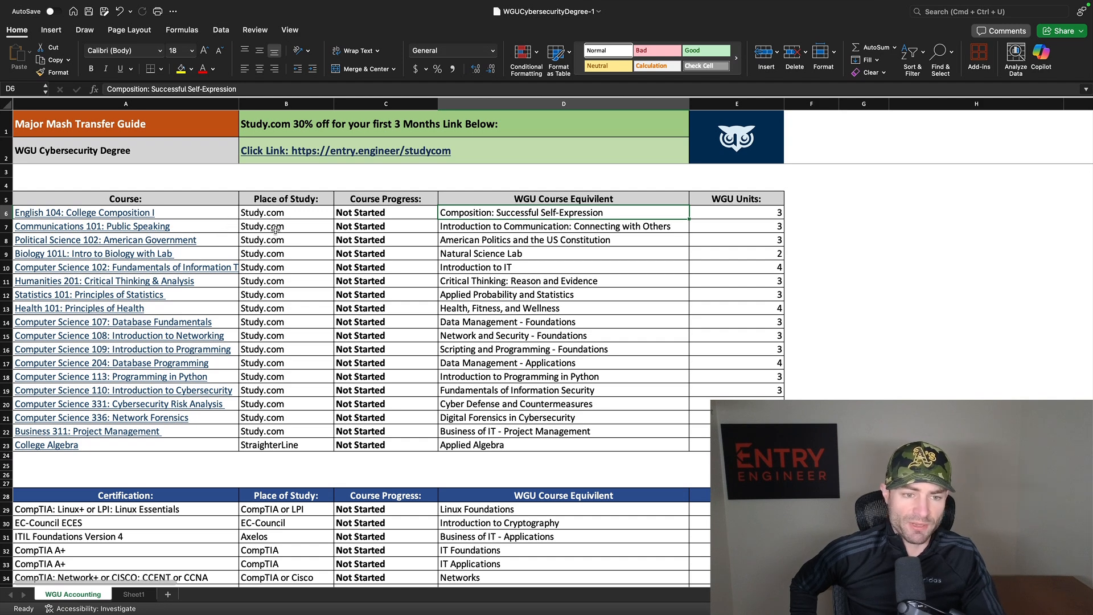
mouse_move(230, 200)
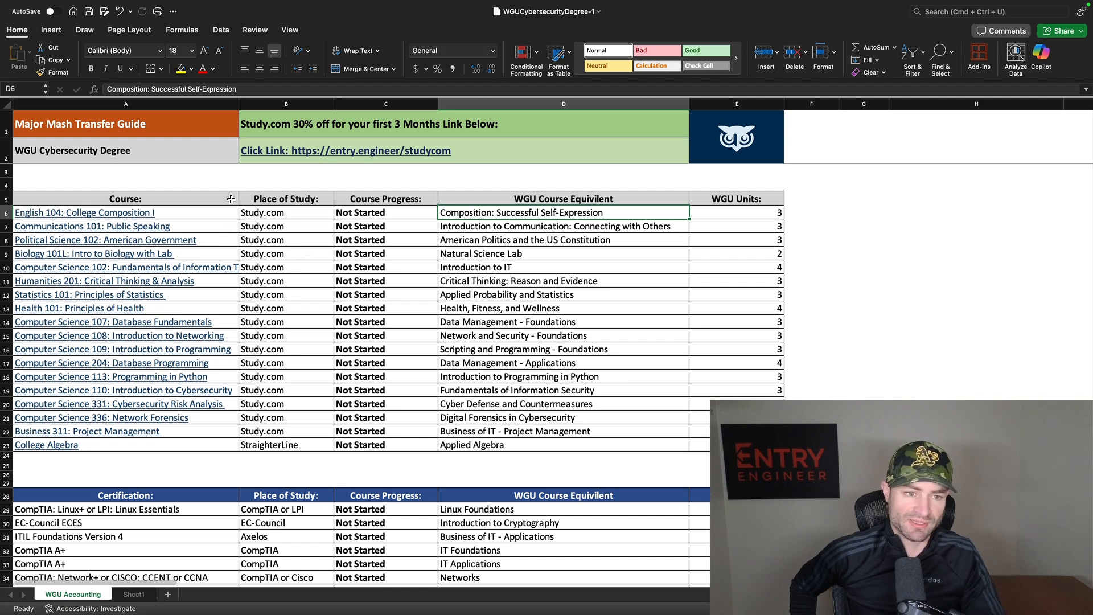
click(125, 198)
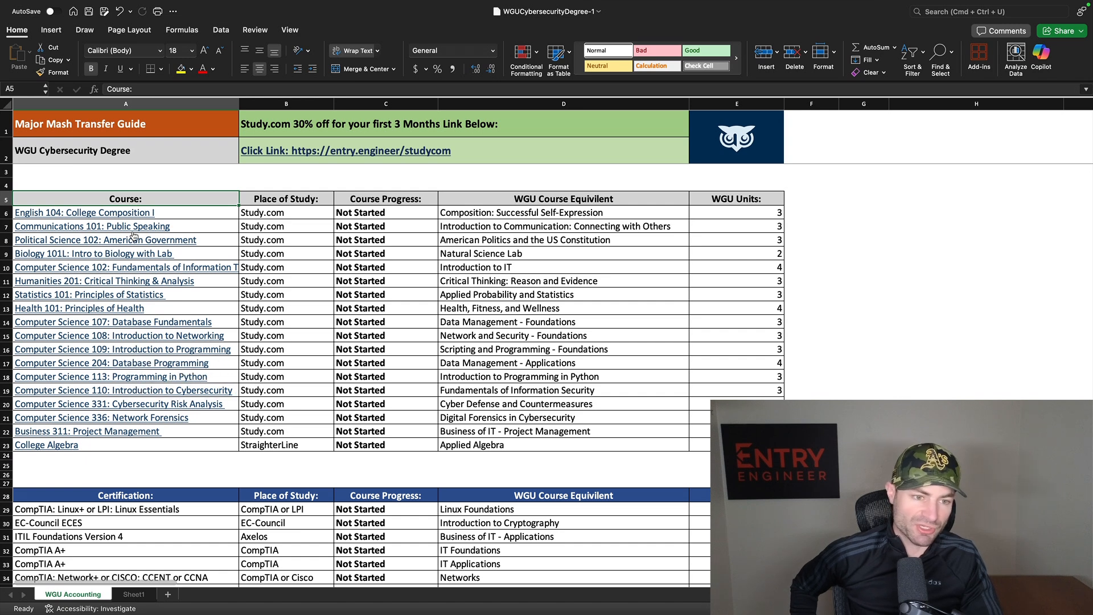
mouse_move(207, 270)
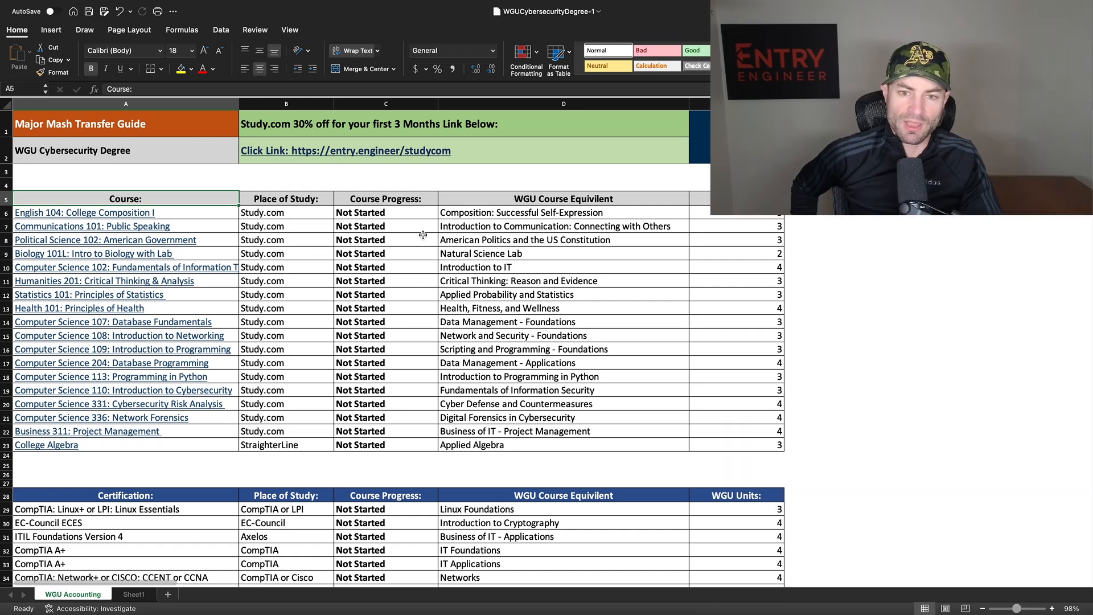
Mark English 104: College Composition I as Passed in its progress dropdown
click(385, 226)
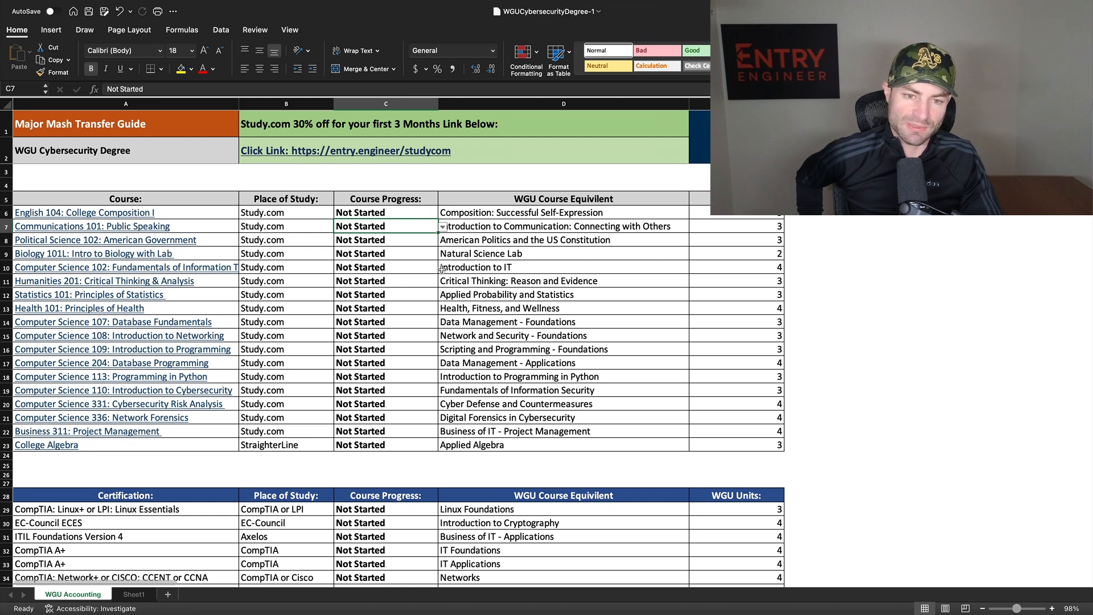
click(386, 212)
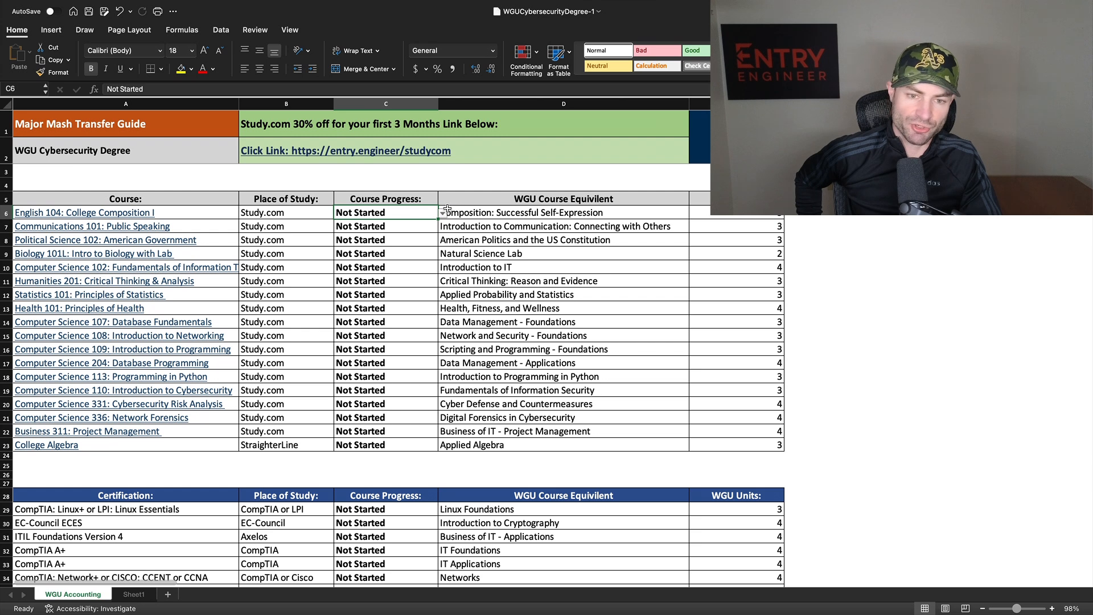
click(444, 212)
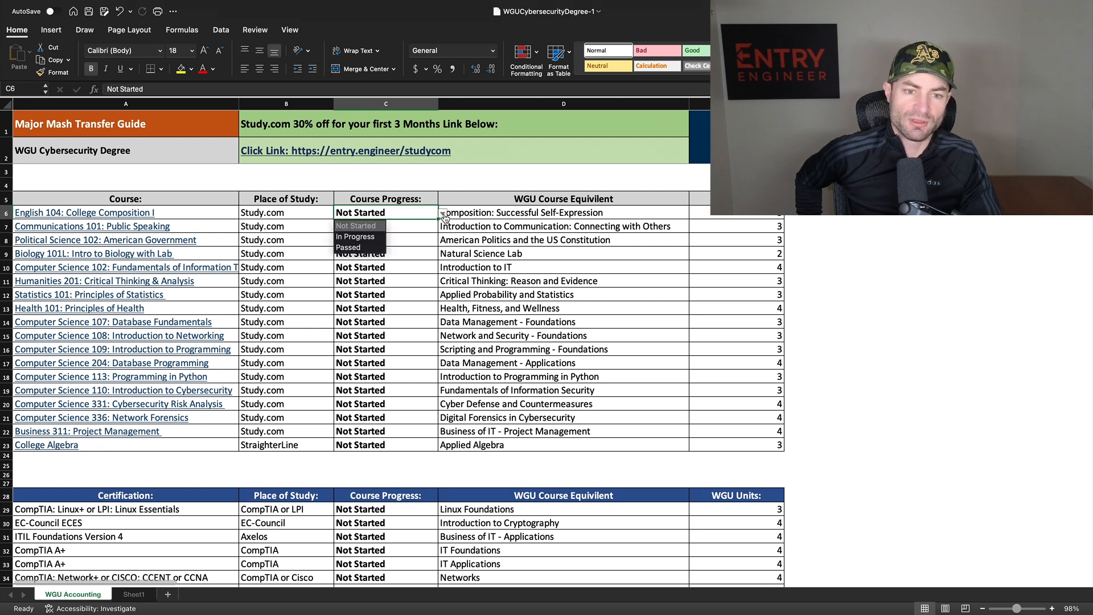
mouse_move(372, 248)
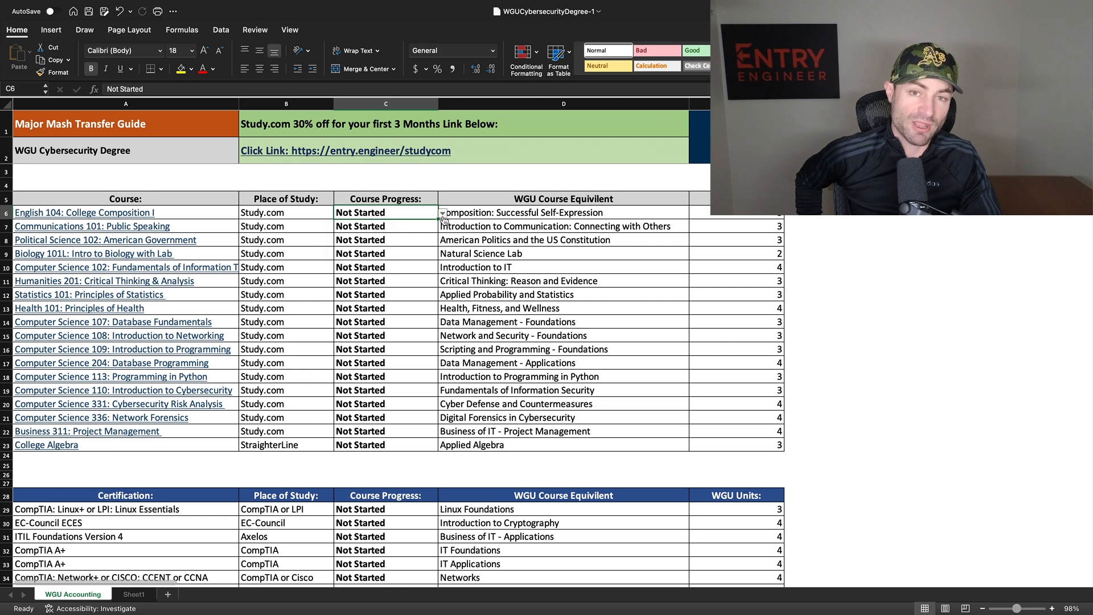
click(442, 212)
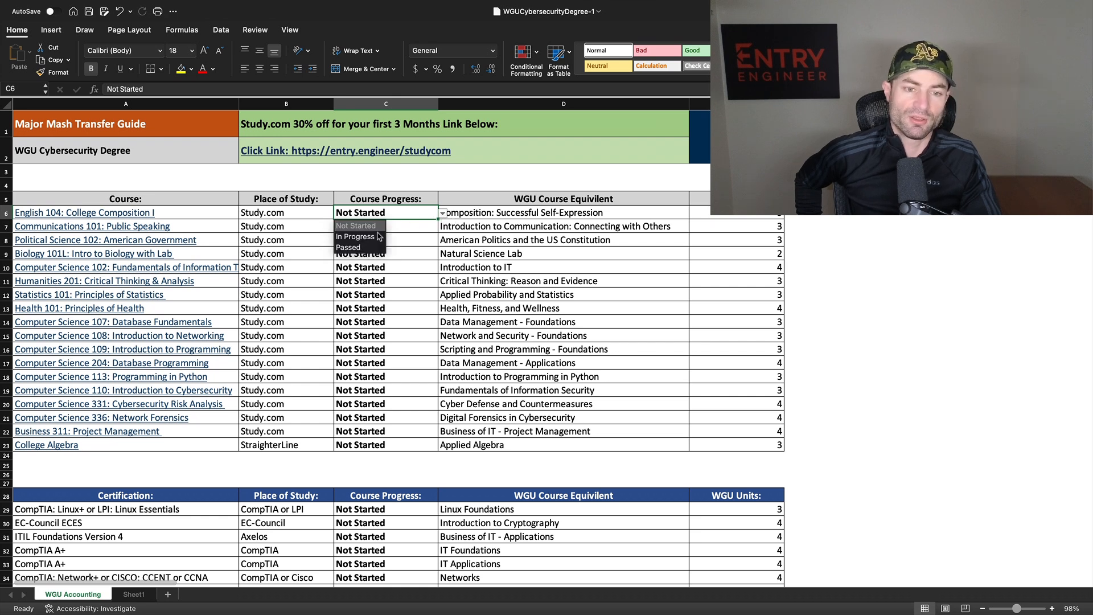
click(348, 248)
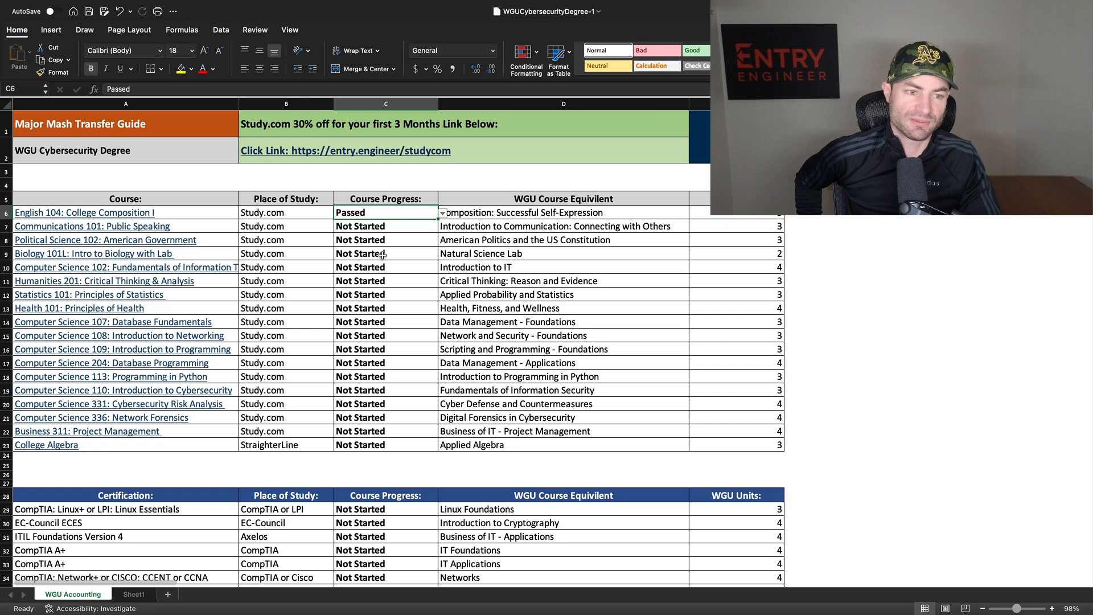
Inspect the Total and Transfer Credits Completed formulas, each now showing 3
scroll(down, 3)
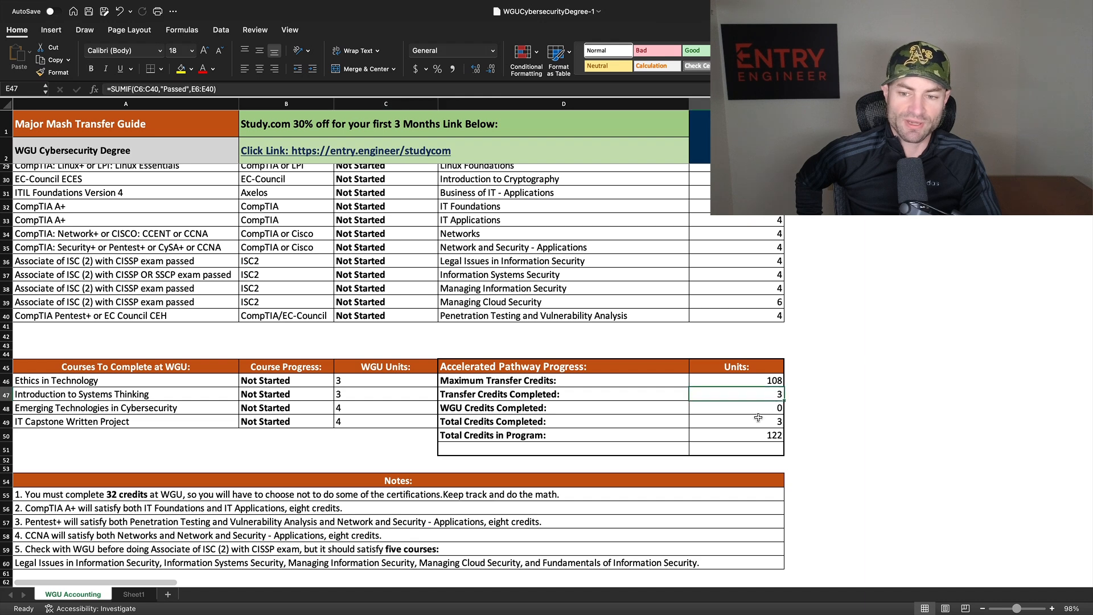
click(717, 422)
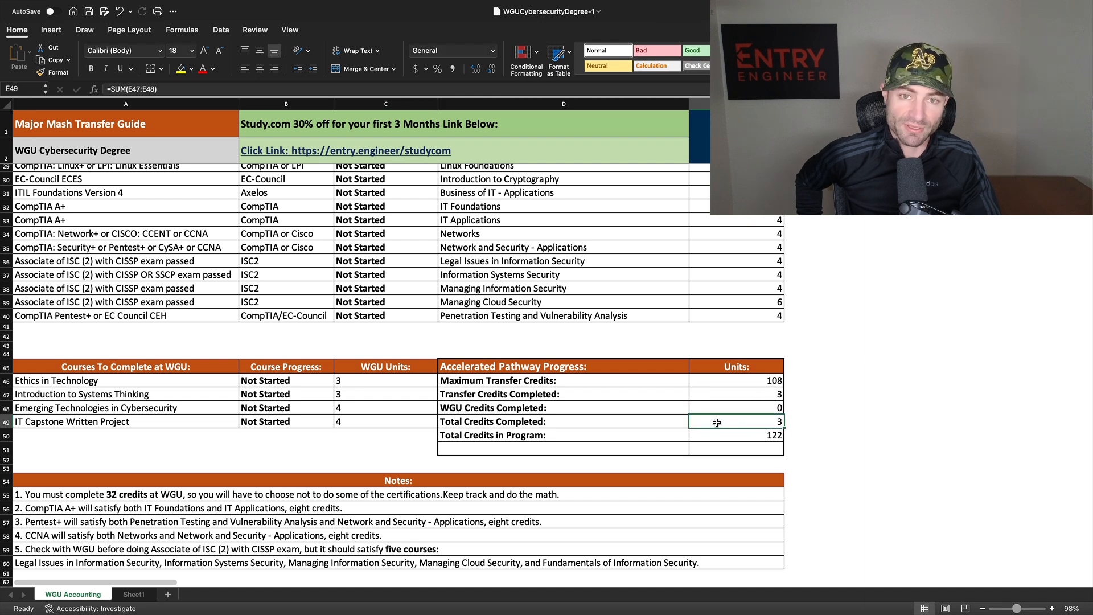
click(735, 394)
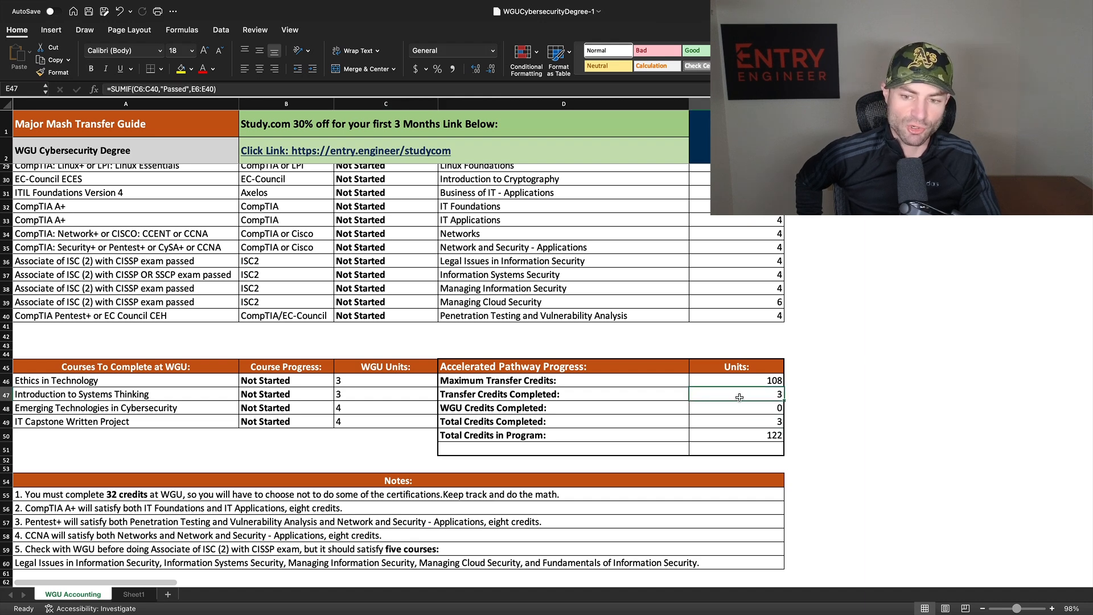
click(730, 422)
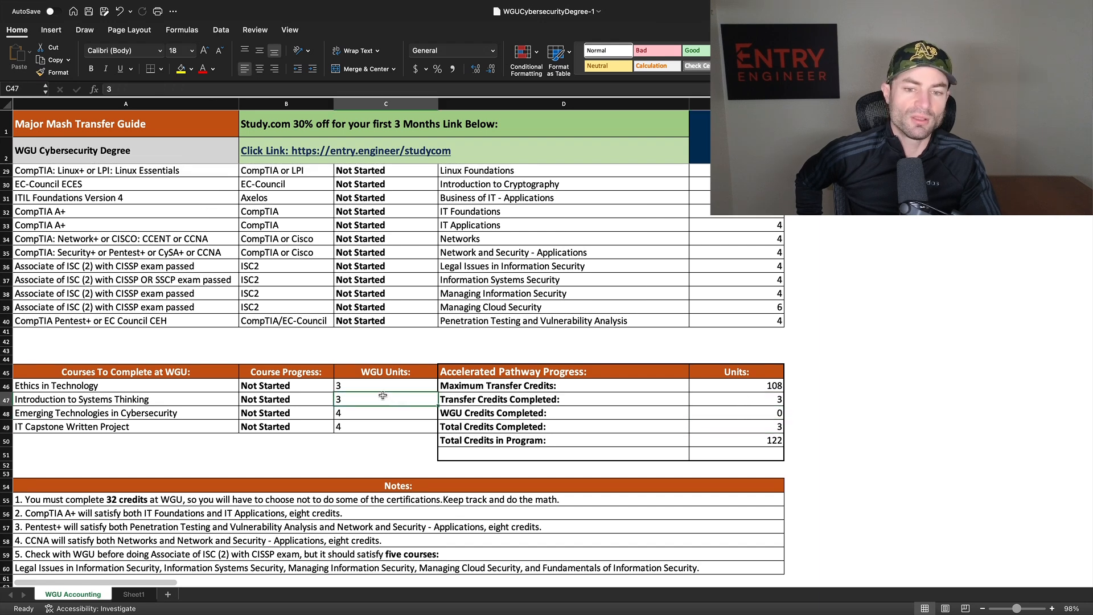
Set Linux+ certification and Ethics in Technology to Passed, giving 6 transfer, 3 WGU credits
scroll(up, 3)
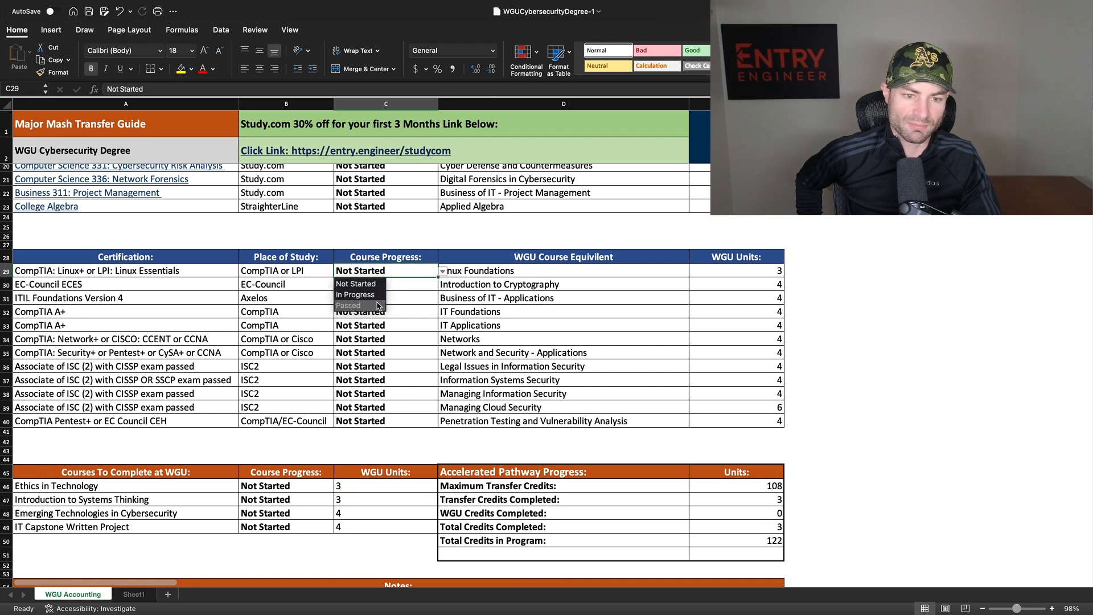
click(349, 305)
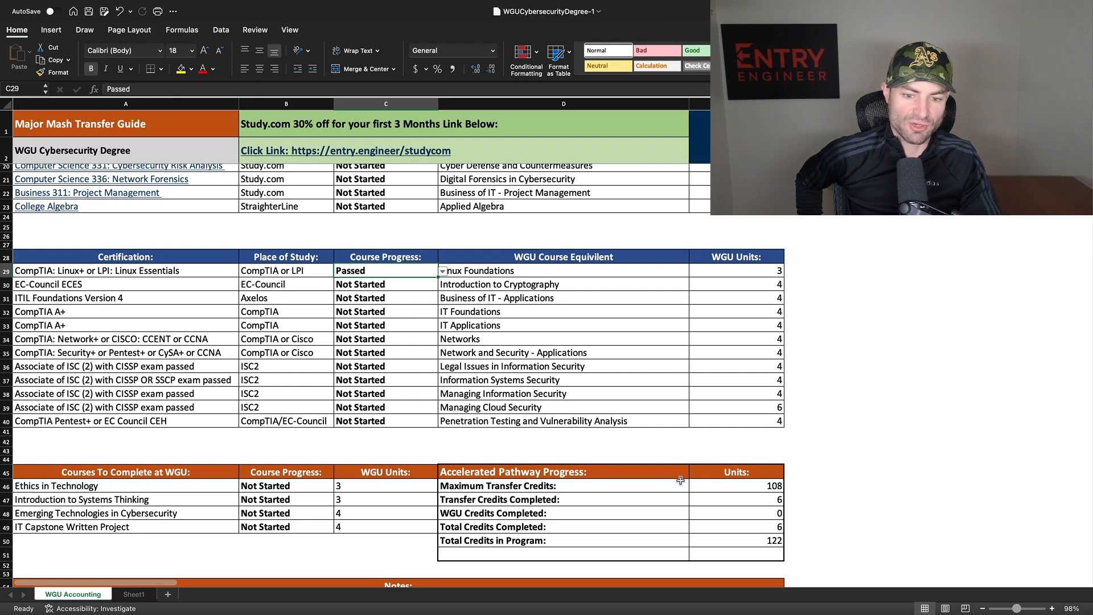
scroll(down, 3)
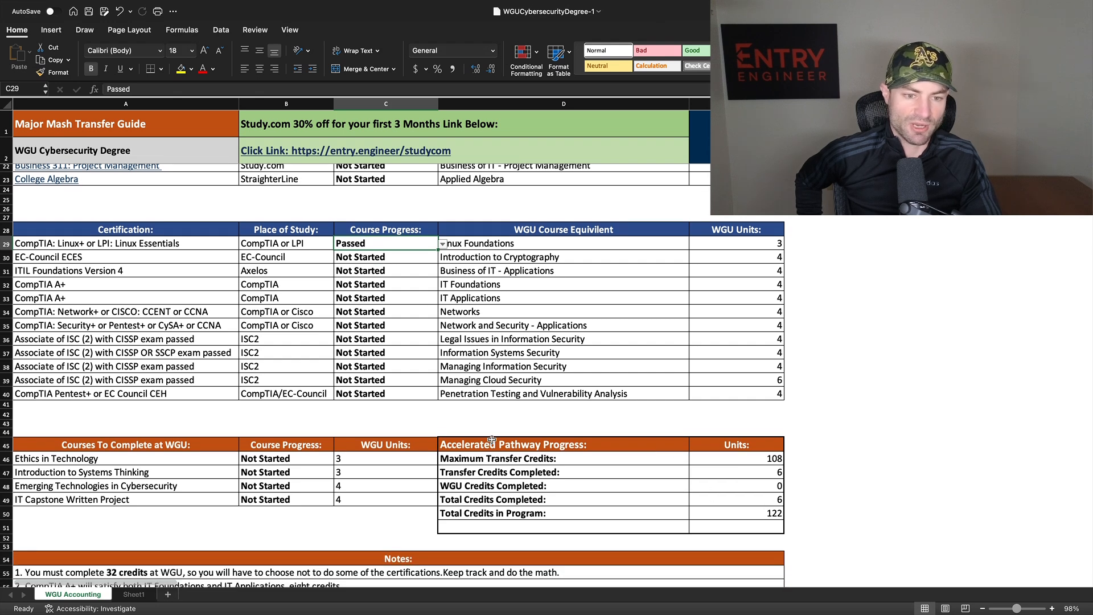
click(285, 473)
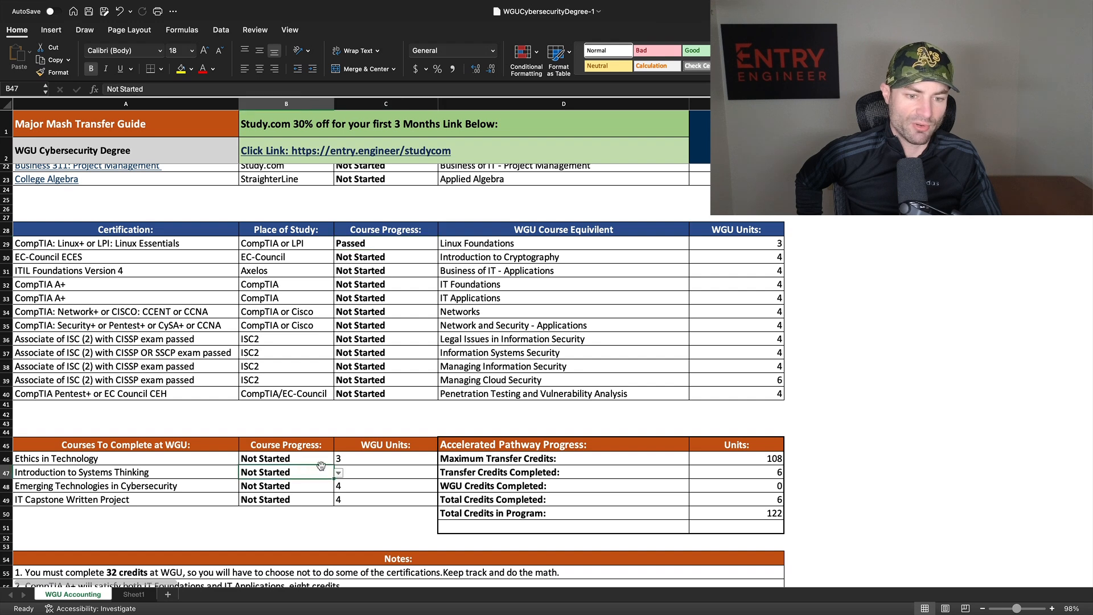
click(338, 458)
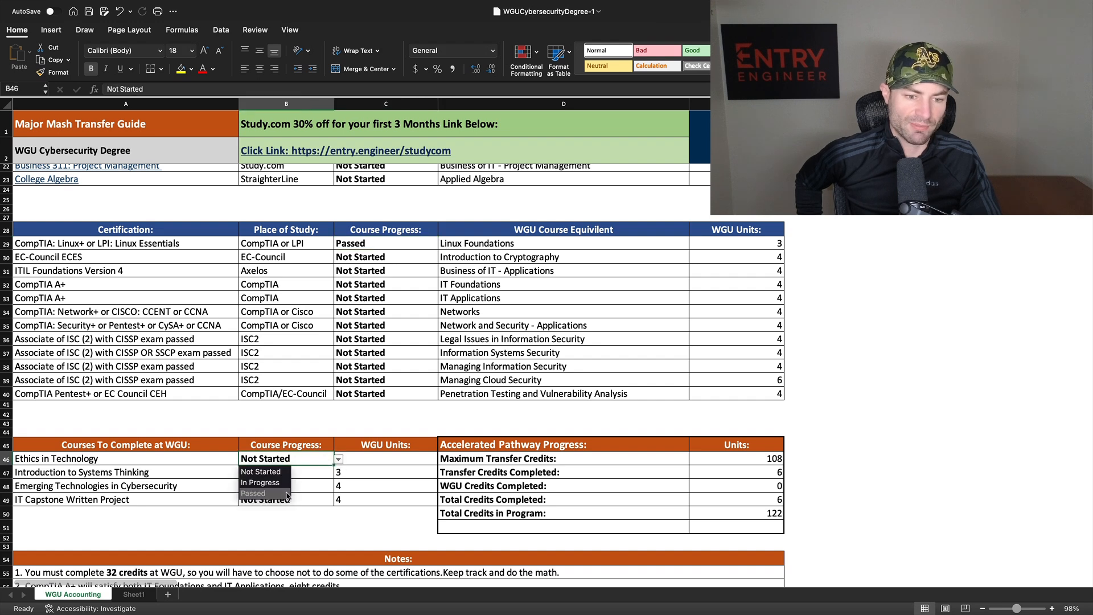
click(253, 493)
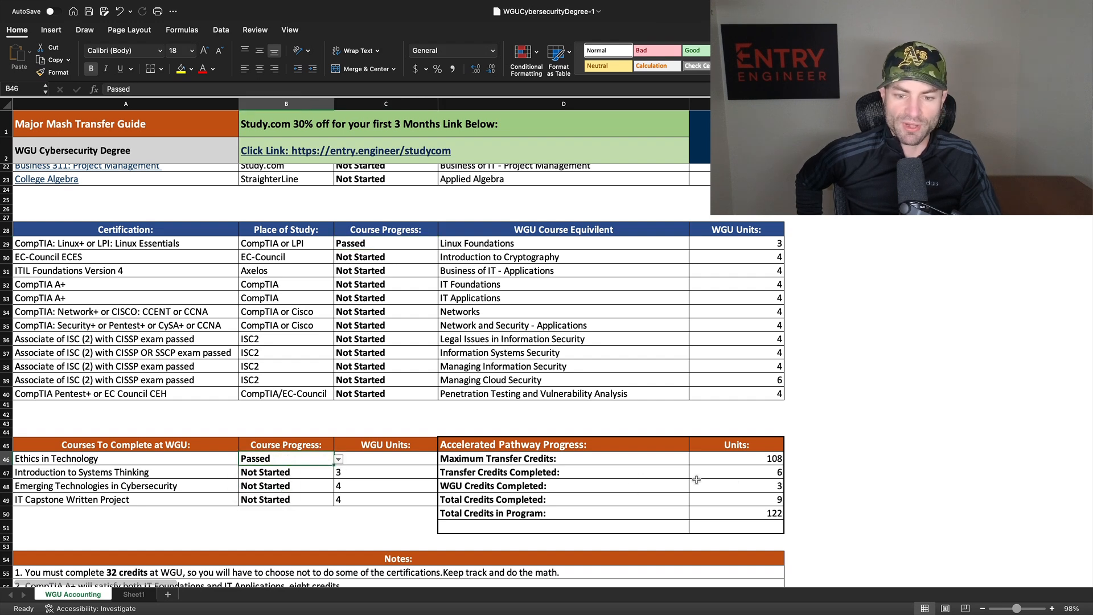
mouse_move(658, 493)
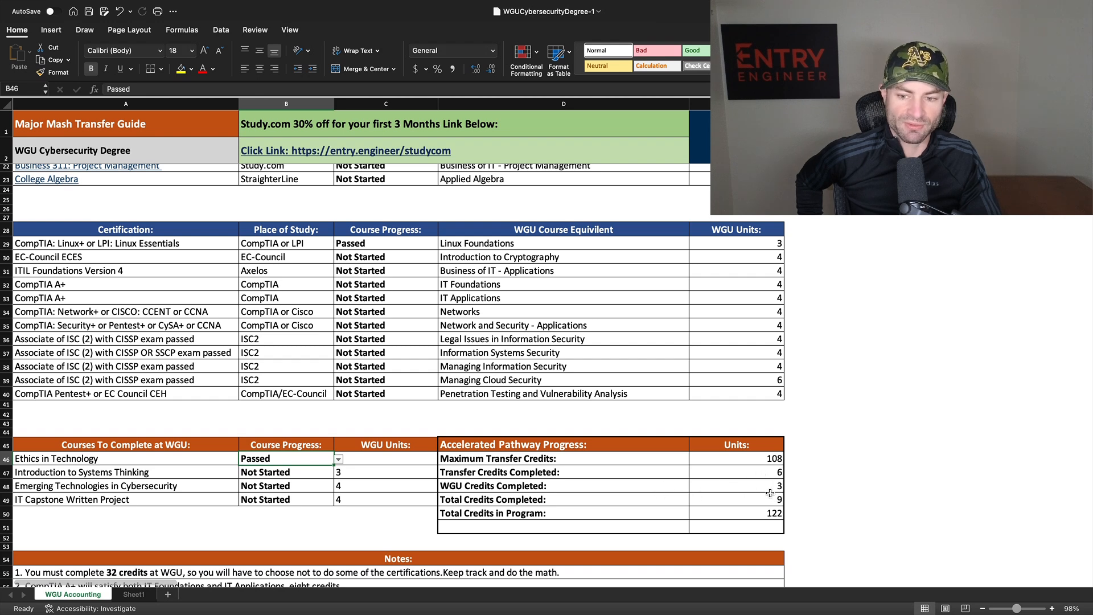
mouse_move(683, 485)
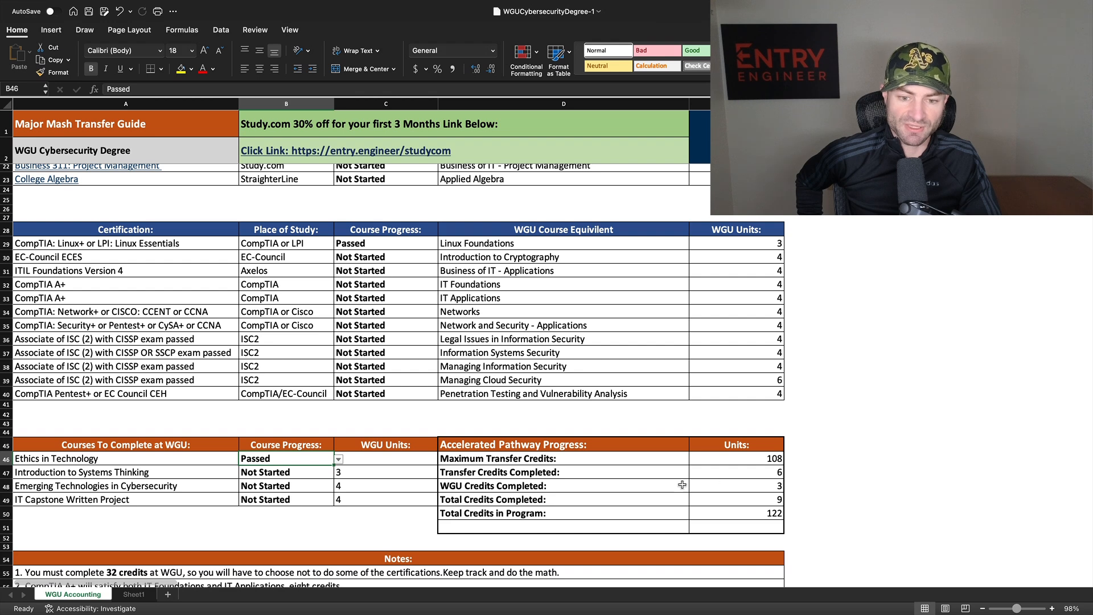
mouse_move(666, 499)
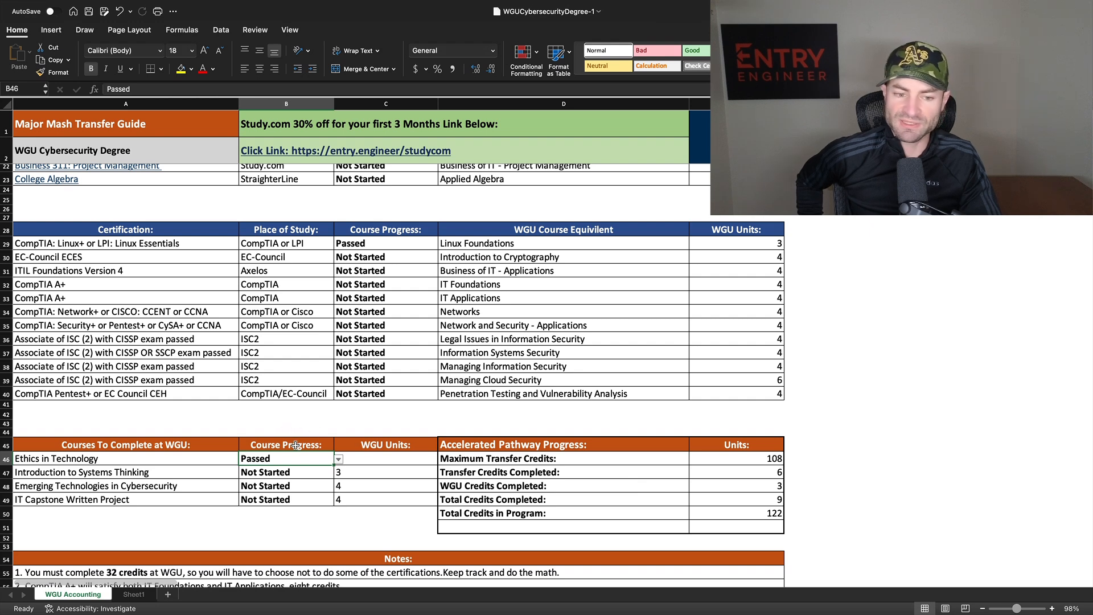
click(339, 459)
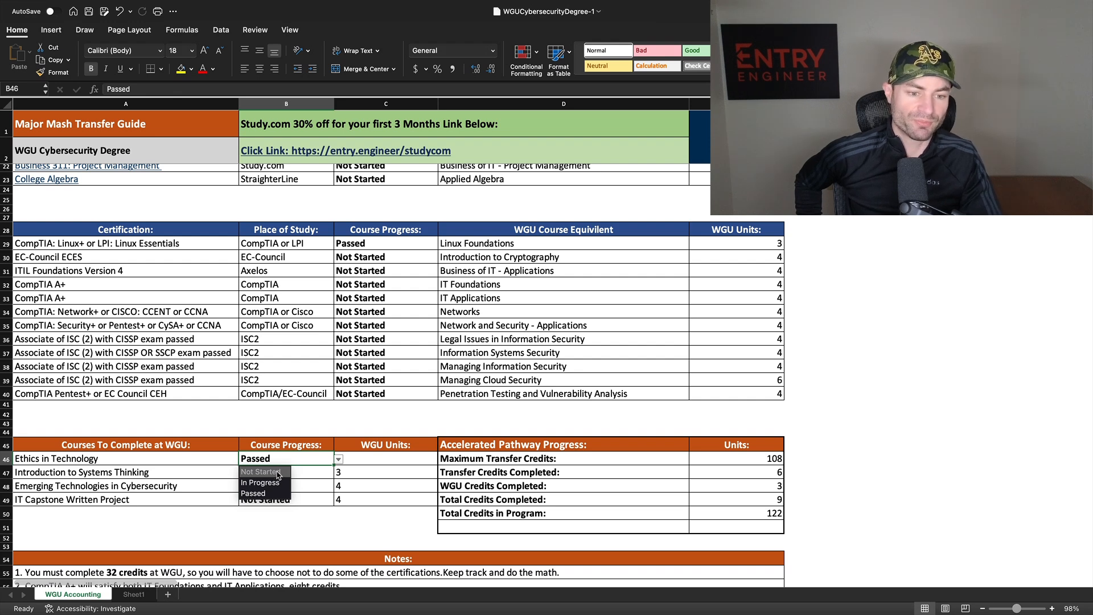
Switch the C46, C29 and C6 progress dropdowns to Not Started
click(260, 471)
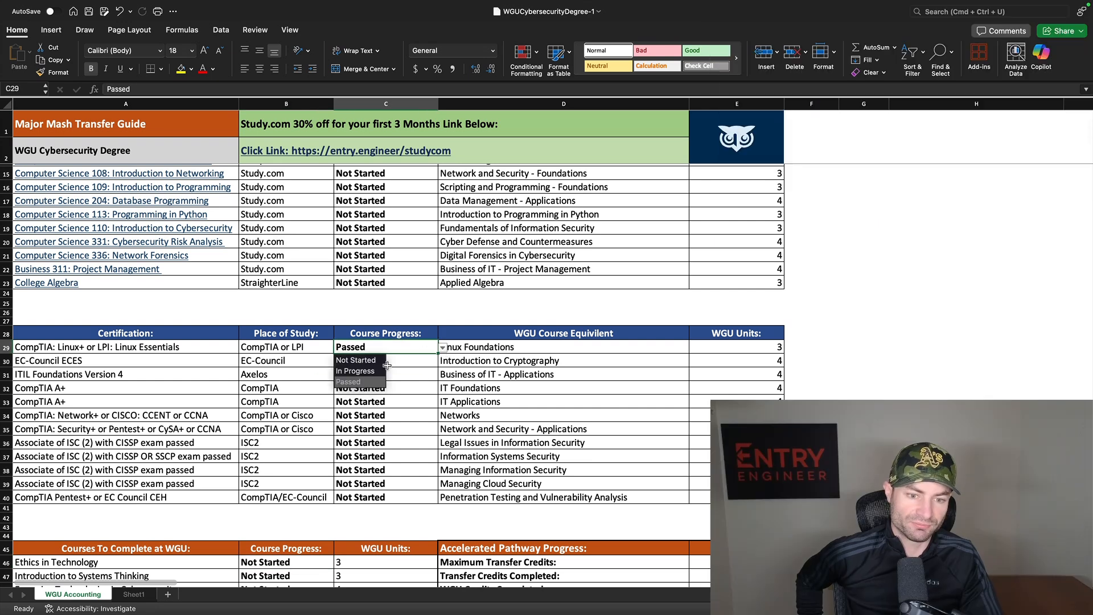
click(356, 360)
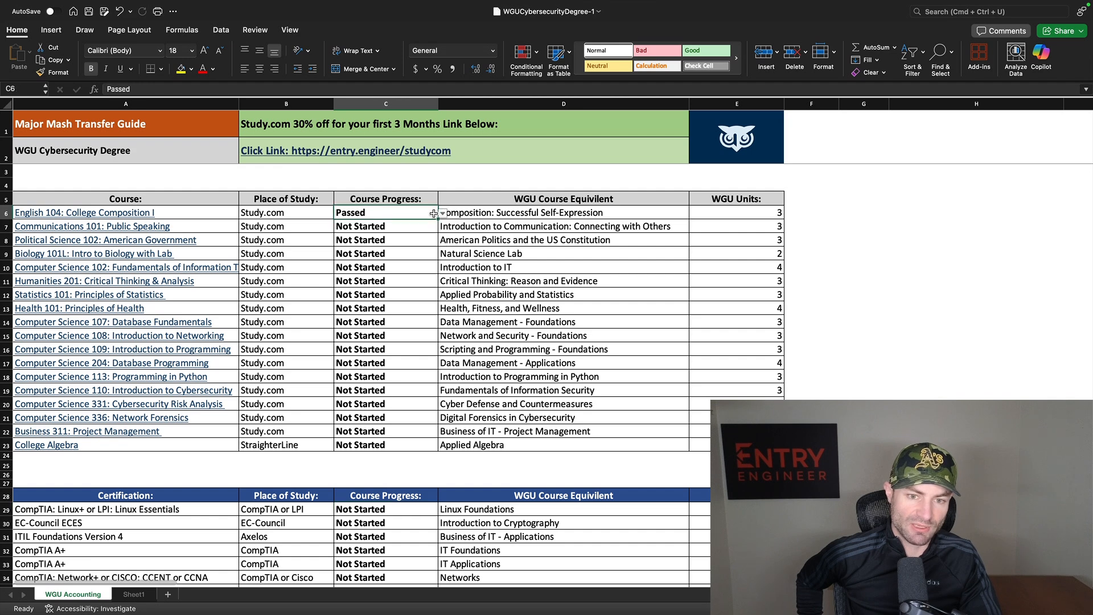
click(441, 213)
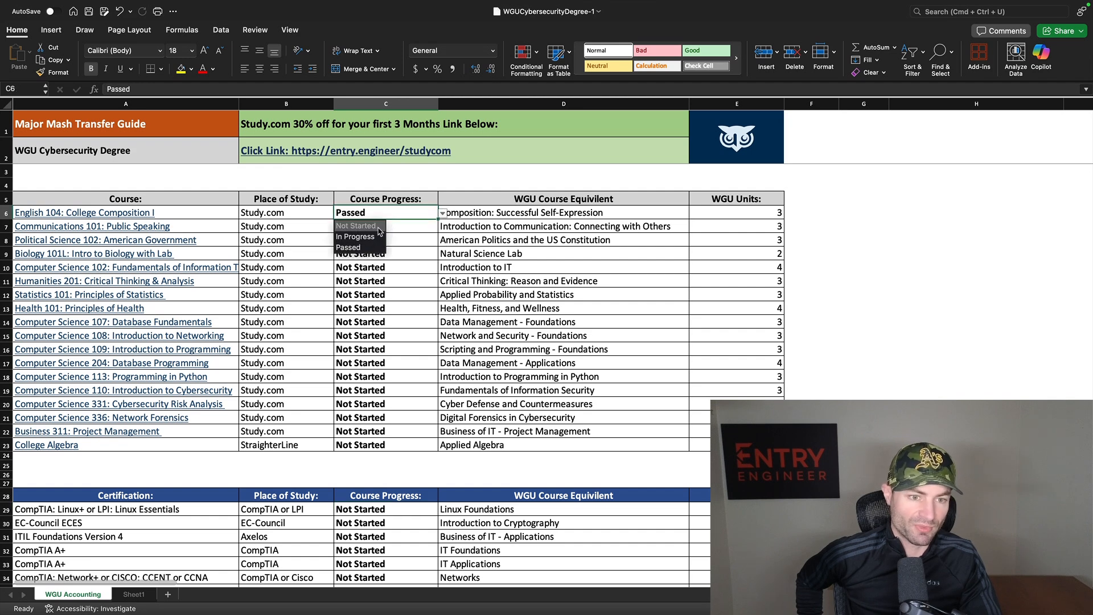
click(355, 226)
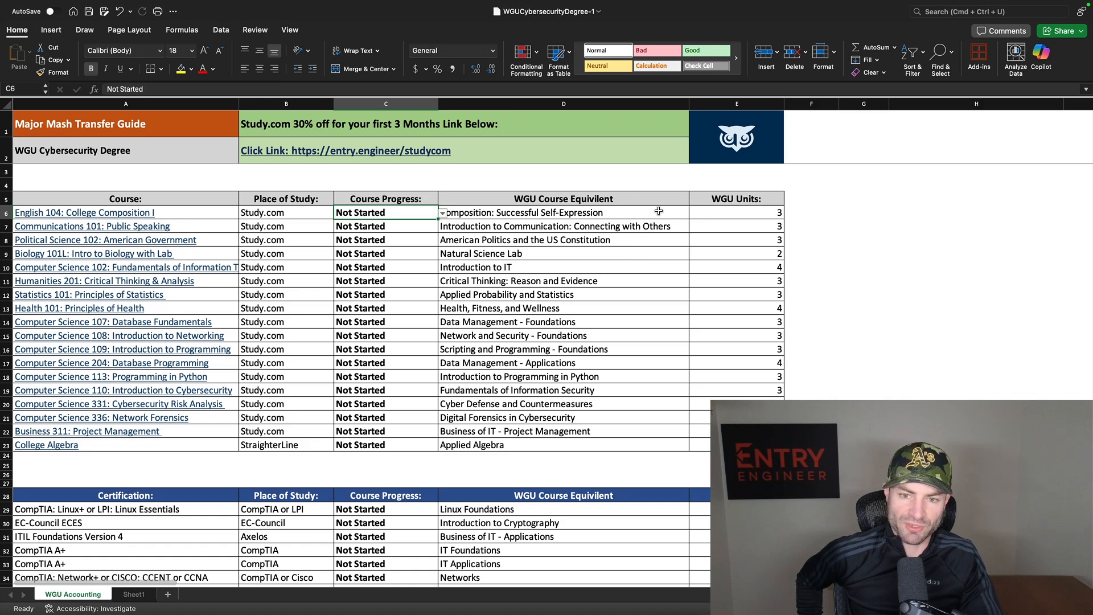
mouse_move(751, 329)
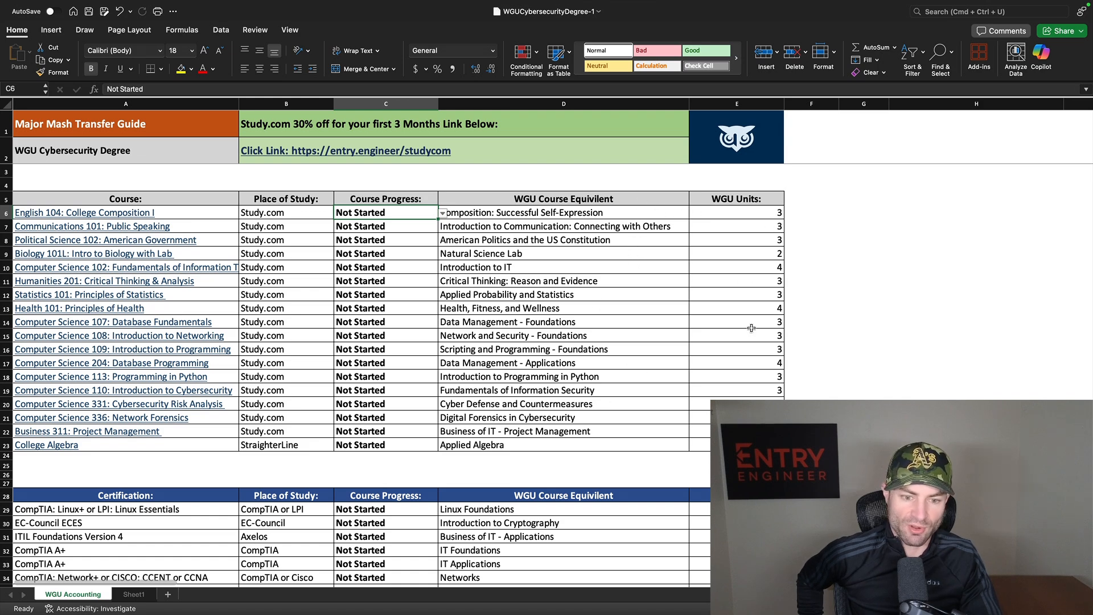
scroll(down, 3)
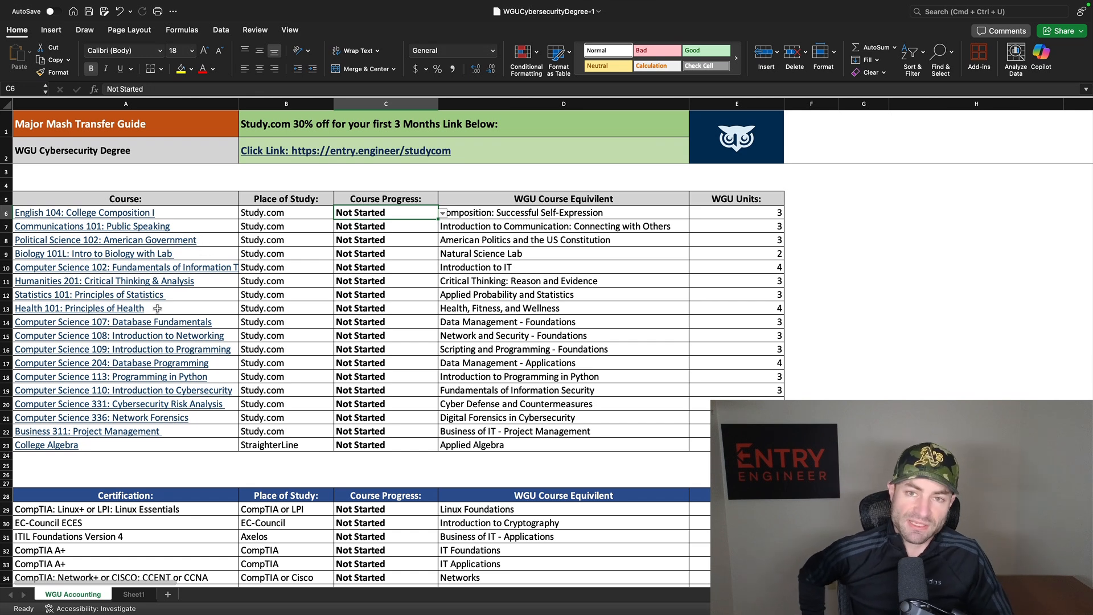
mouse_move(220, 215)
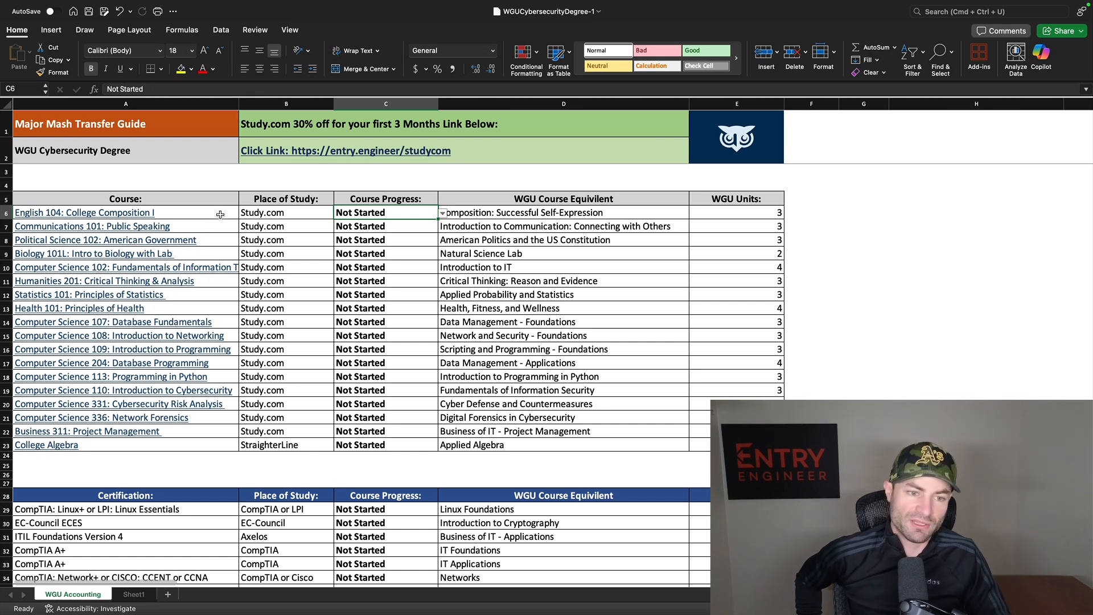
mouse_move(283, 212)
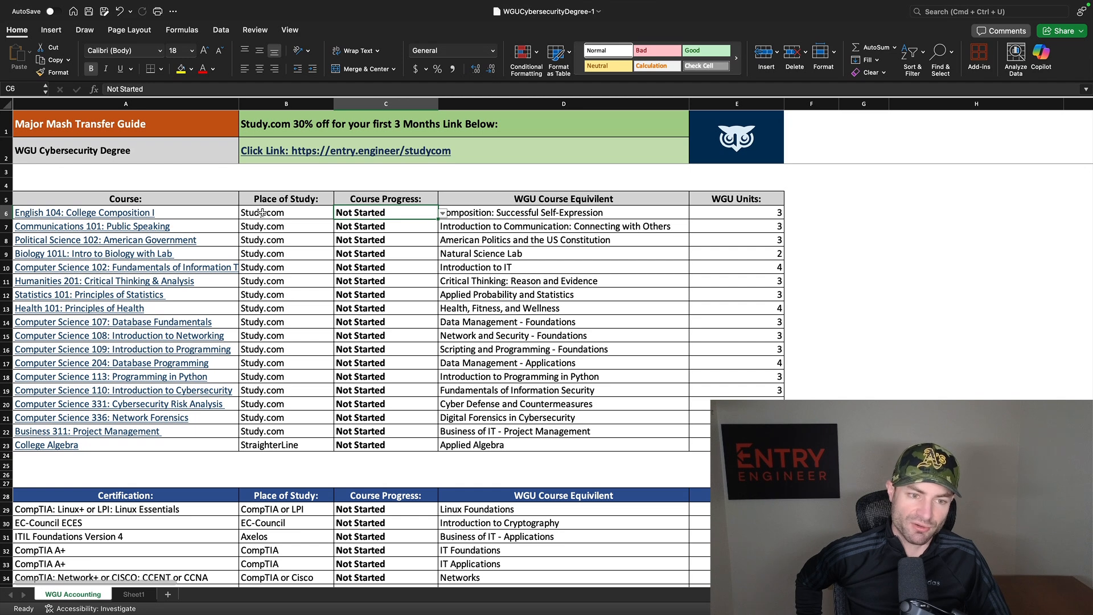
mouse_move(227, 223)
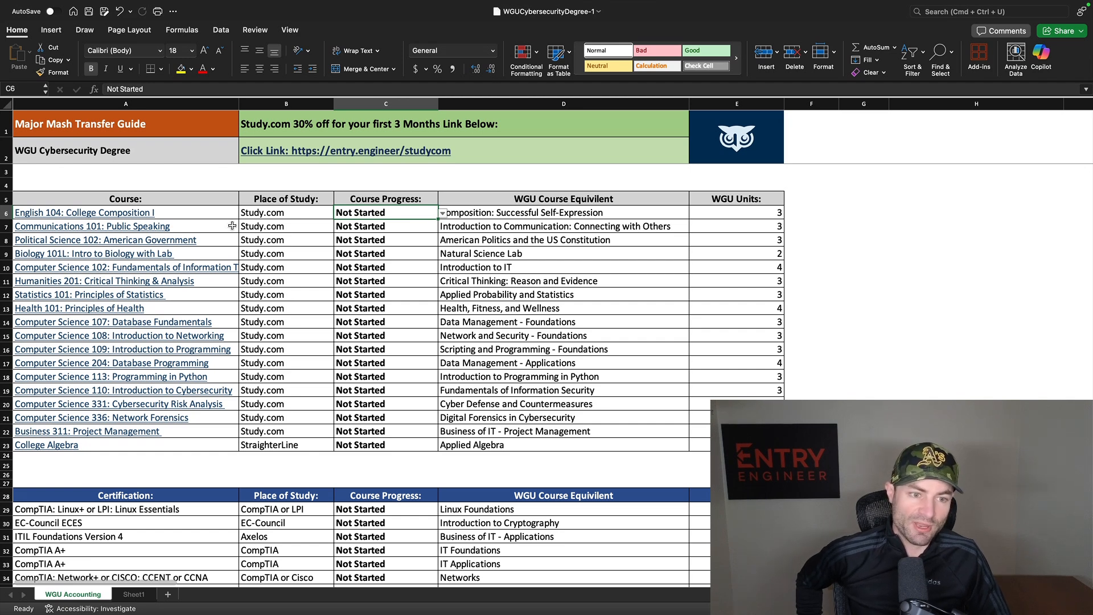
click(91, 226)
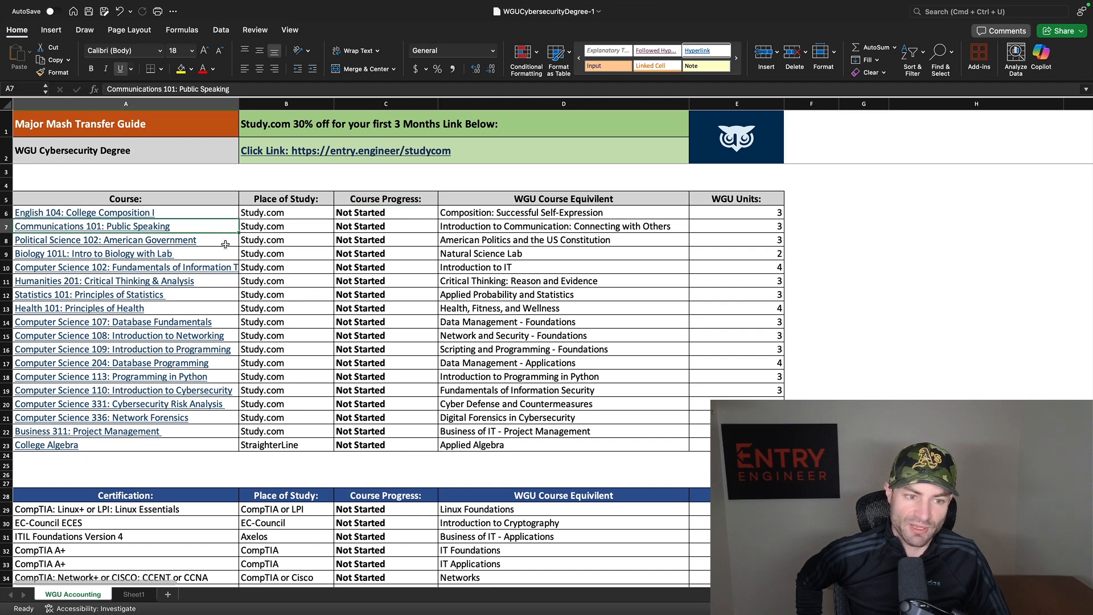
click(105, 239)
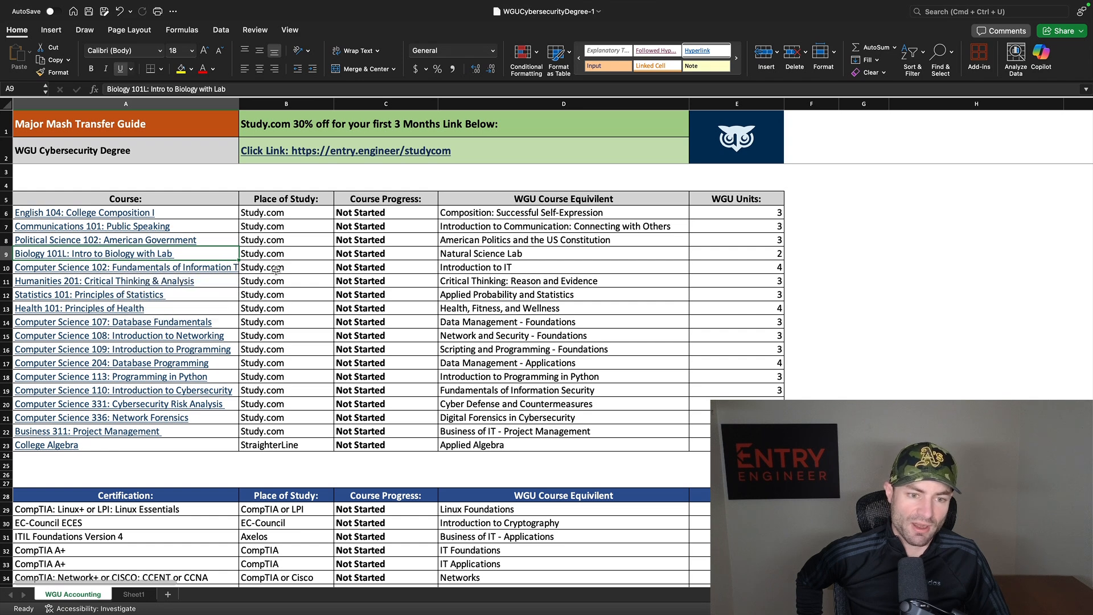
mouse_move(223, 267)
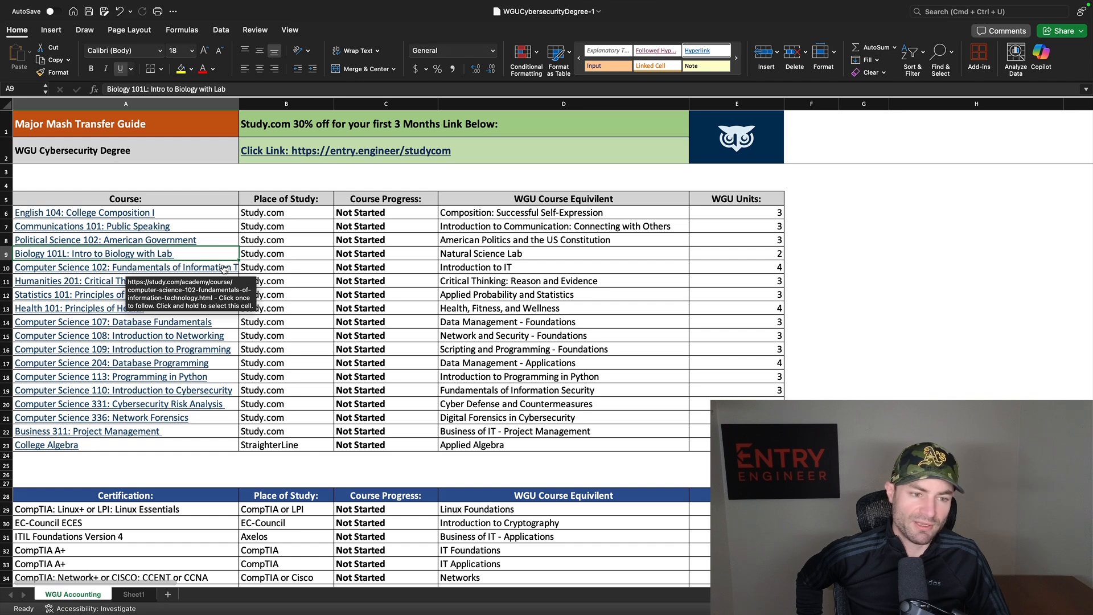
click(91, 280)
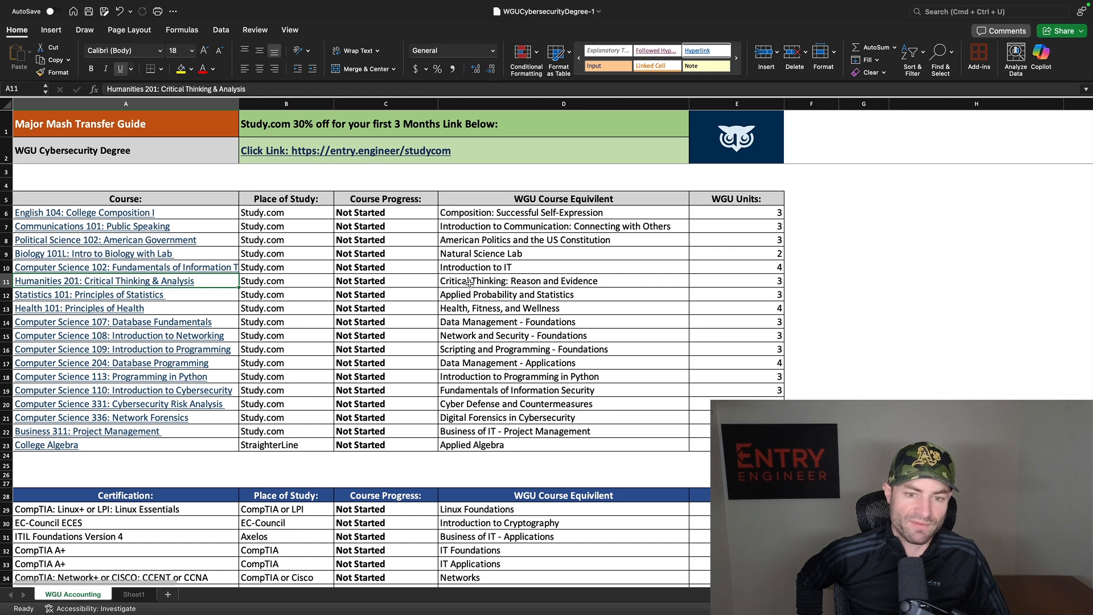
click(89, 294)
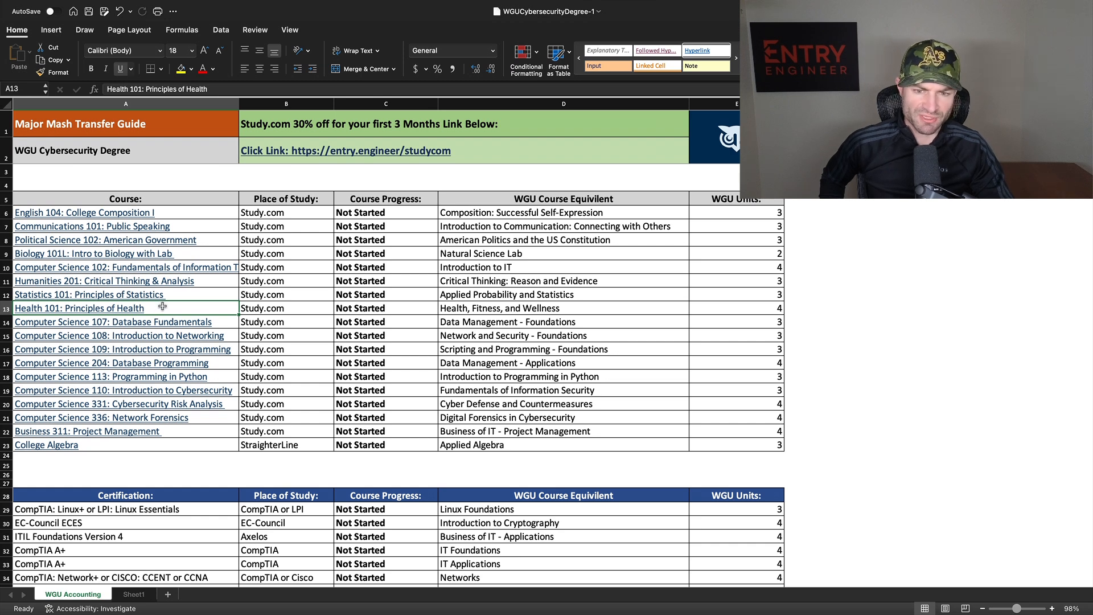
mouse_move(230, 403)
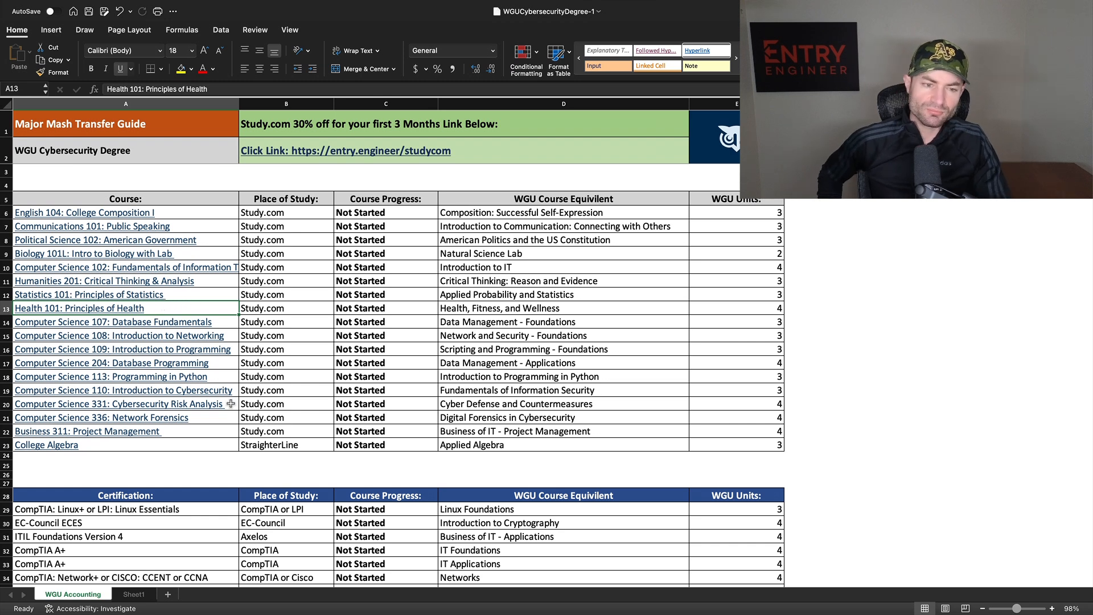
click(99, 417)
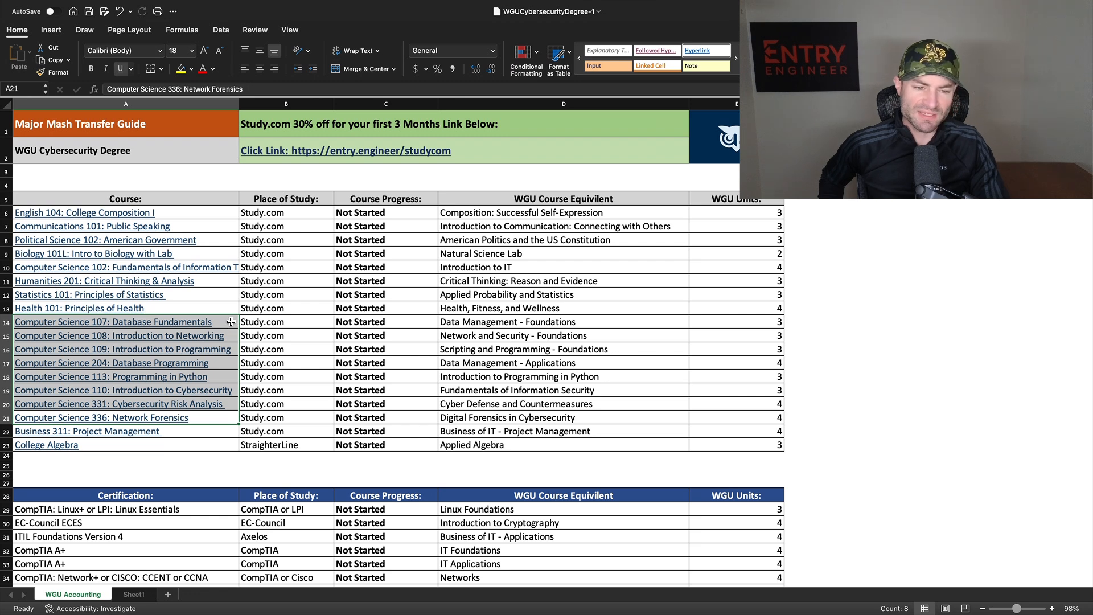
click(112, 321)
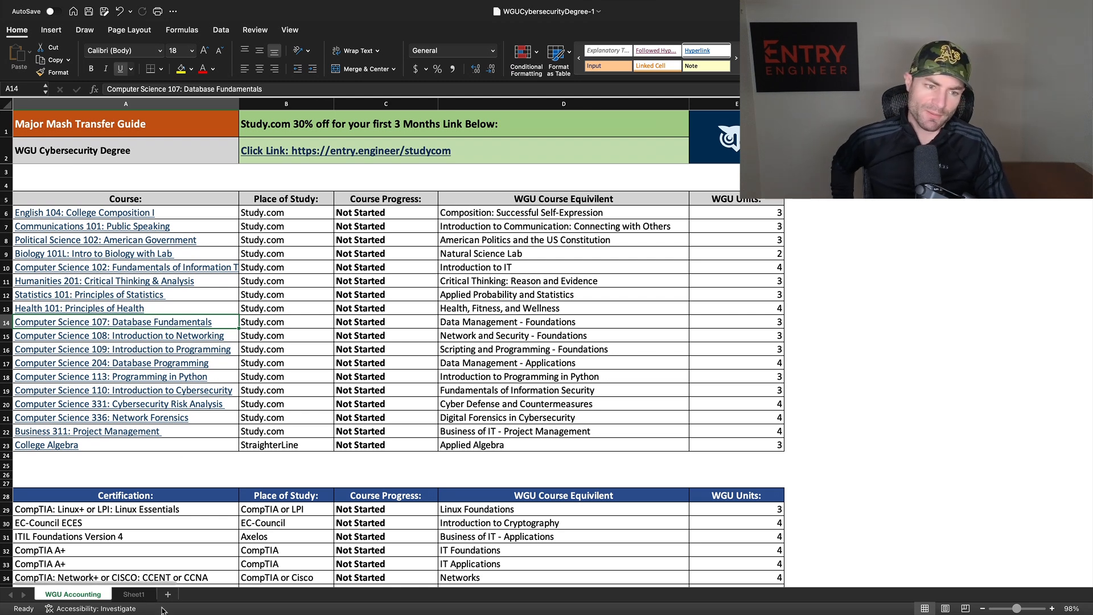
mouse_move(313, 454)
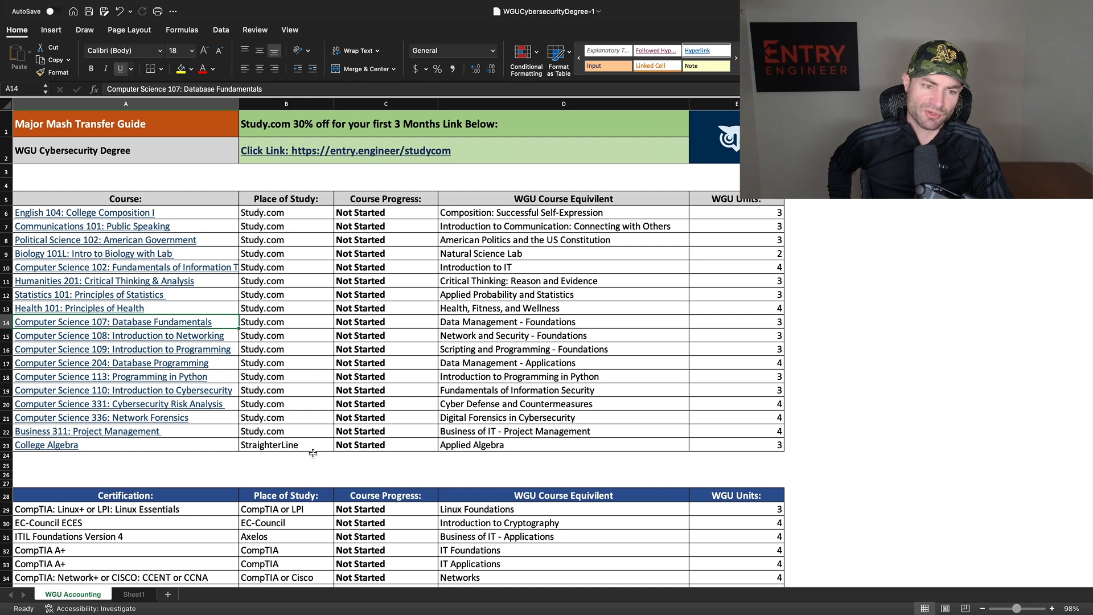
mouse_move(372, 401)
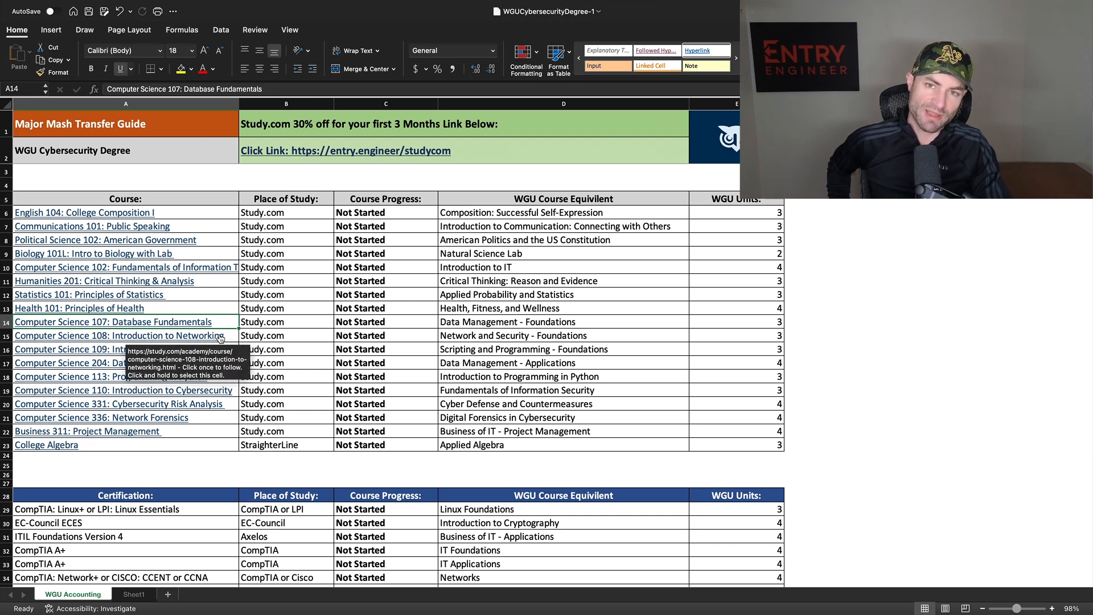
mouse_move(292, 343)
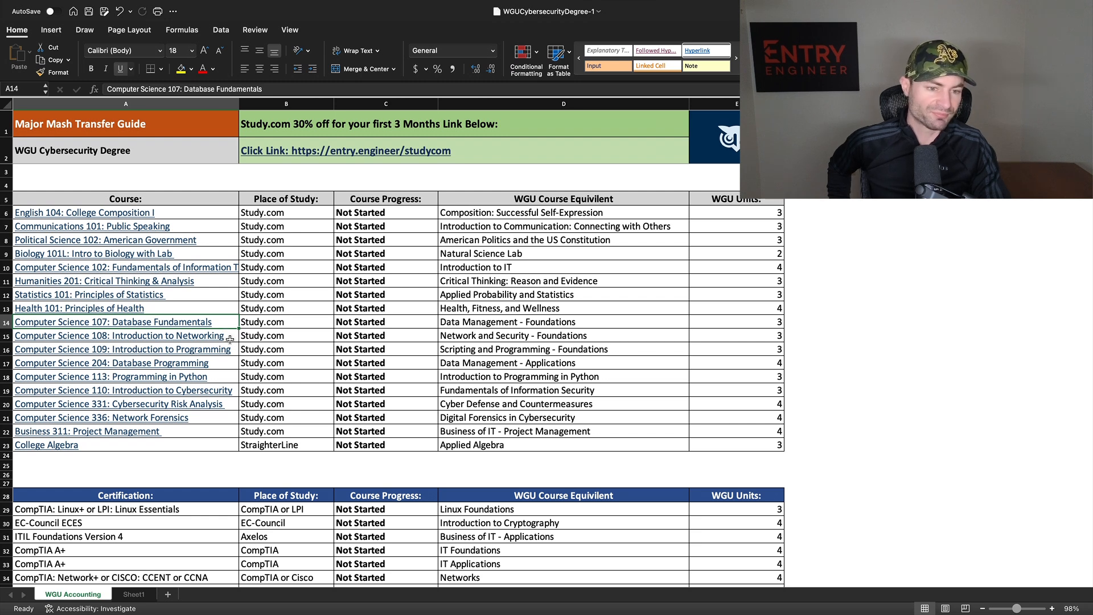
click(119, 335)
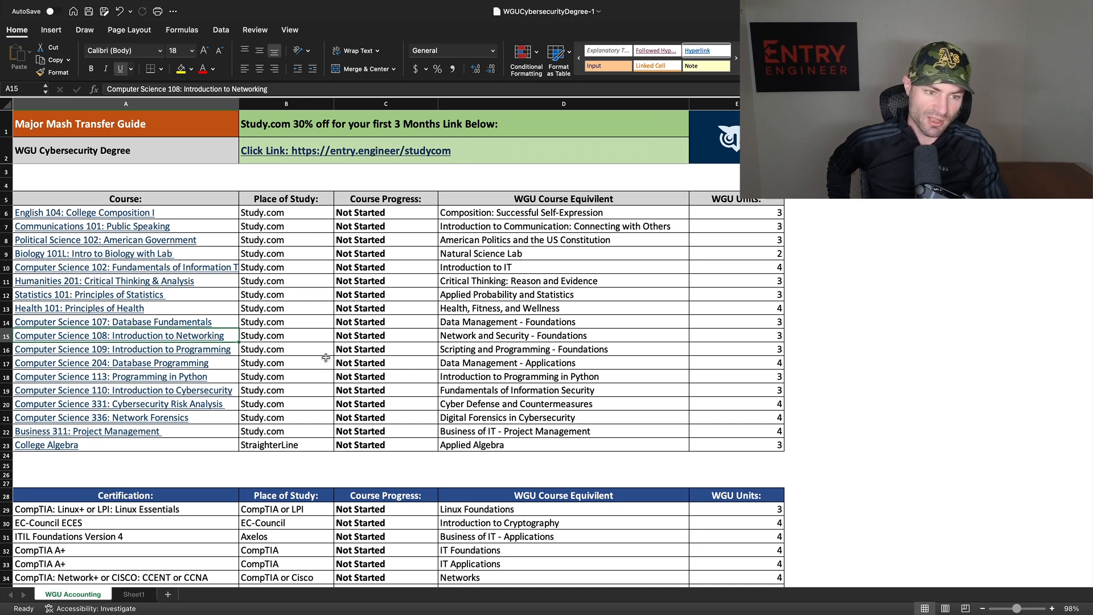
click(515, 335)
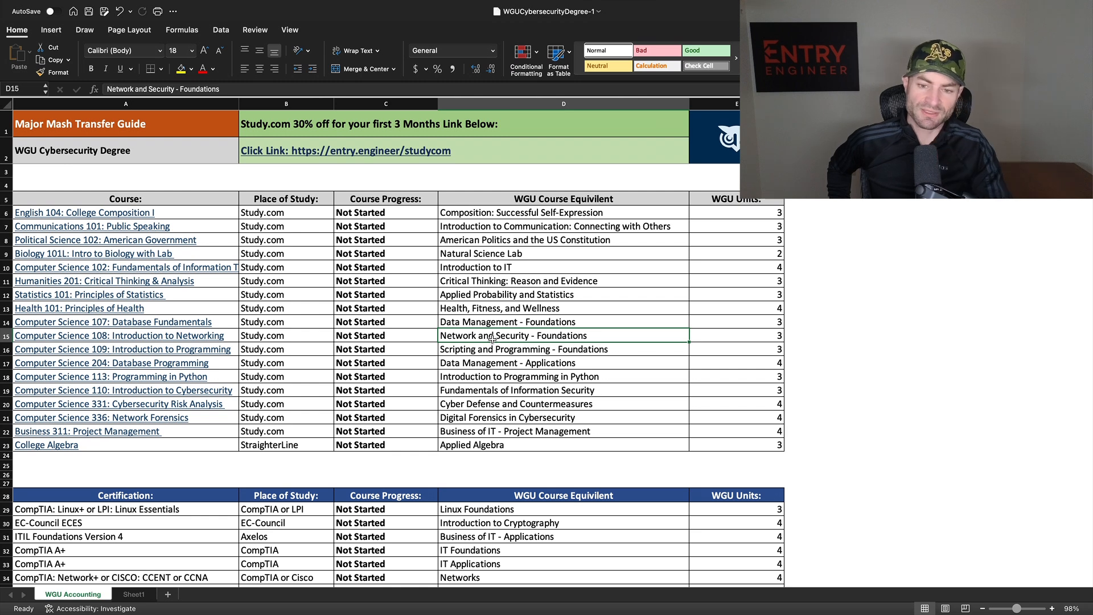
mouse_move(425, 336)
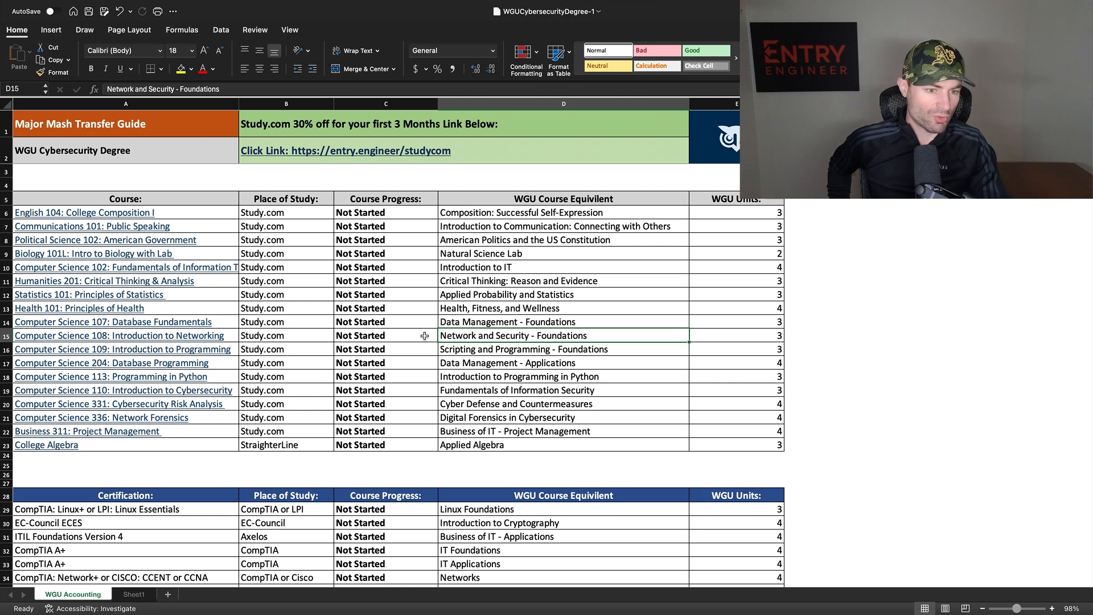
mouse_move(236, 345)
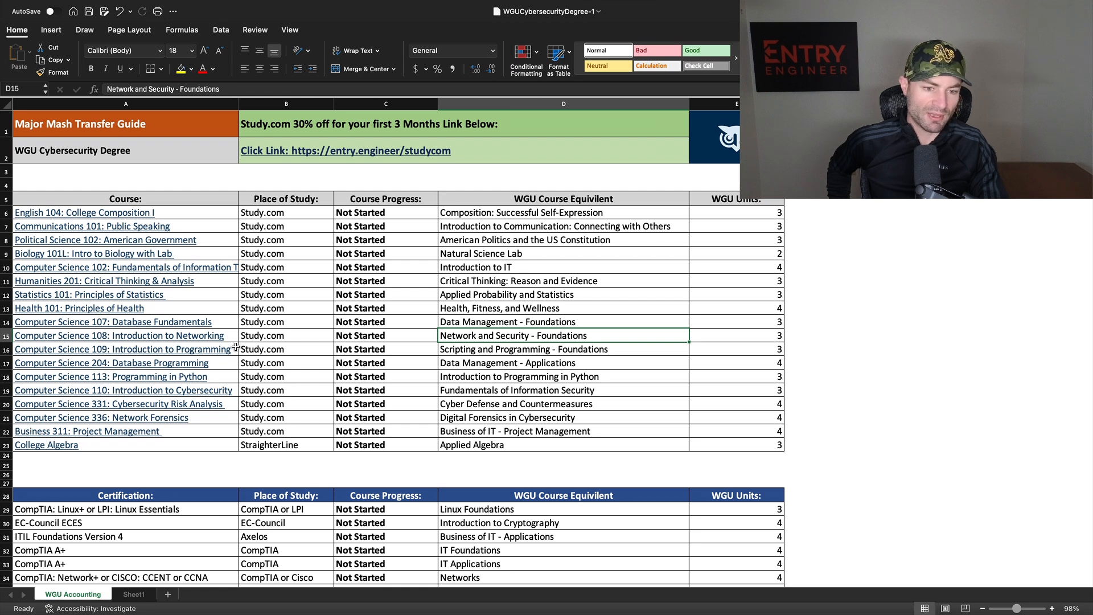
click(125, 349)
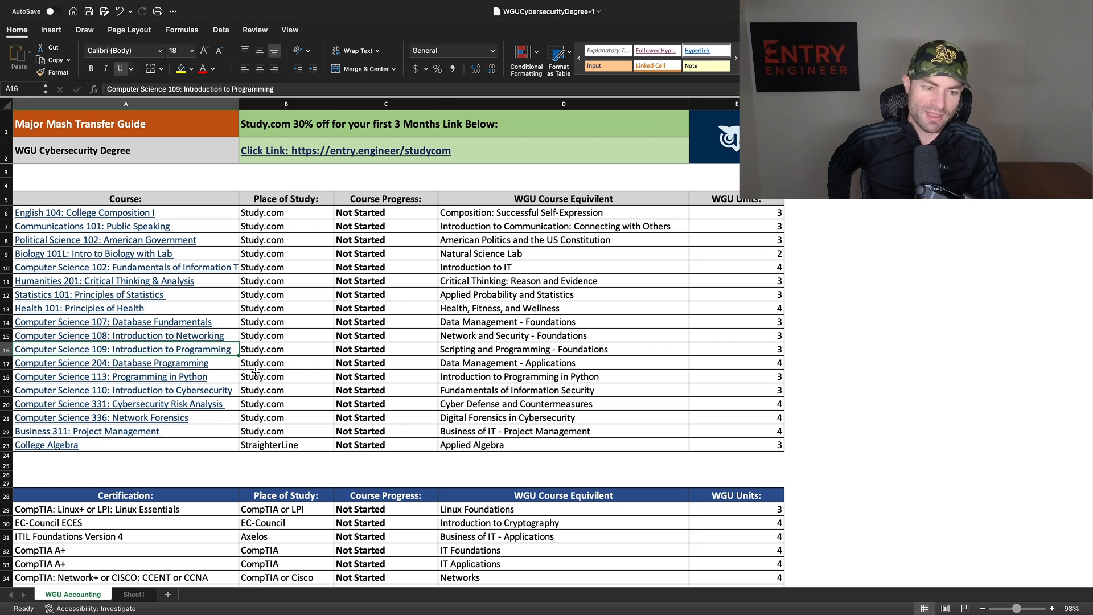
mouse_move(323, 382)
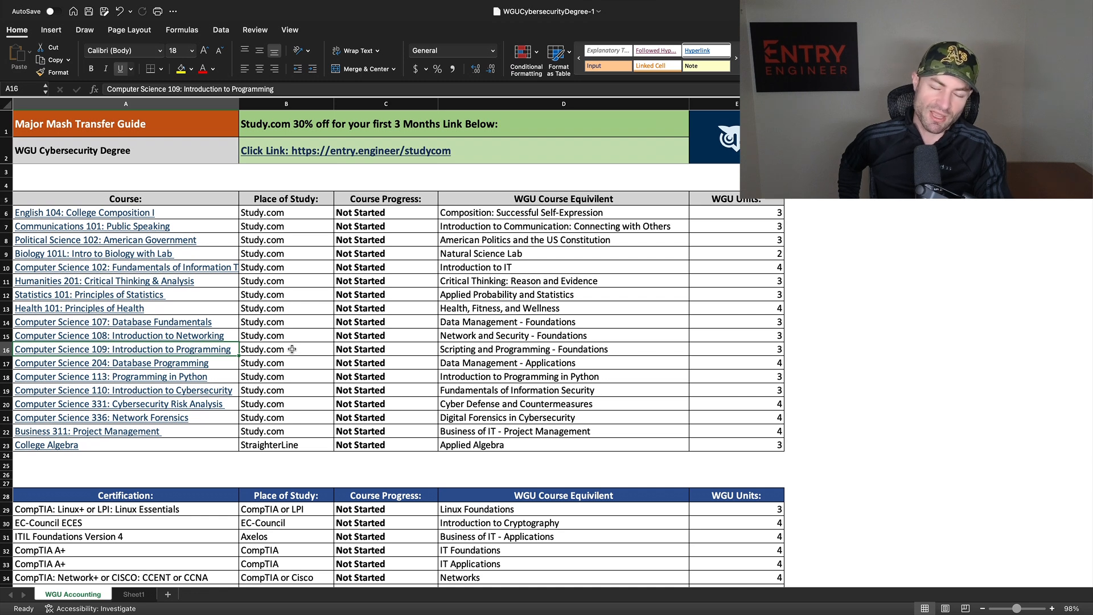
mouse_move(173, 350)
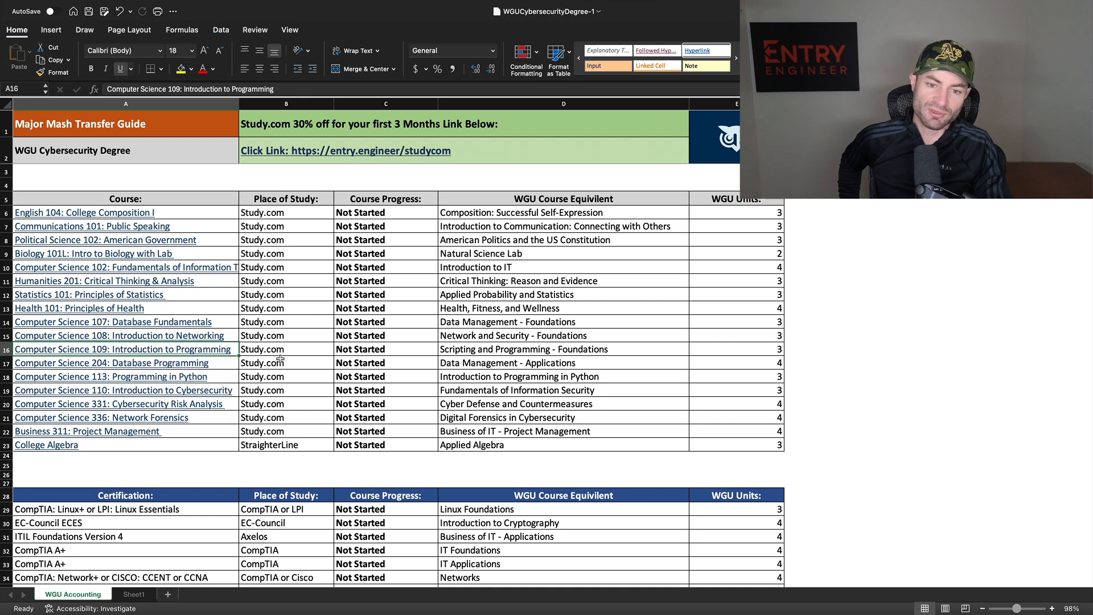
mouse_move(224, 371)
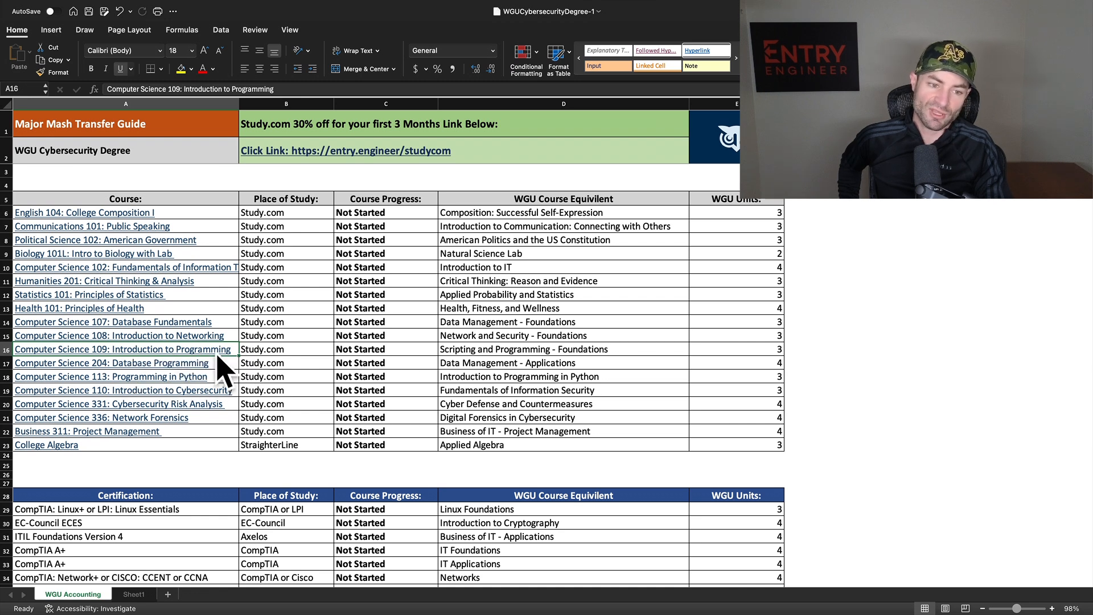
mouse_move(202, 349)
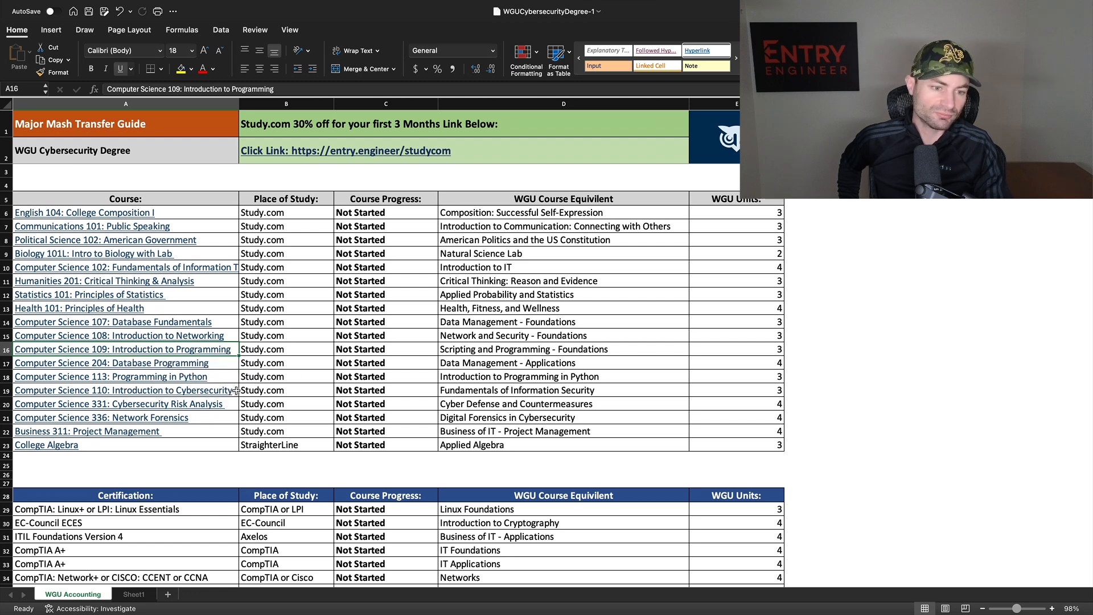
mouse_move(221, 367)
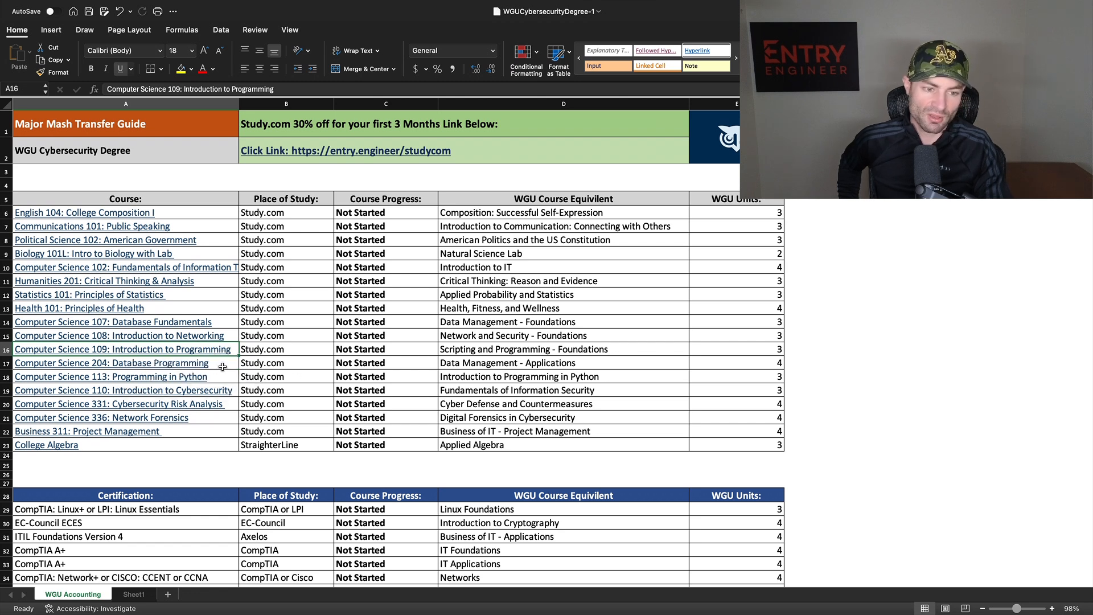
click(112, 363)
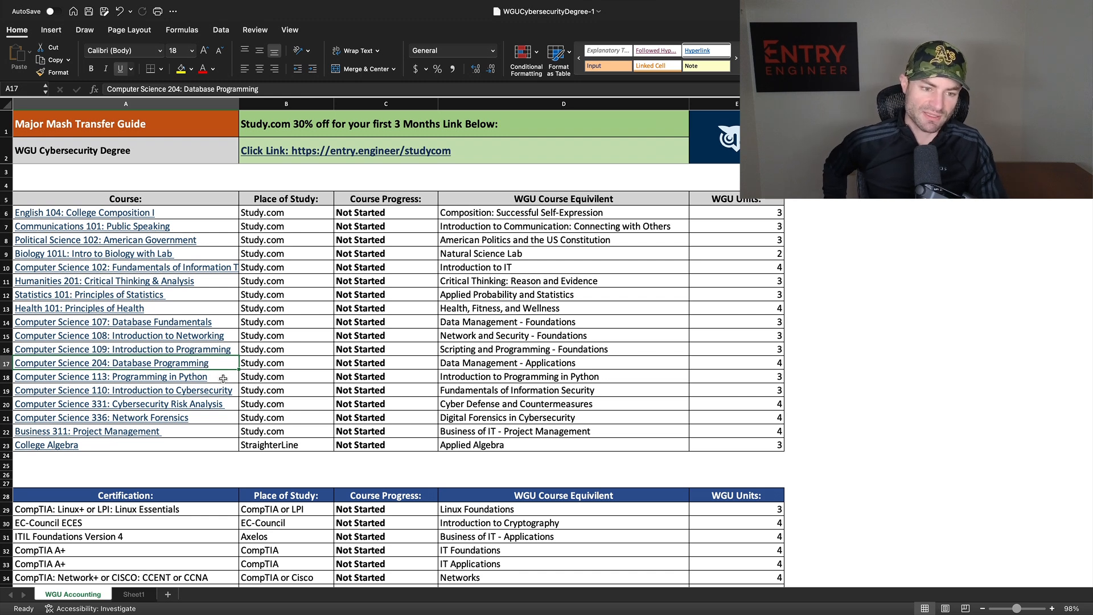
mouse_move(285, 382)
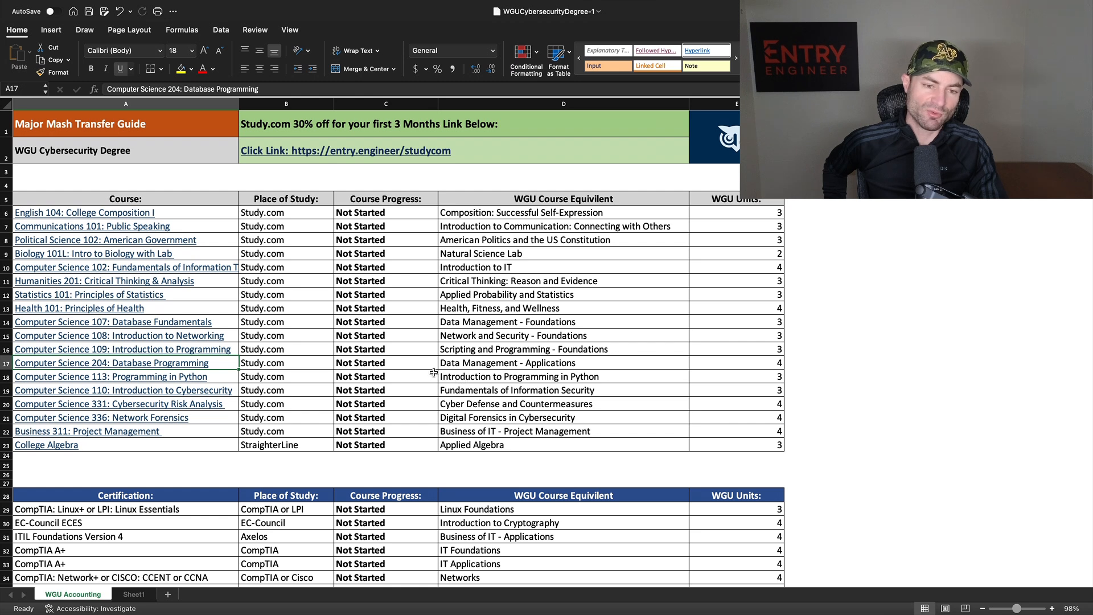
mouse_move(189, 315)
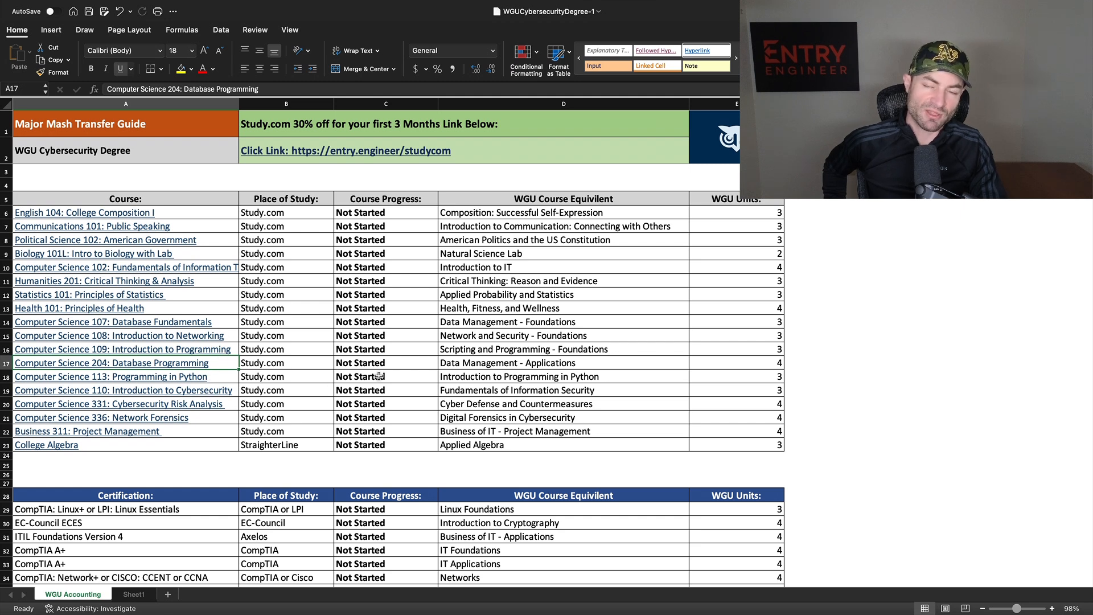
mouse_move(424, 375)
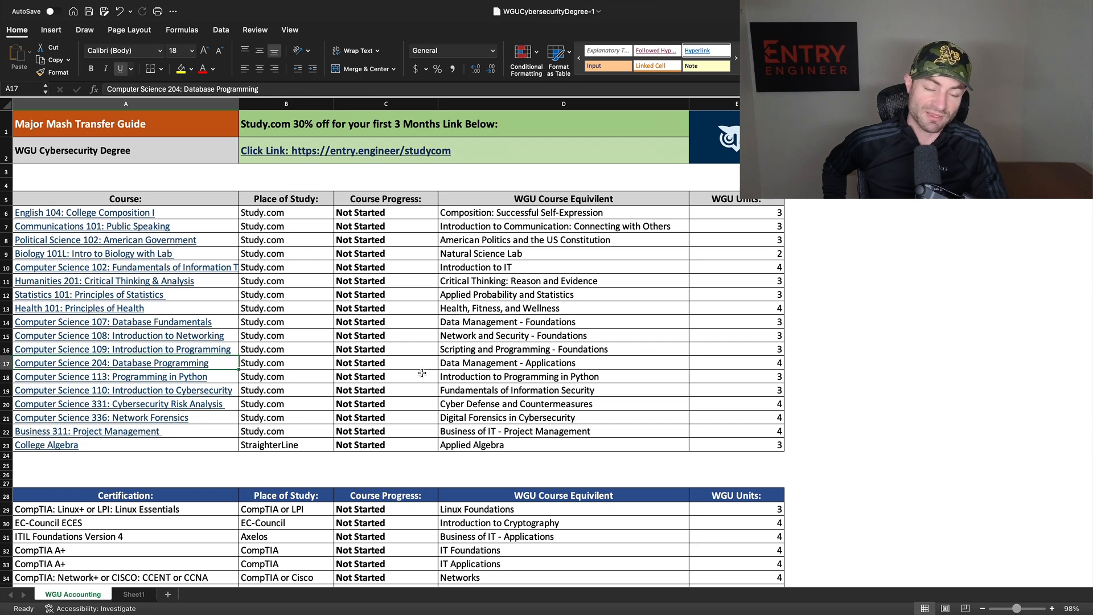
mouse_move(221, 384)
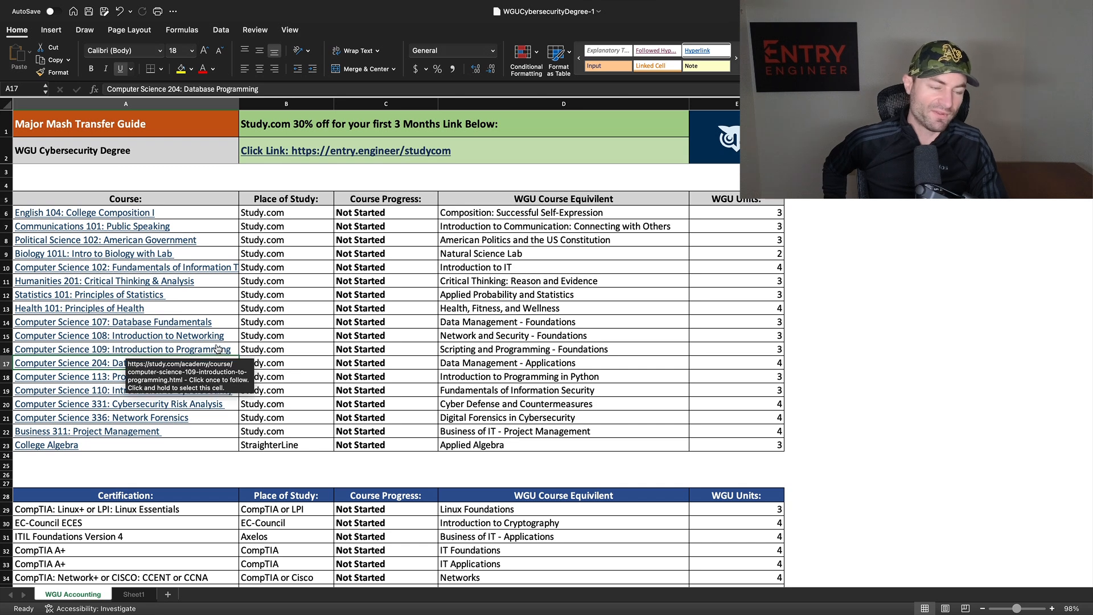
mouse_move(233, 360)
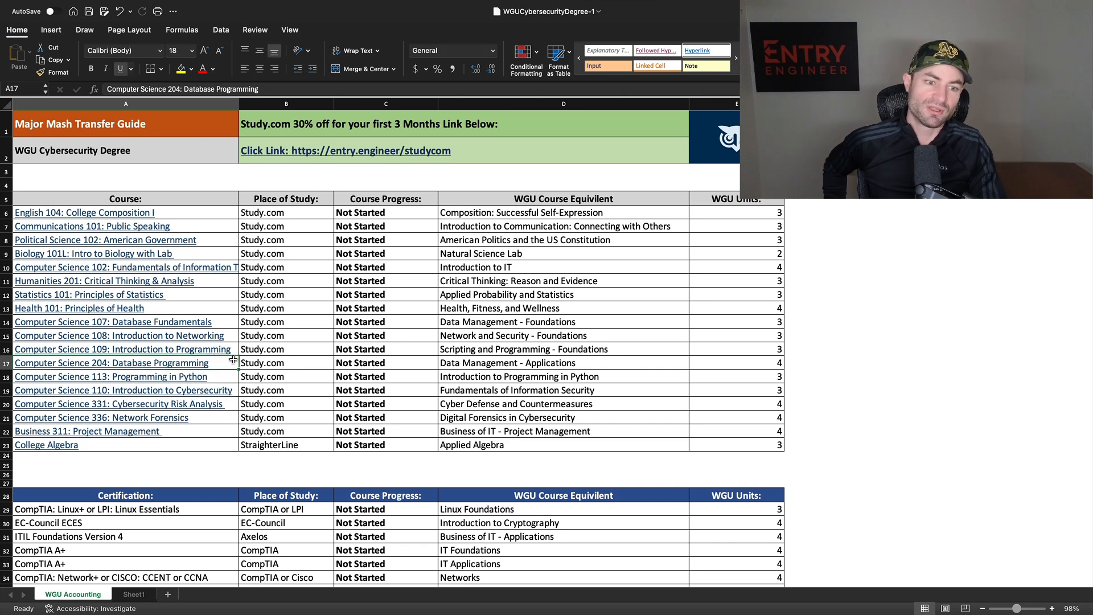
mouse_move(219, 336)
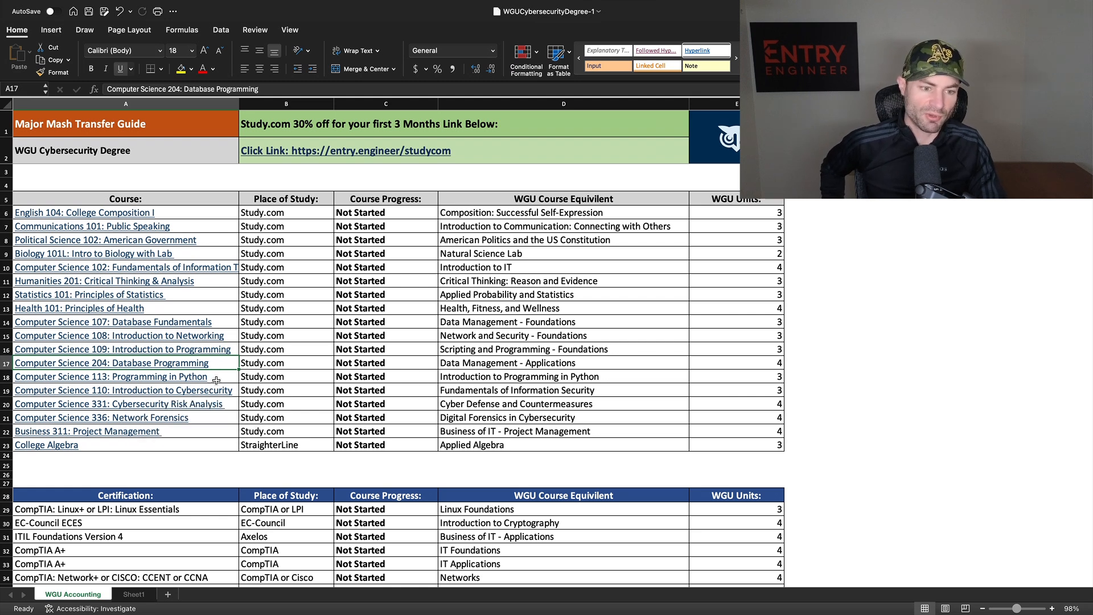
mouse_move(223, 390)
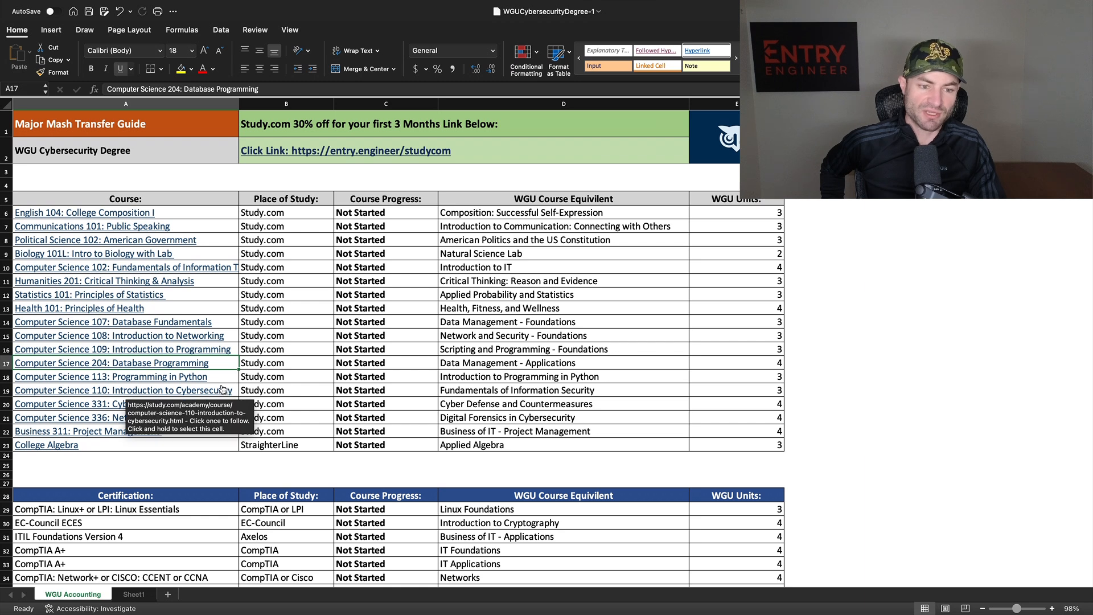
mouse_move(455, 416)
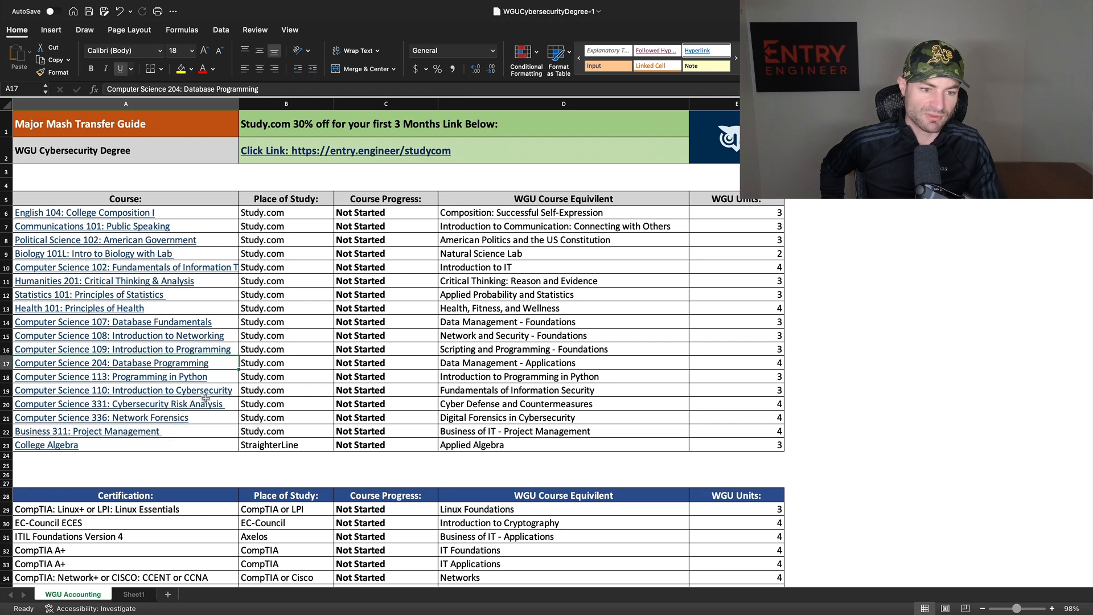
mouse_move(385, 416)
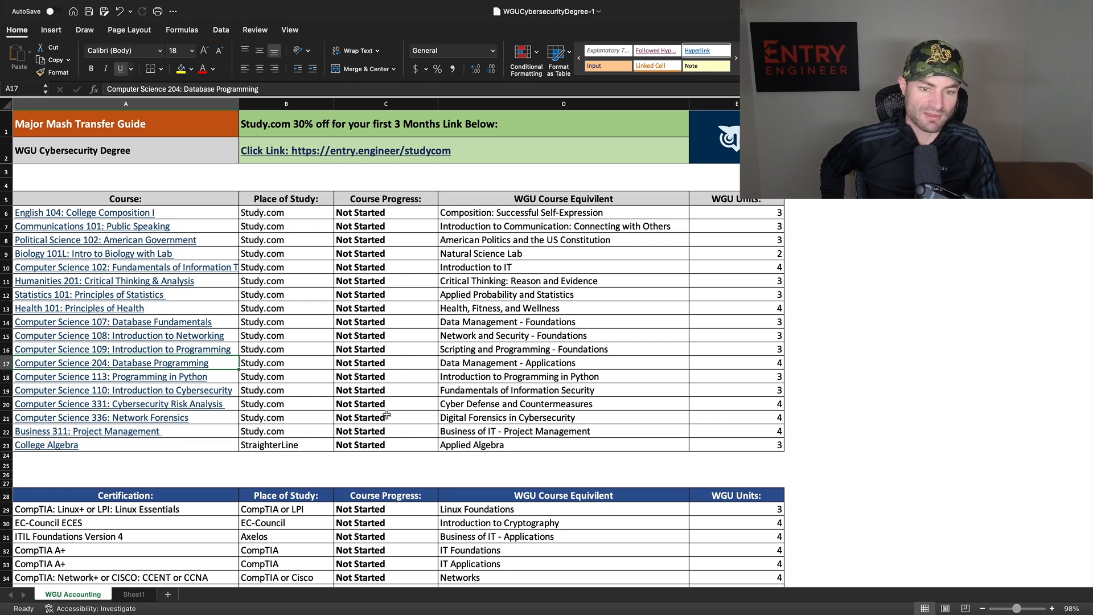
mouse_move(222, 413)
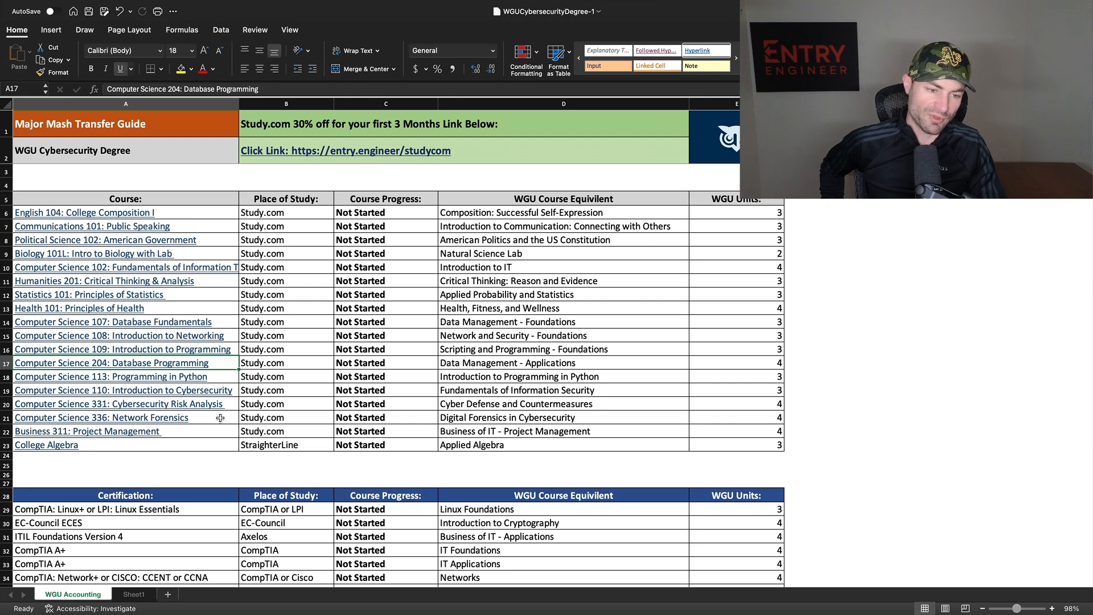
mouse_move(201, 411)
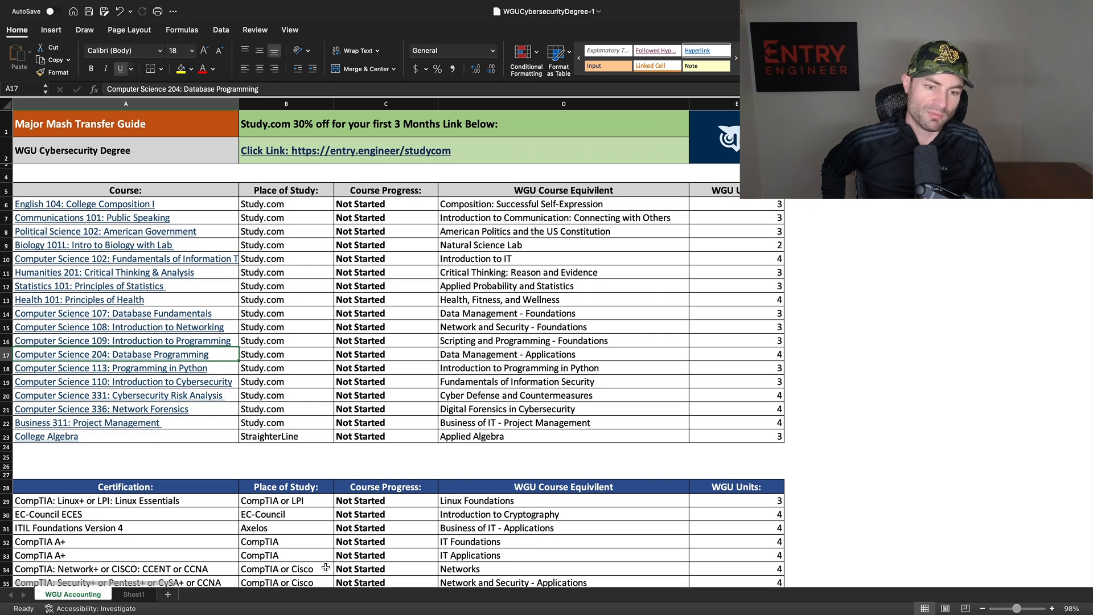
scroll(down, 3)
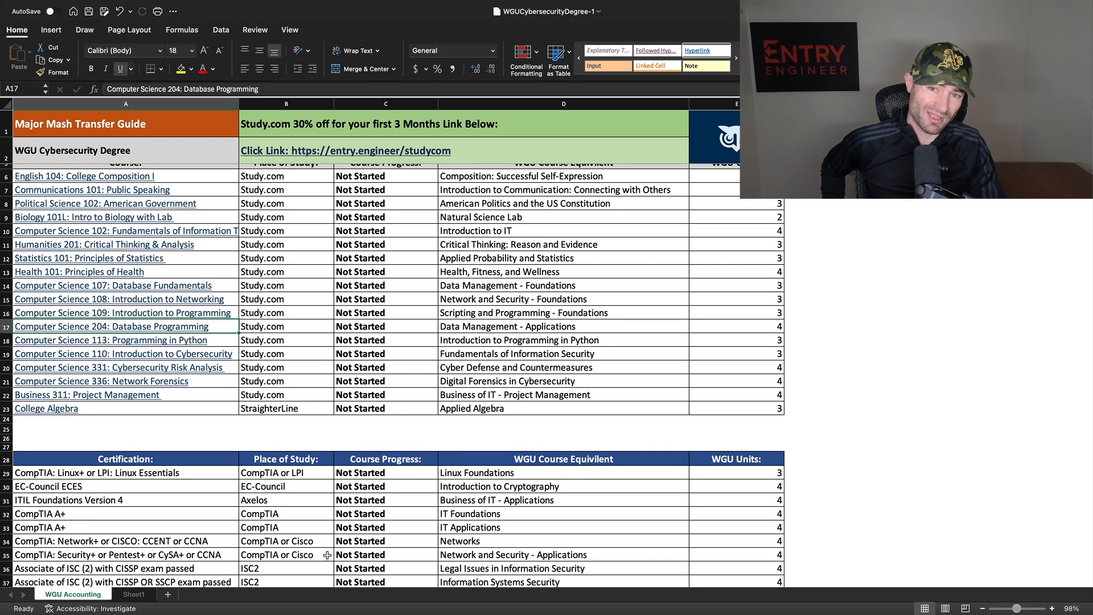
scroll(down, 3)
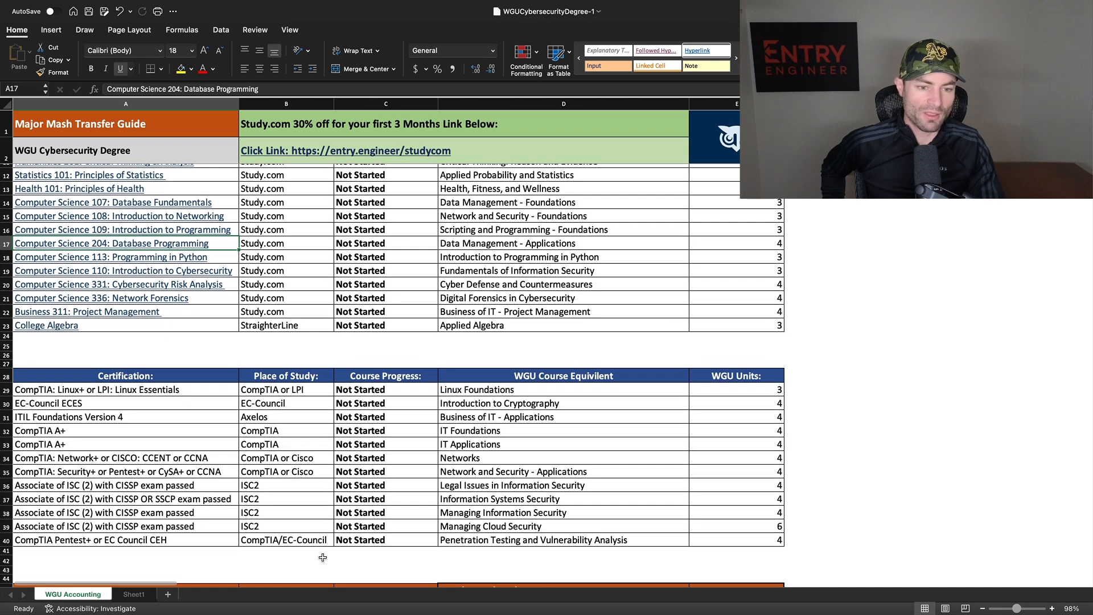
scroll(down, 3)
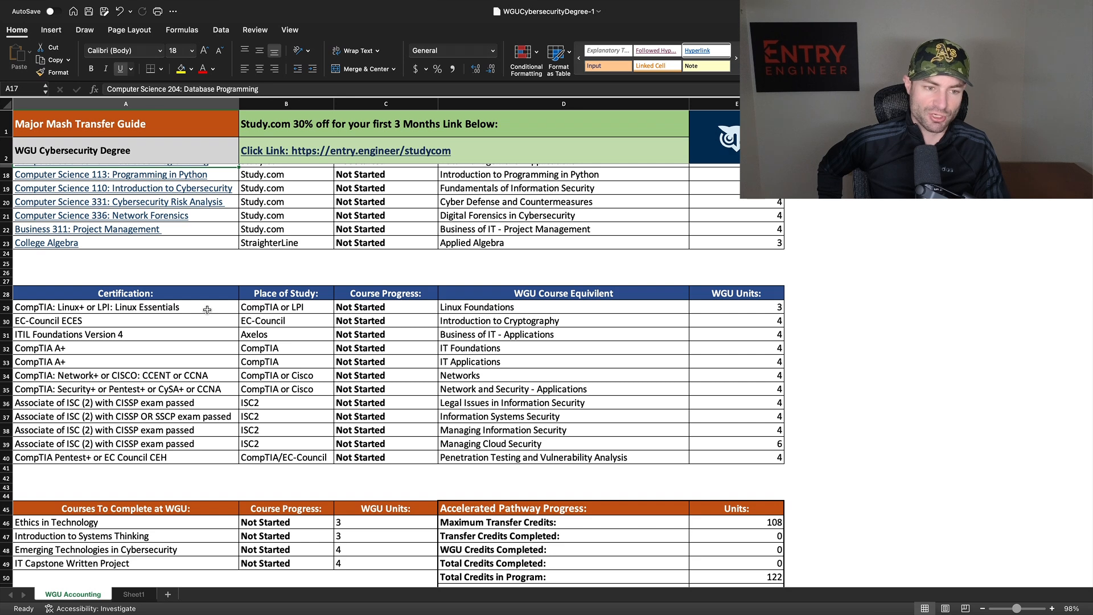
mouse_move(217, 450)
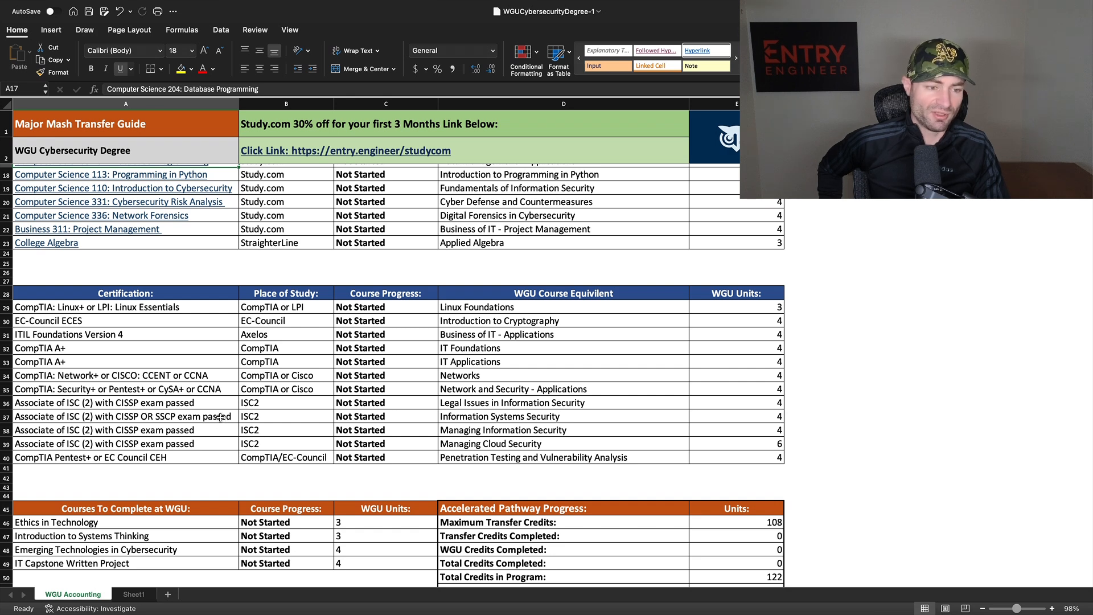
mouse_move(209, 429)
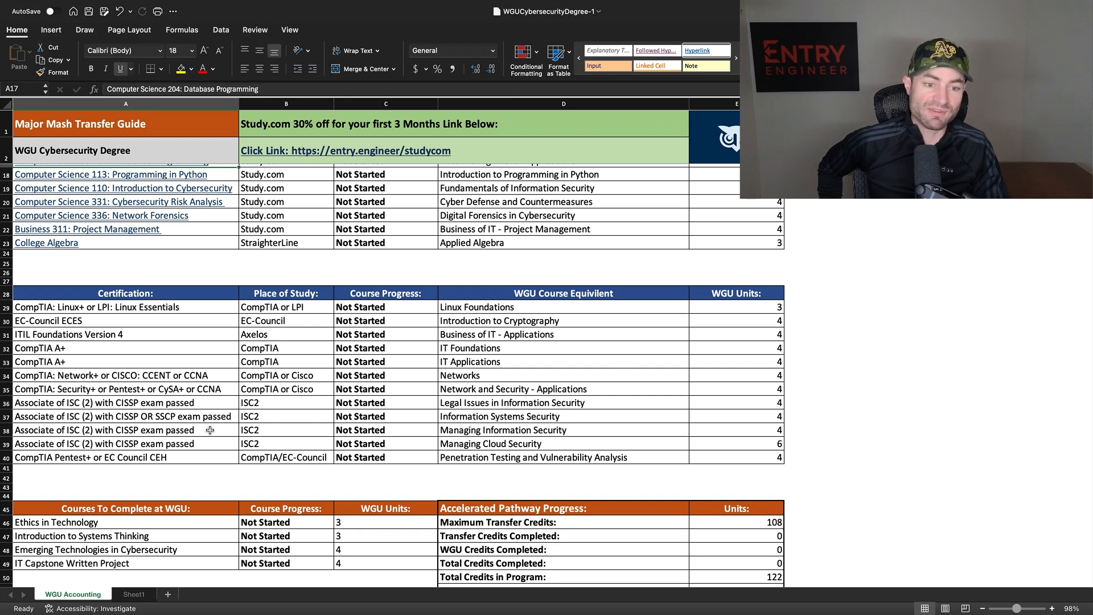
mouse_move(223, 407)
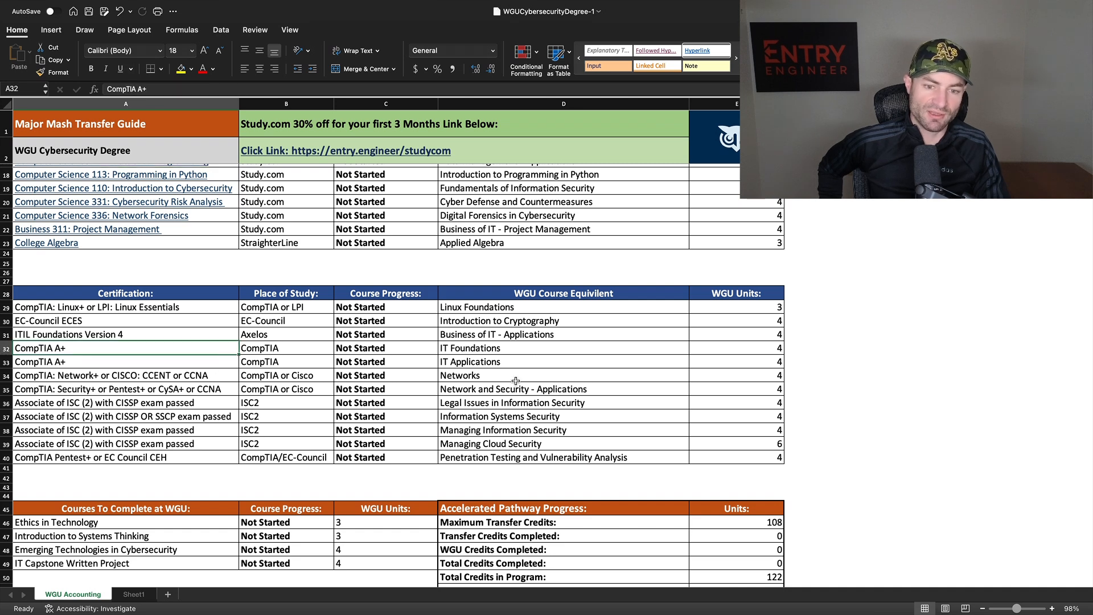
click(476, 347)
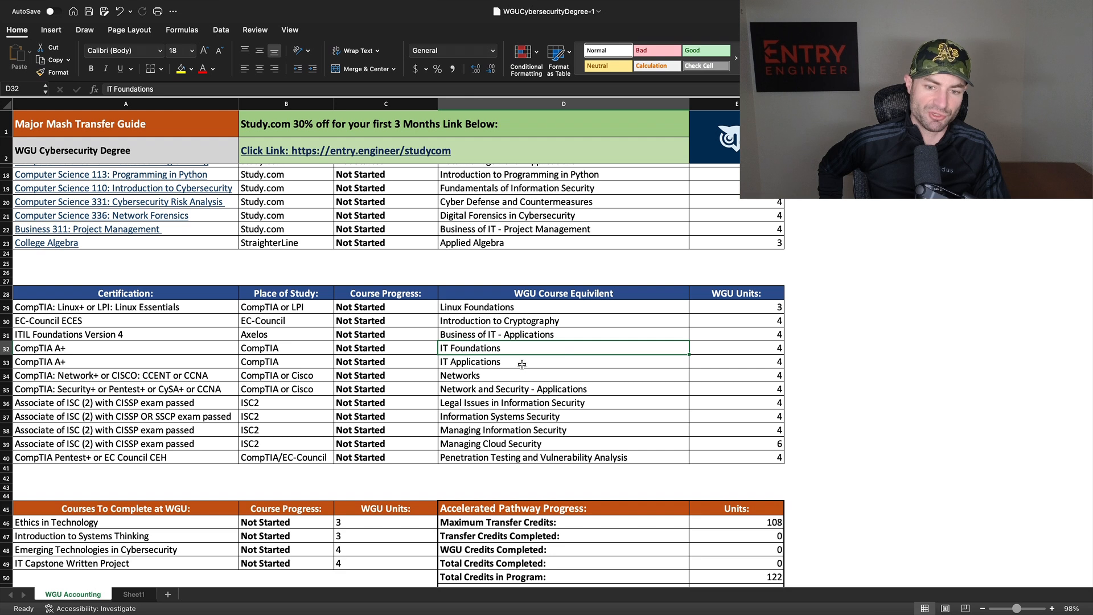
click(470, 361)
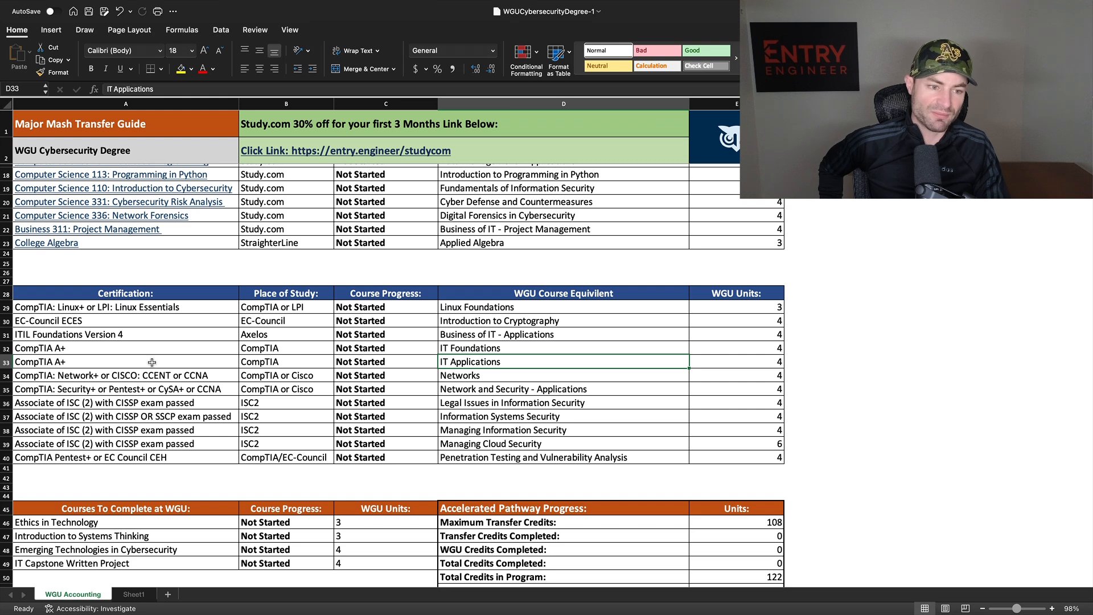
mouse_move(165, 397)
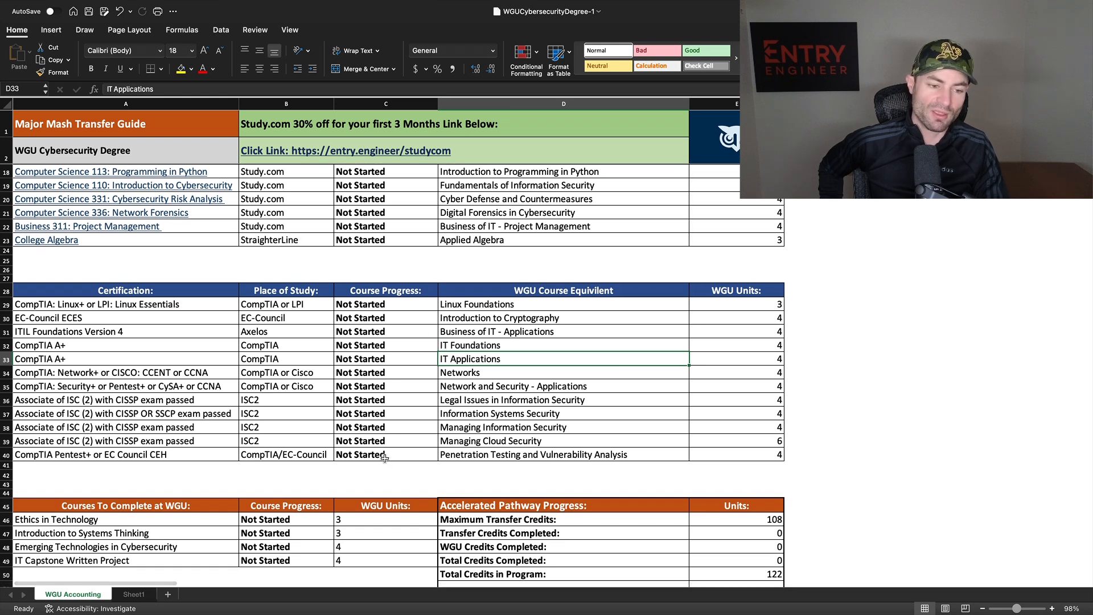
scroll(down, 3)
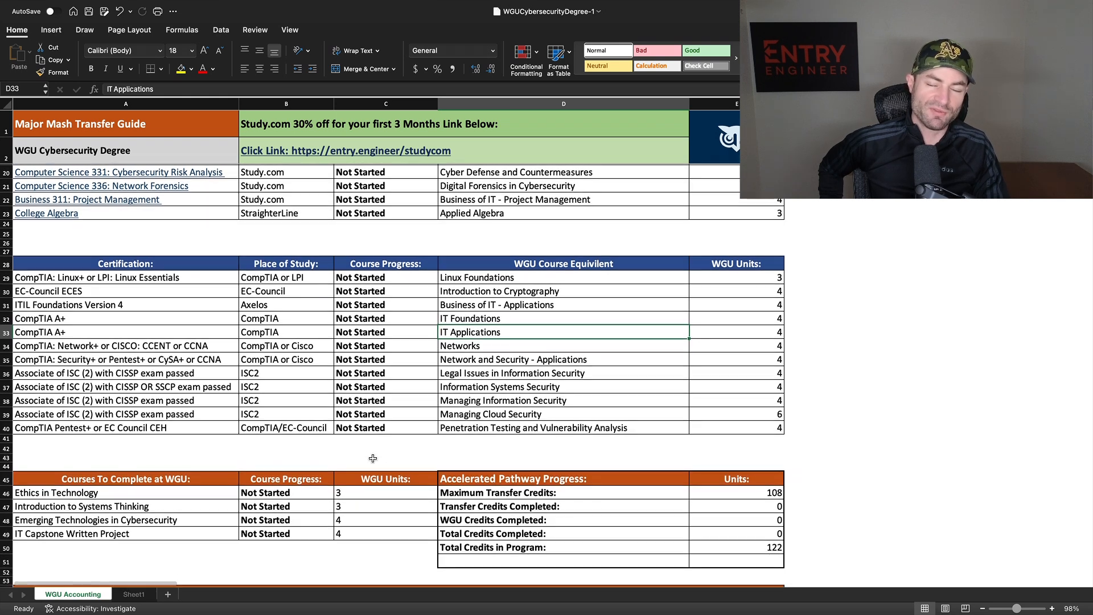
scroll(down, 3)
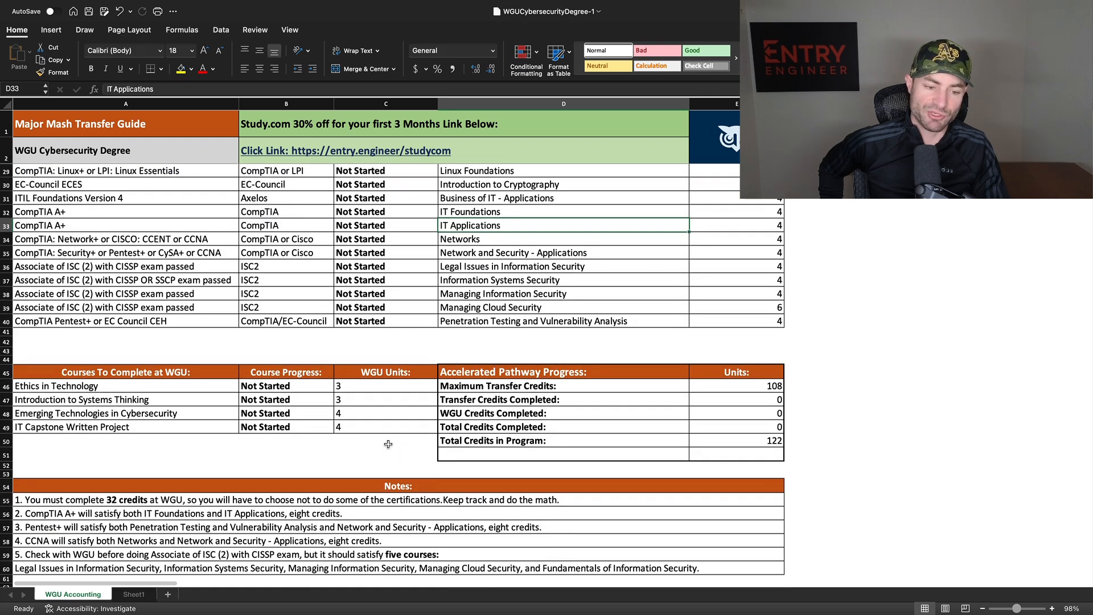
scroll(down, 3)
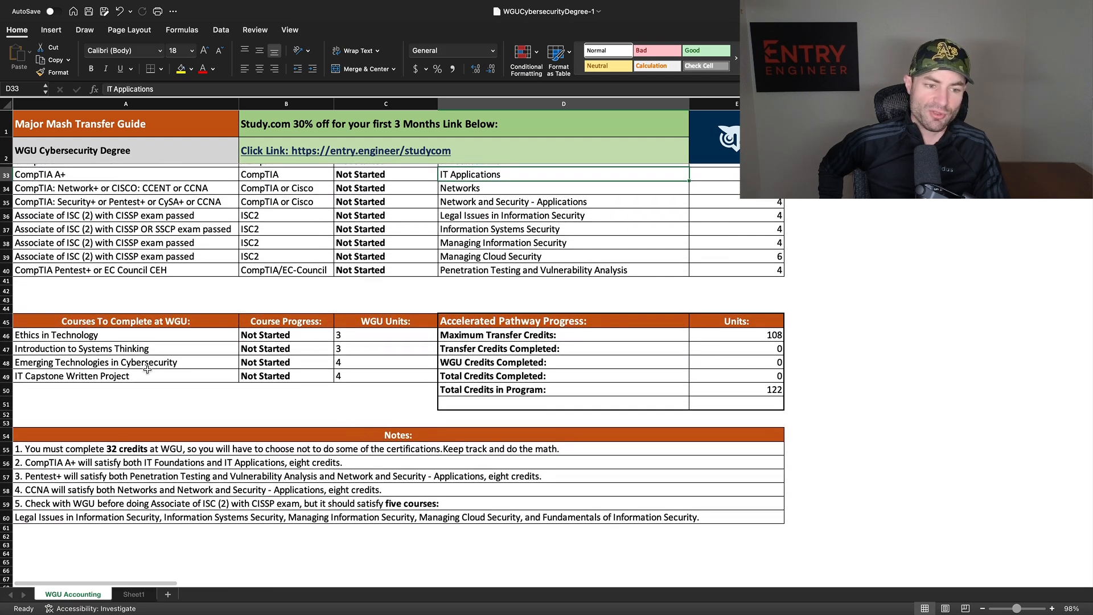
mouse_move(183, 345)
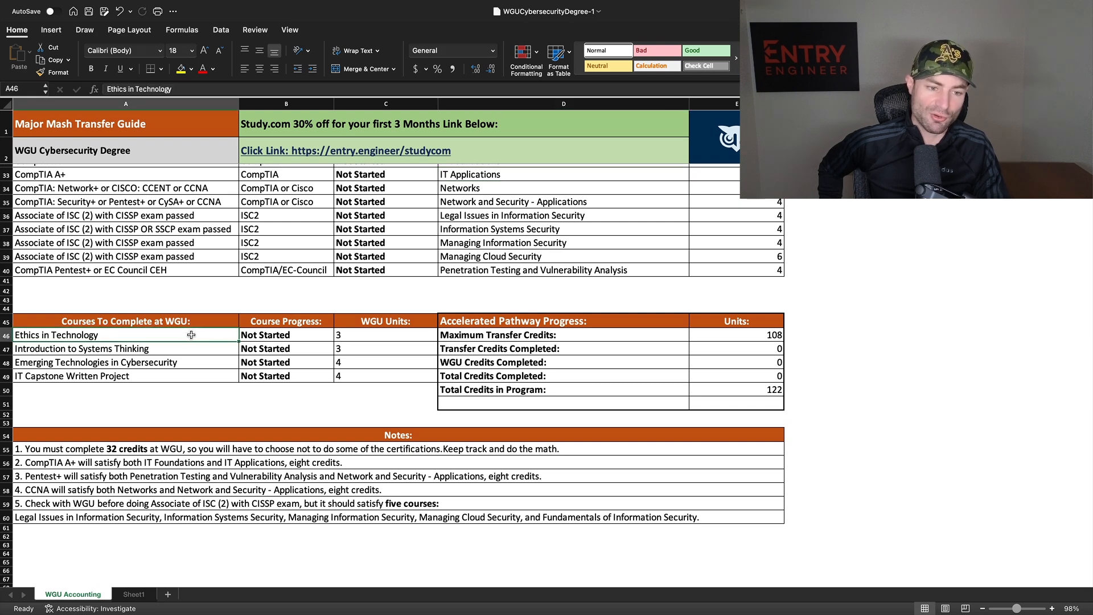
mouse_move(213, 354)
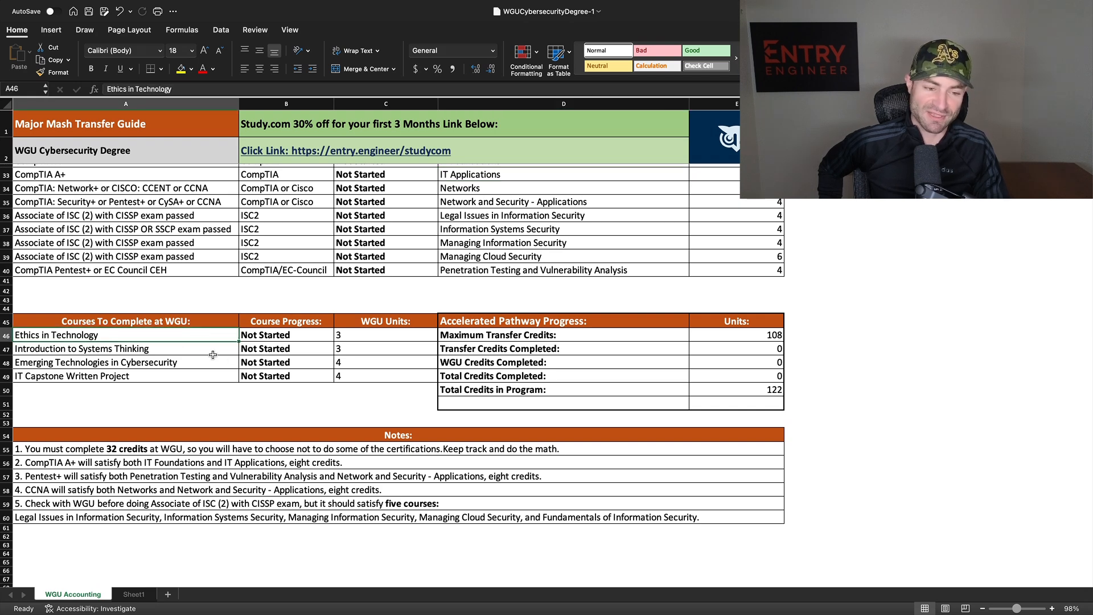
click(81, 348)
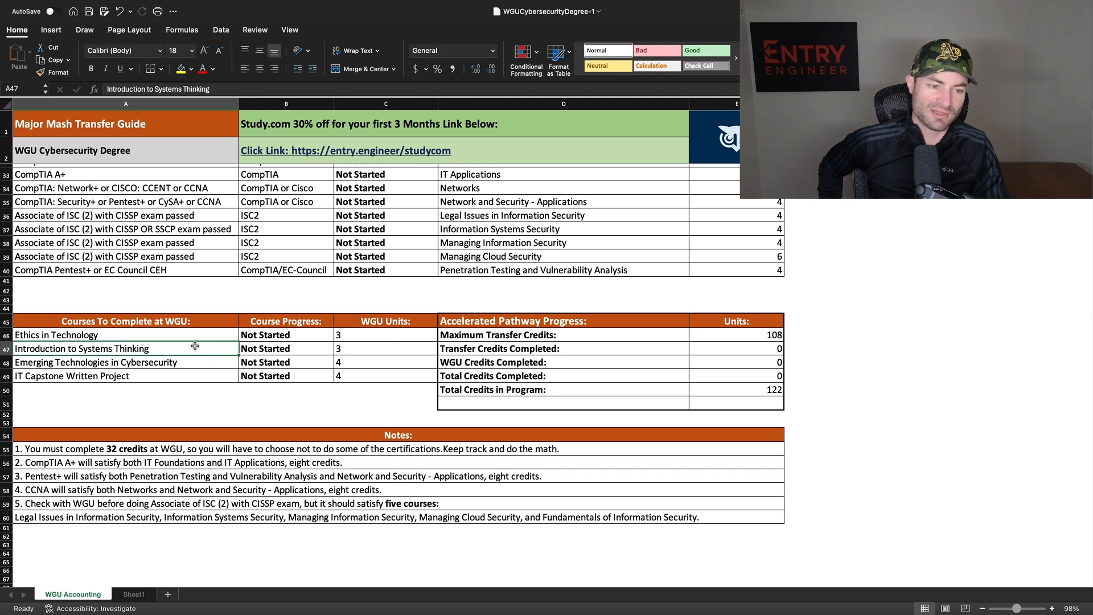
click(97, 363)
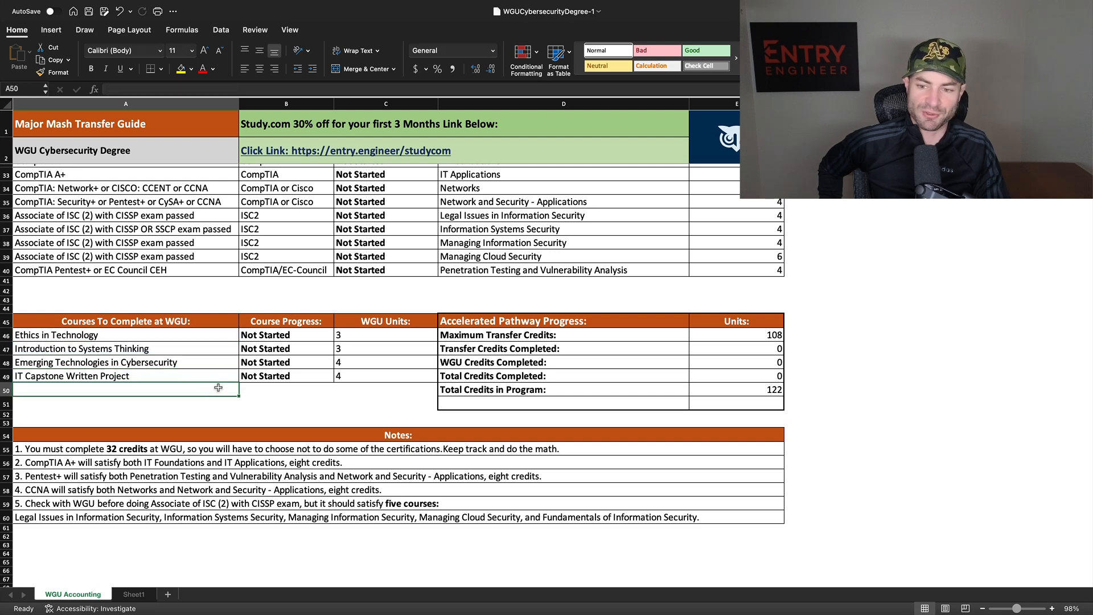
scroll(down, 3)
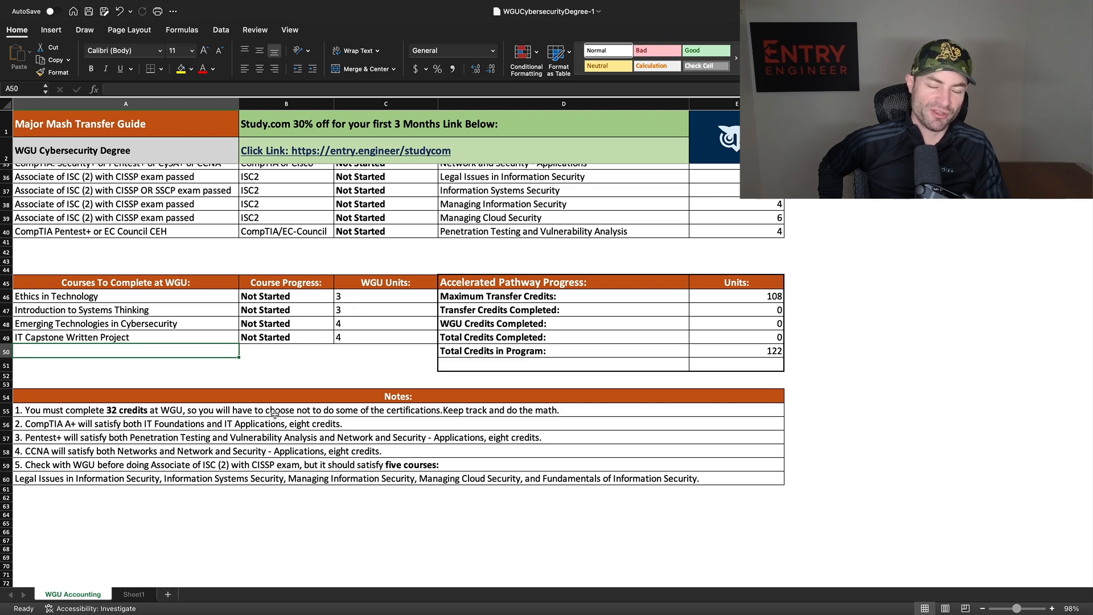
scroll(up, 3)
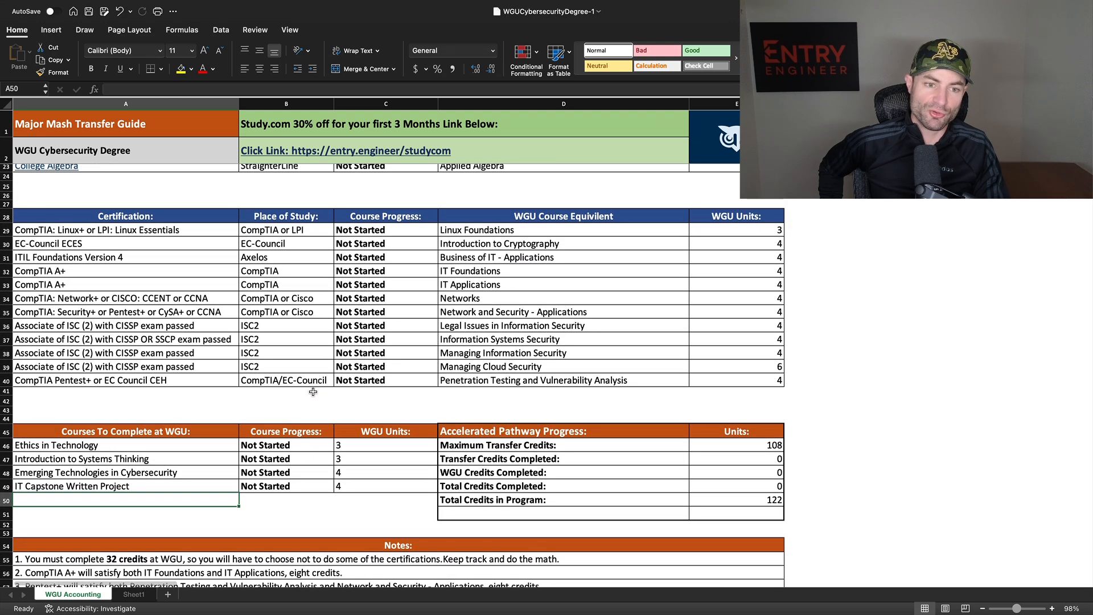
scroll(up, 3)
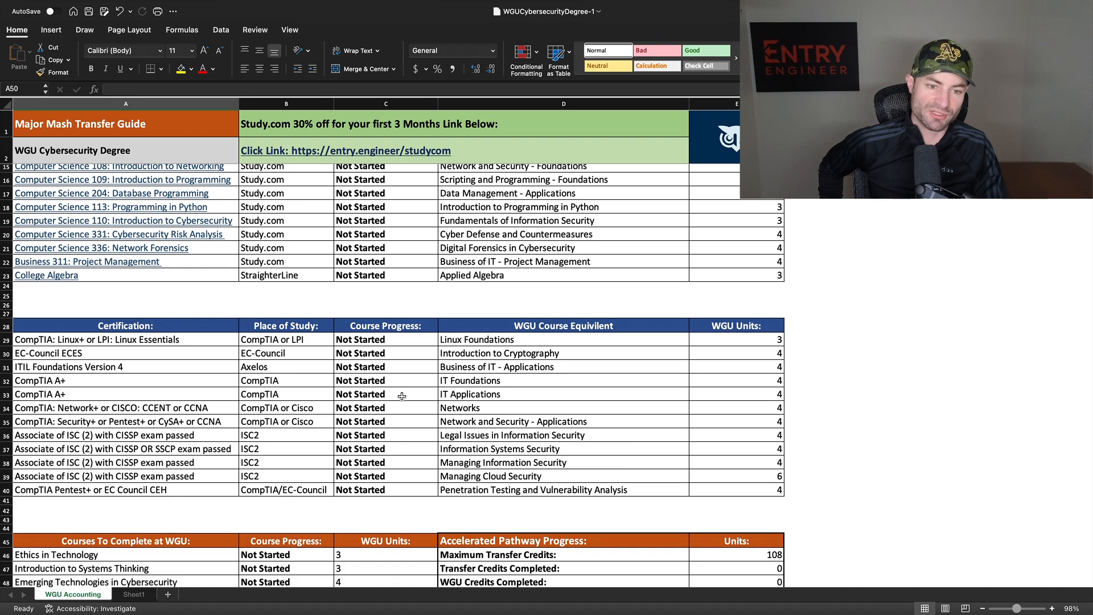
scroll(up, 3)
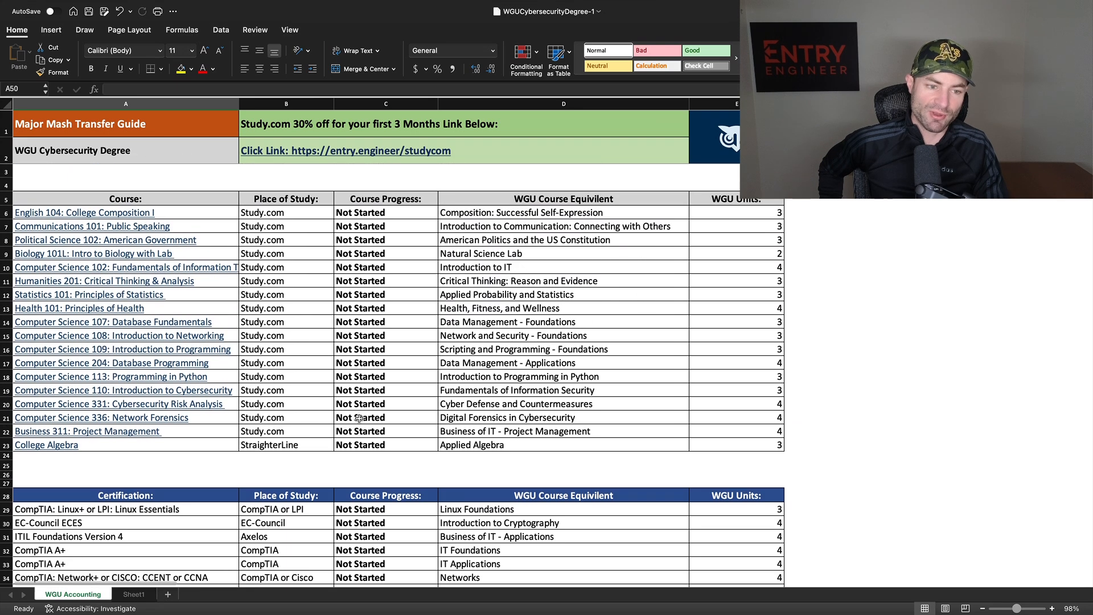
scroll(down, 3)
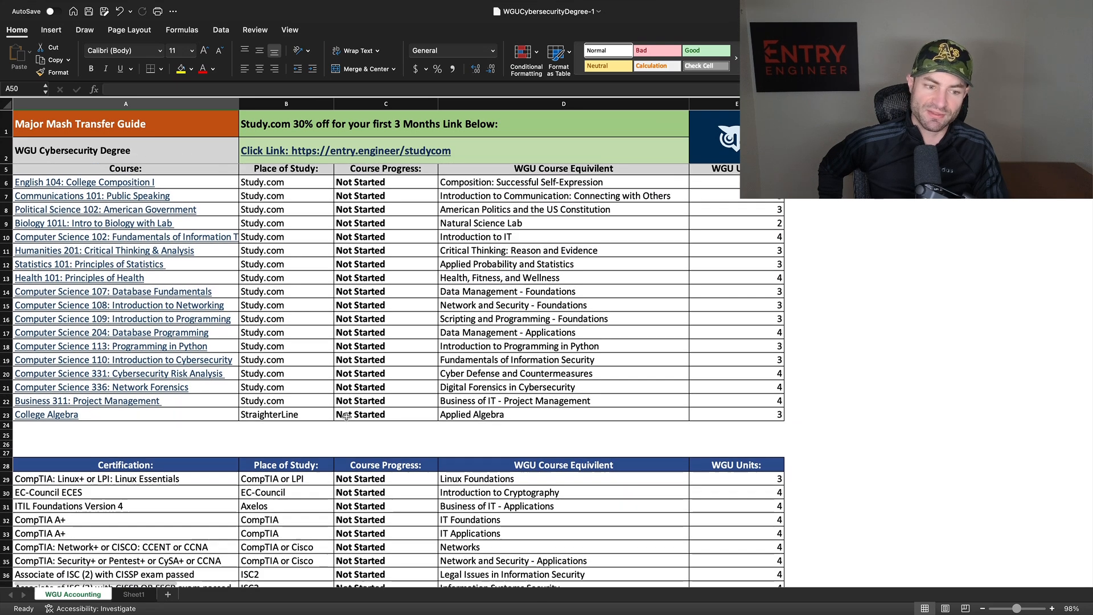
scroll(down, 3)
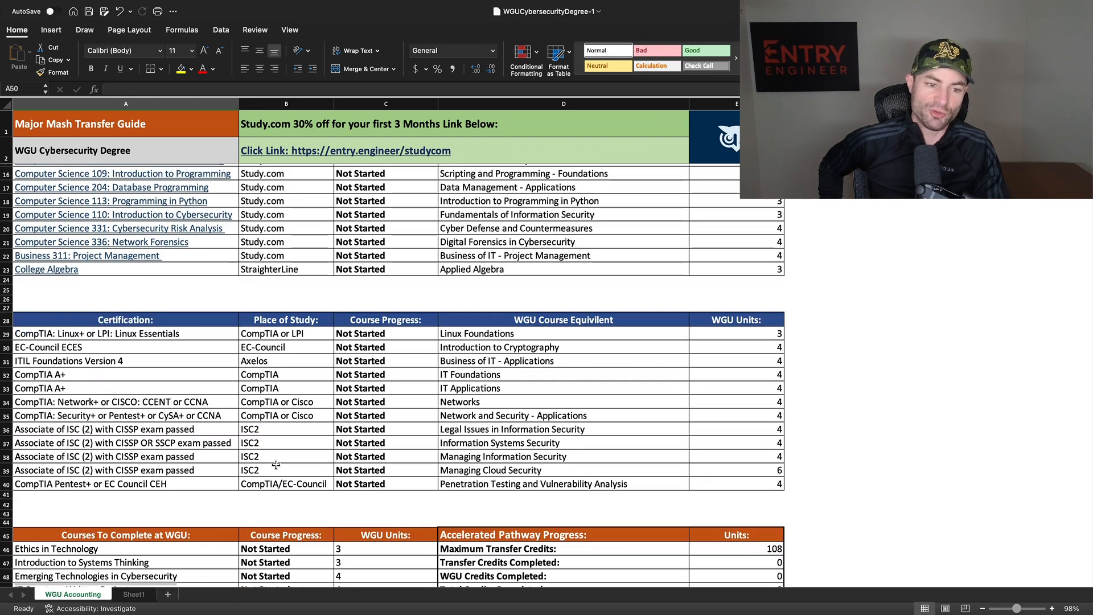
scroll(down, 3)
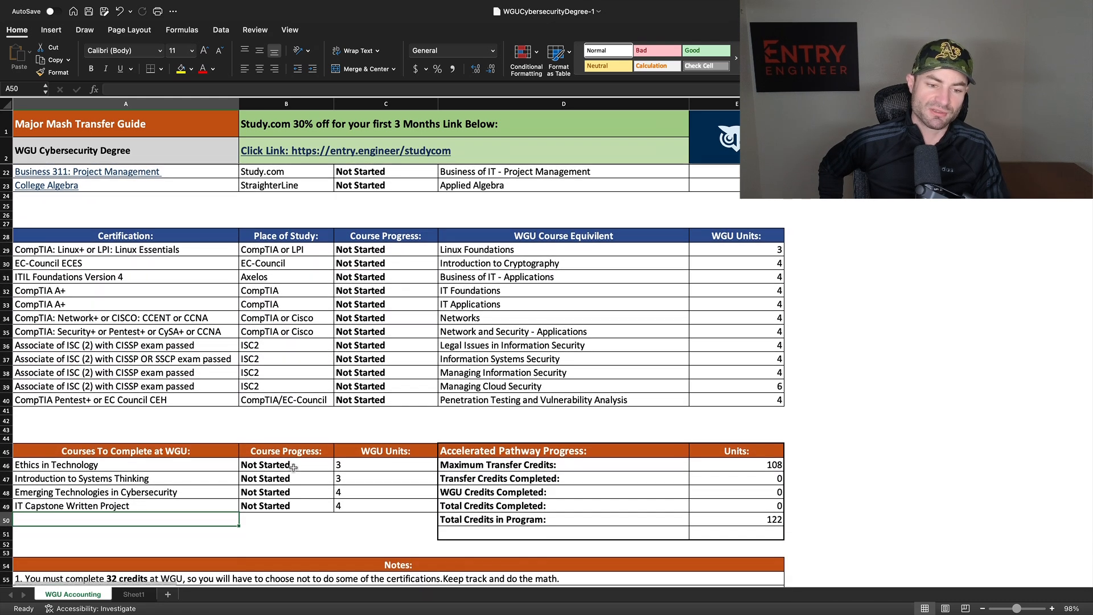
scroll(down, 3)
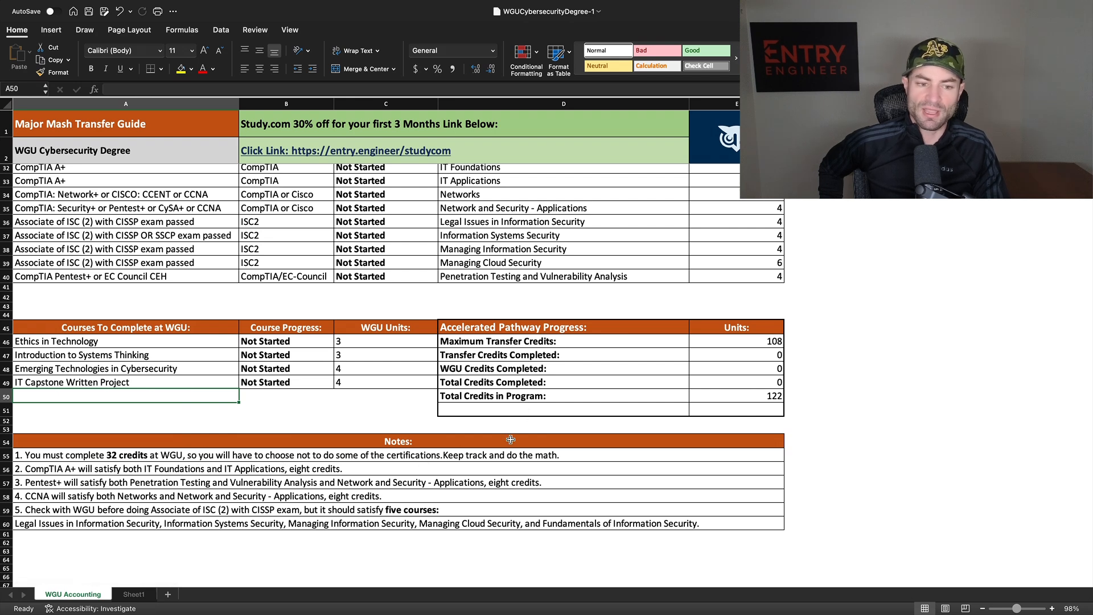
scroll(up, 3)
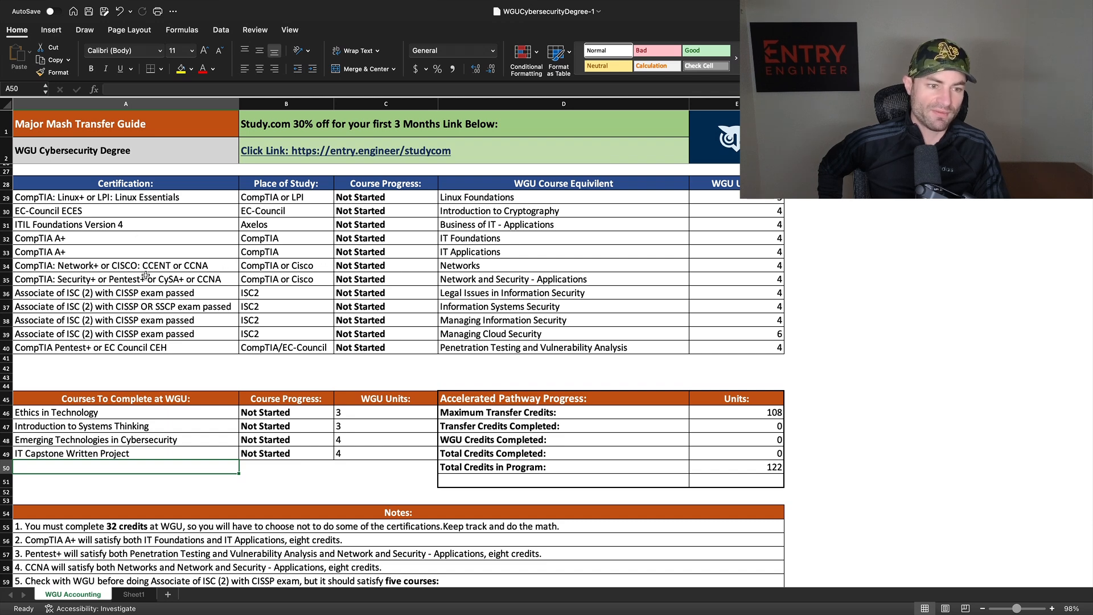
right_click(112, 265)
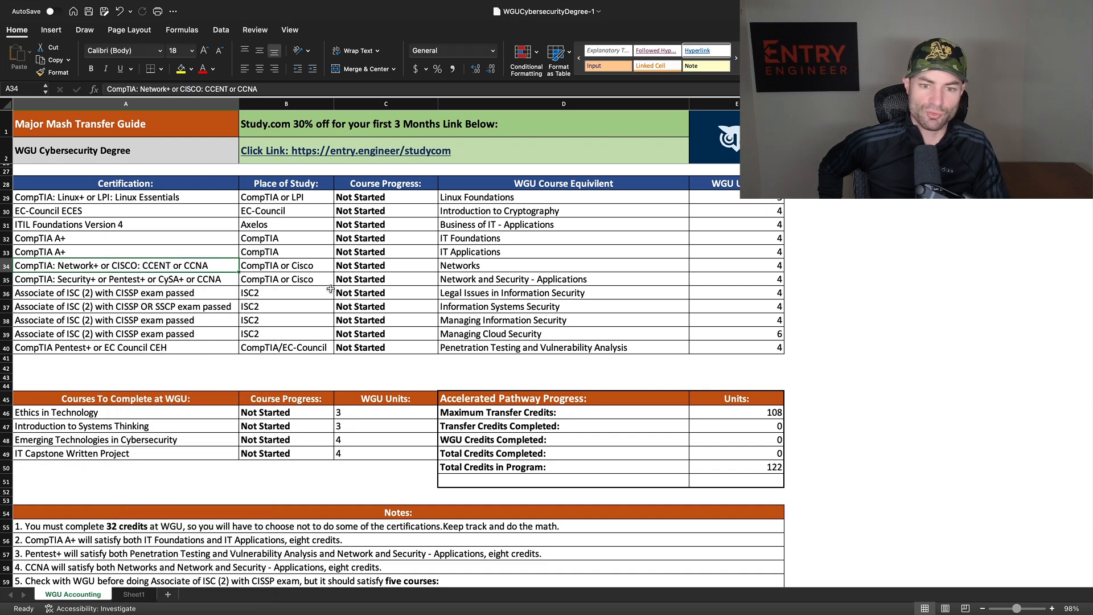
click(512, 279)
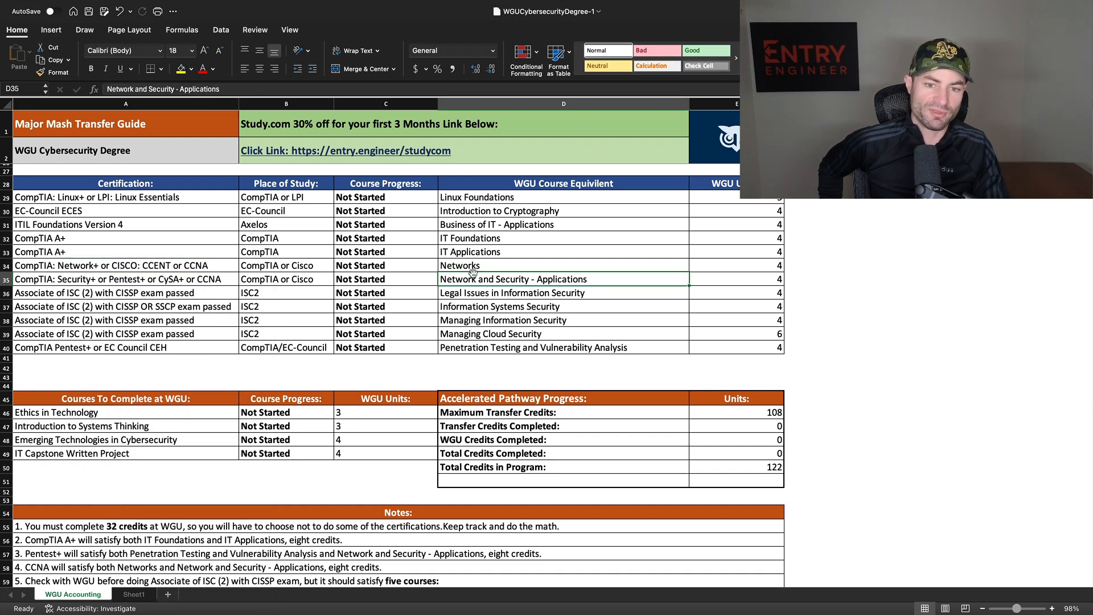
click(105, 319)
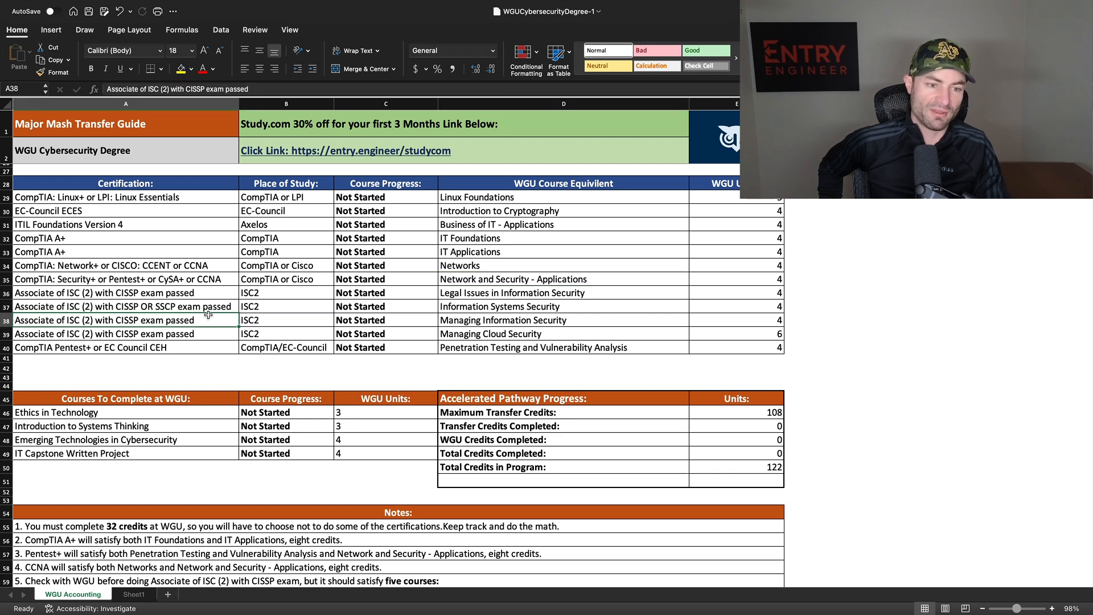
click(105, 333)
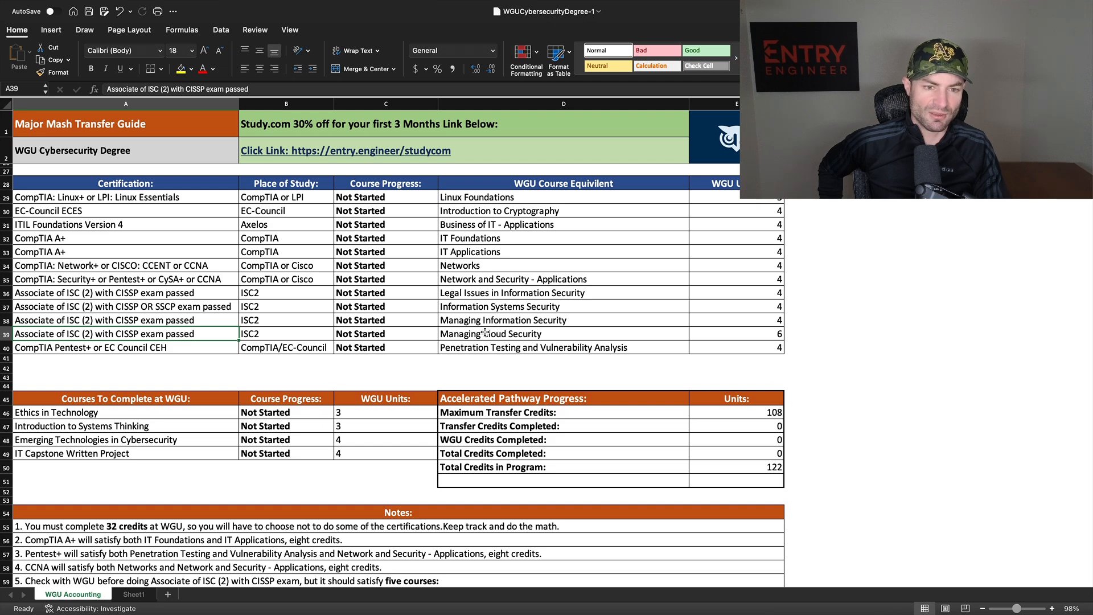
scroll(up, 3)
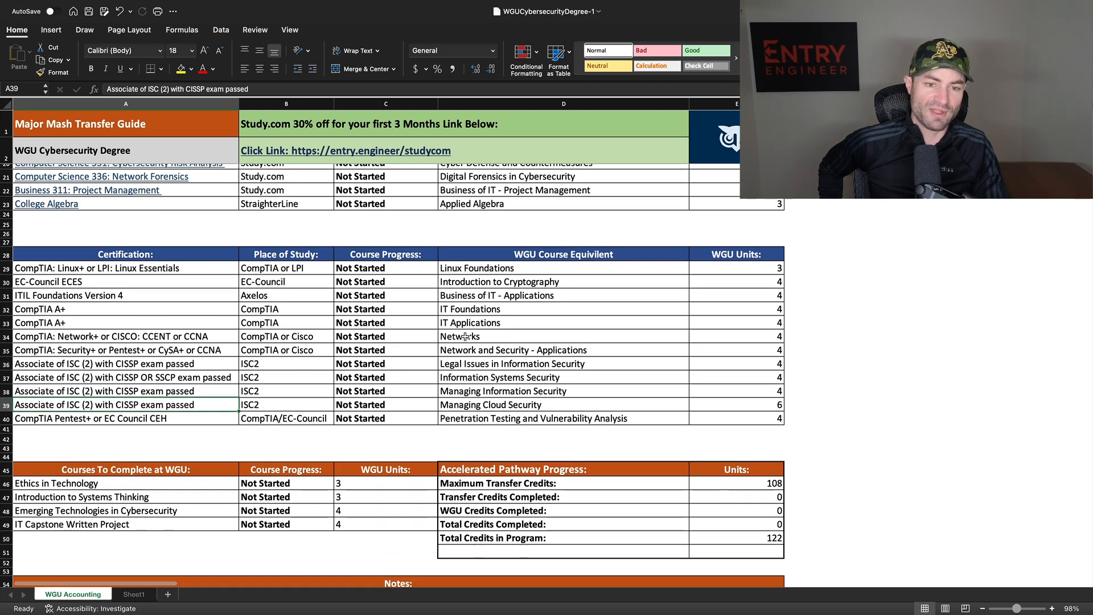
scroll(up, 3)
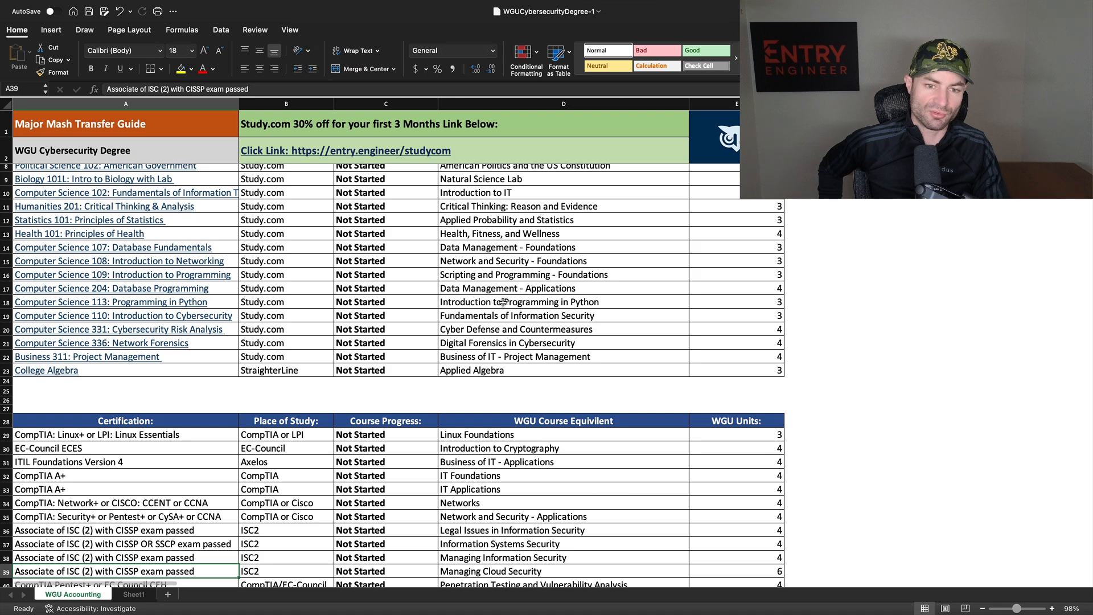
scroll(down, 3)
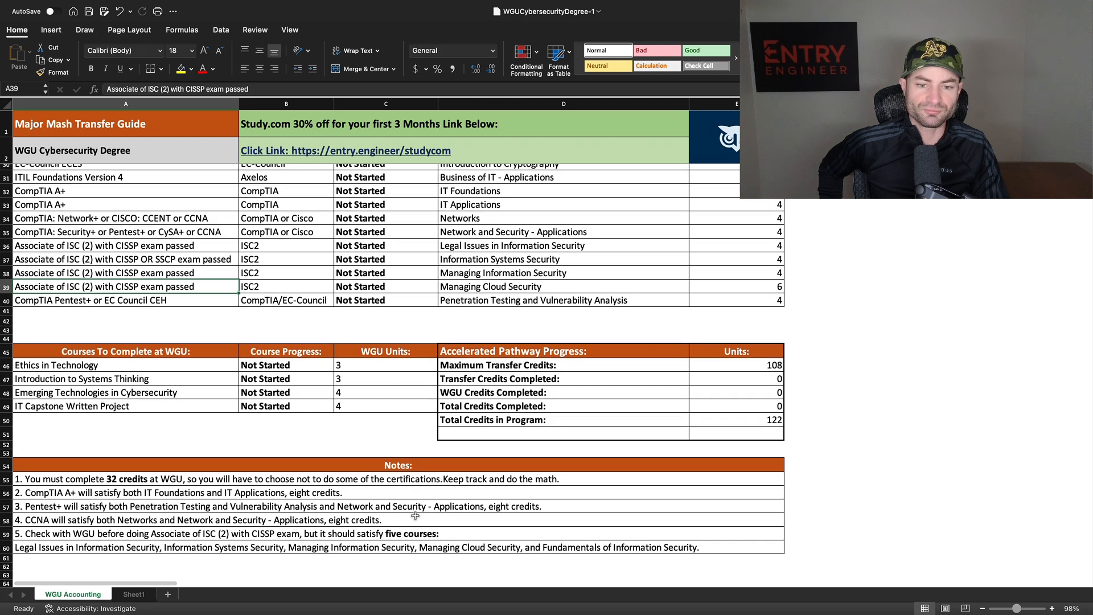
scroll(up, 3)
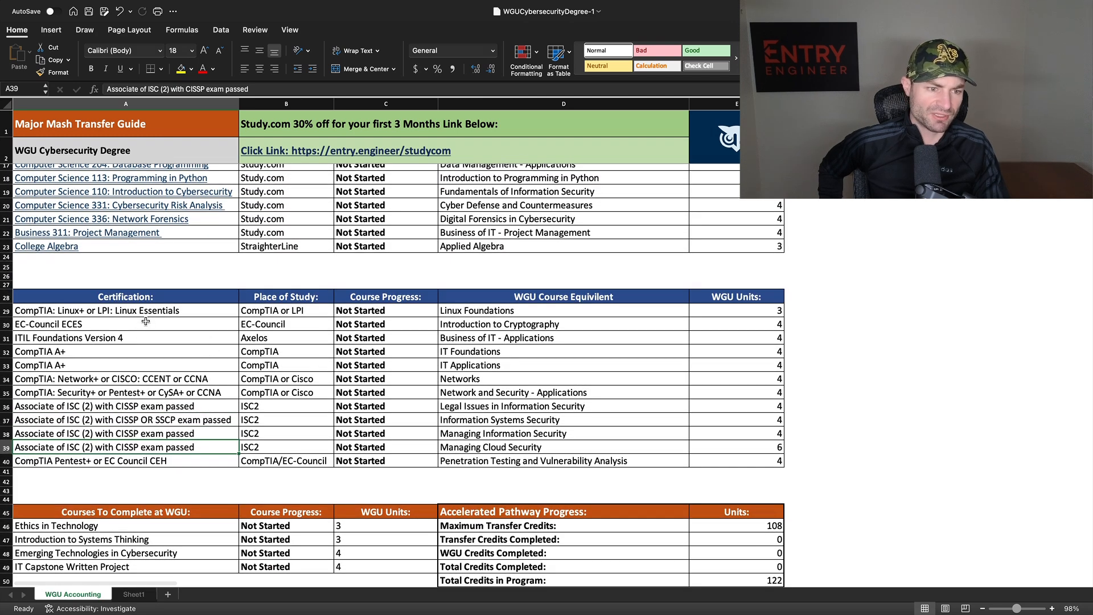
mouse_move(165, 312)
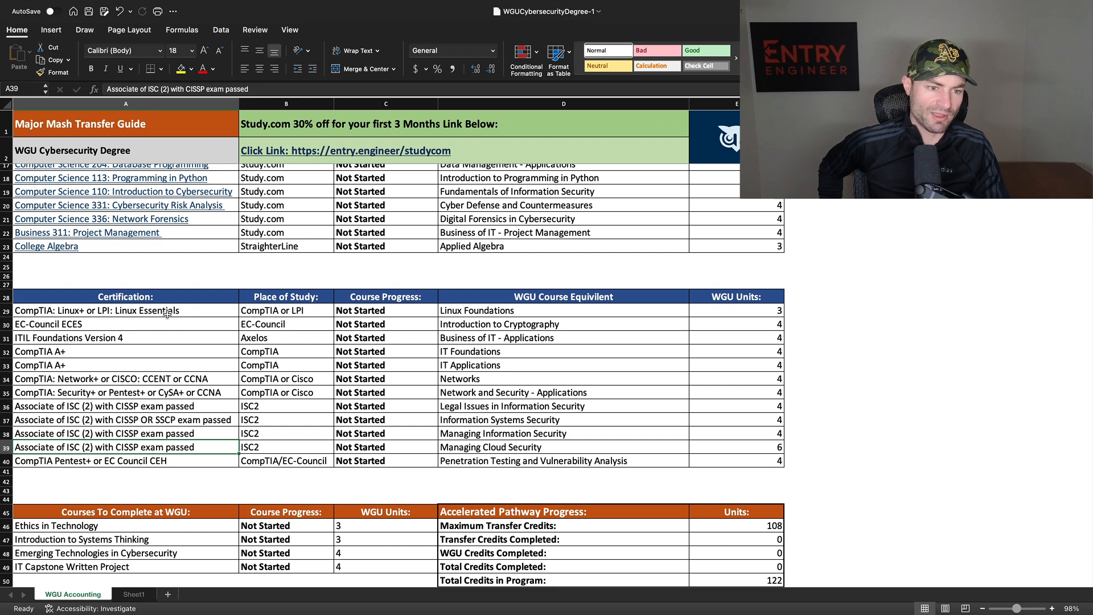
click(48, 324)
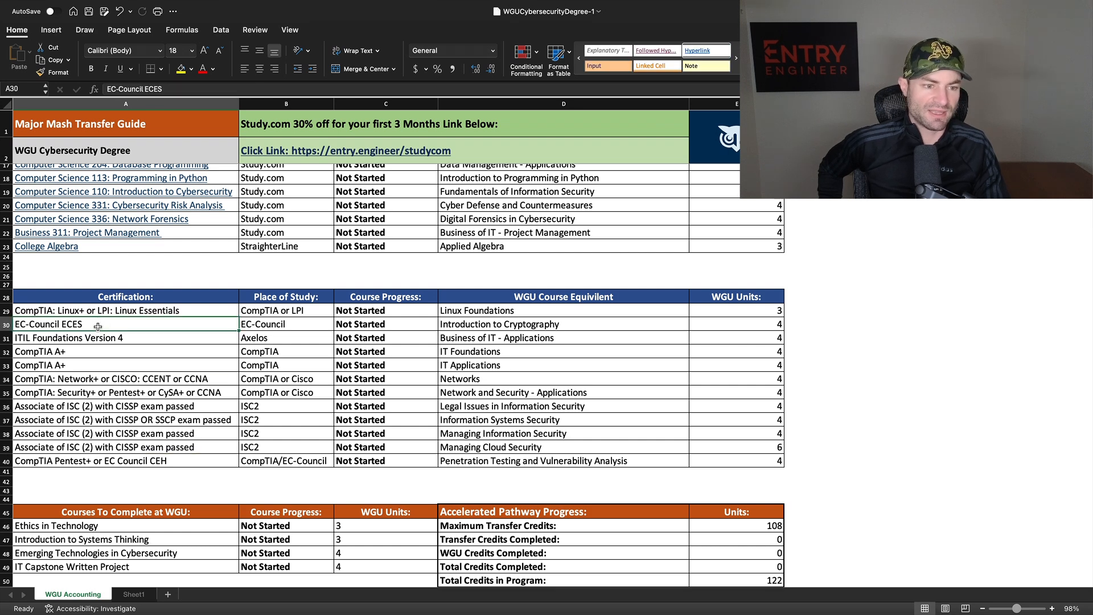
click(98, 338)
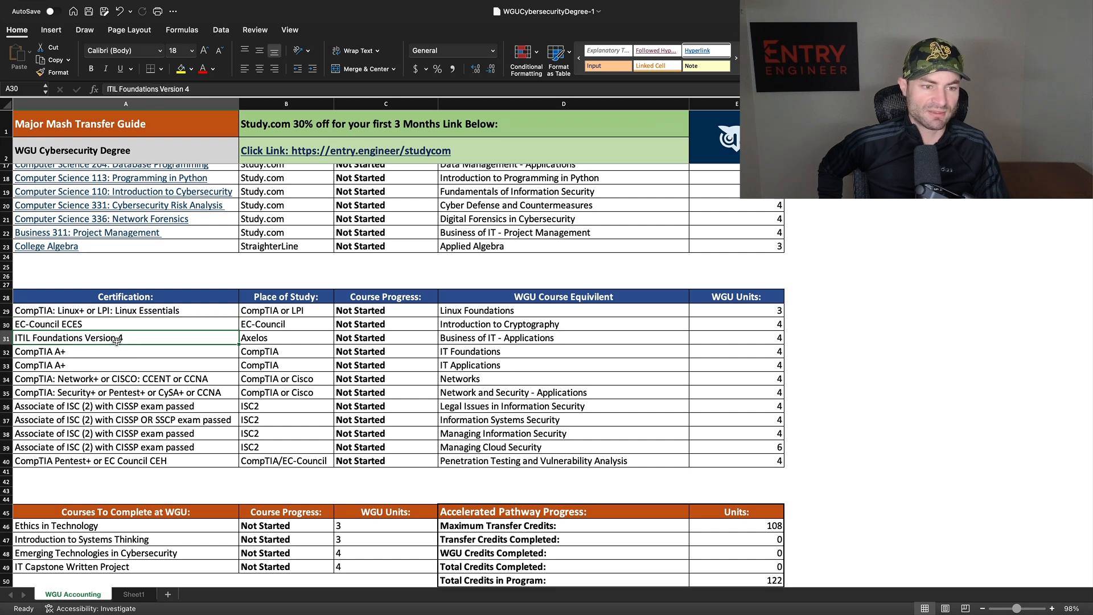
click(41, 351)
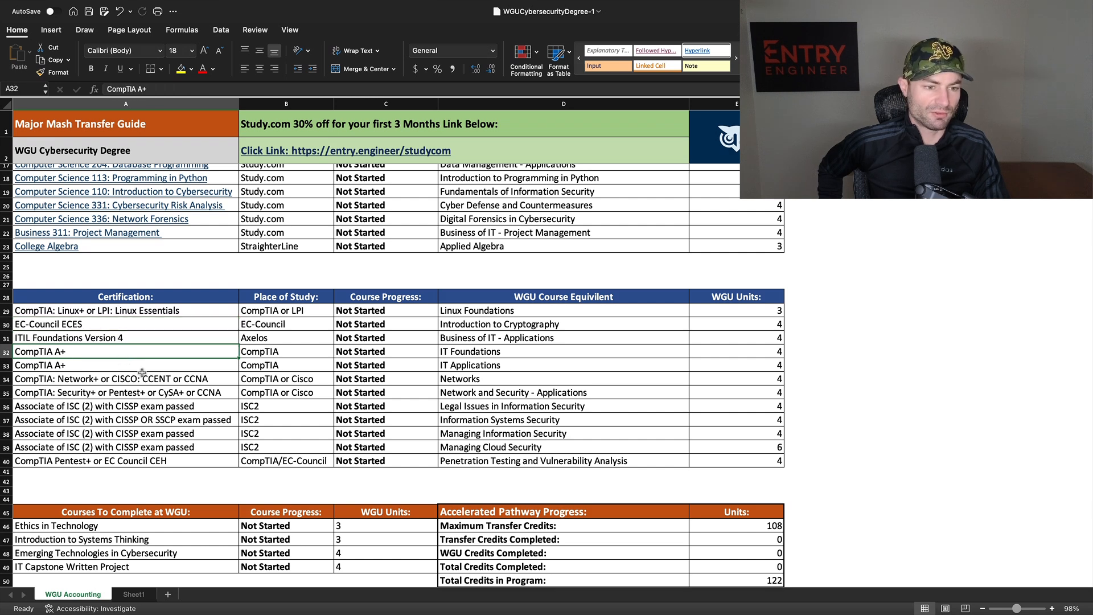
click(125, 378)
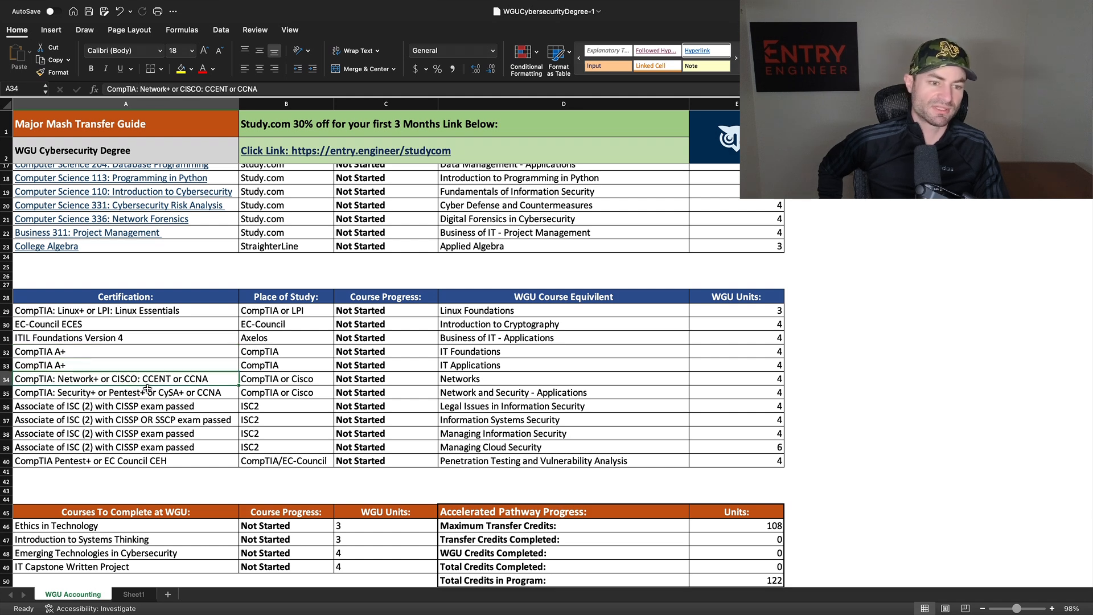
click(140, 392)
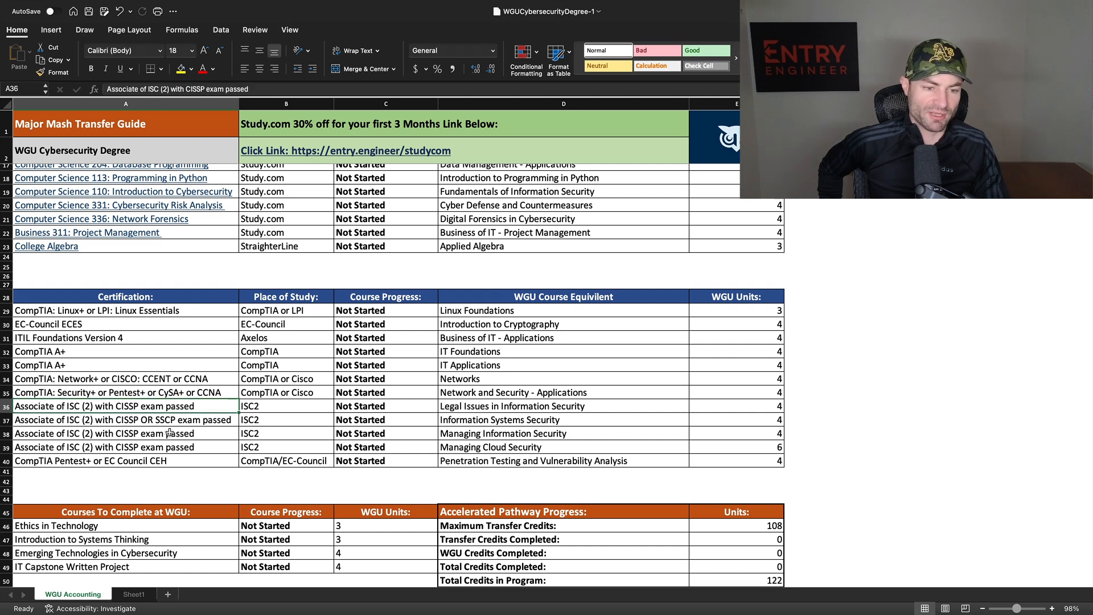
click(90, 461)
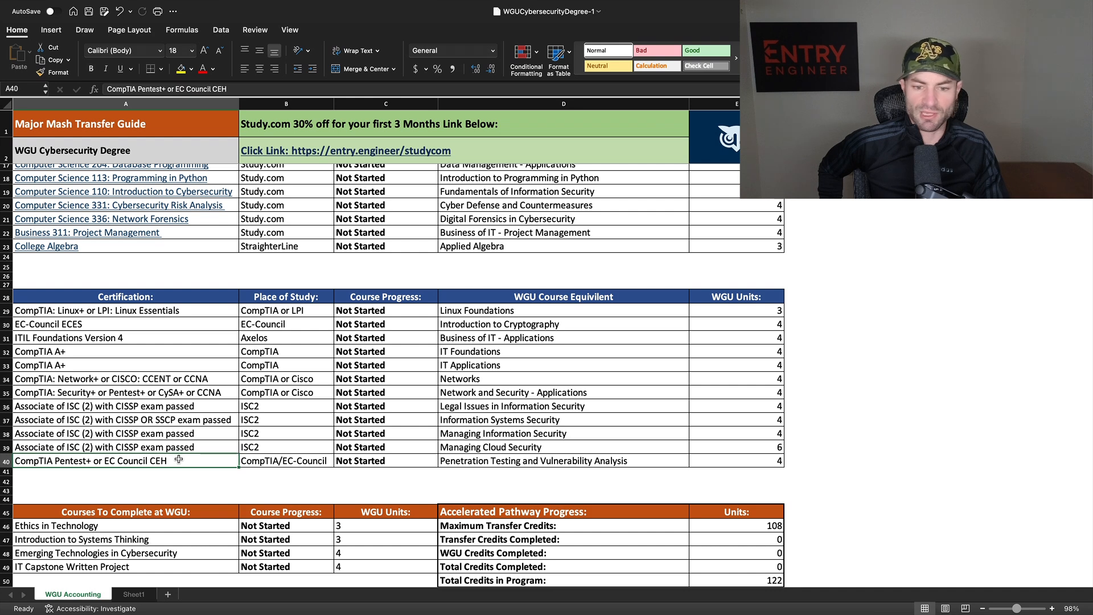
click(564, 460)
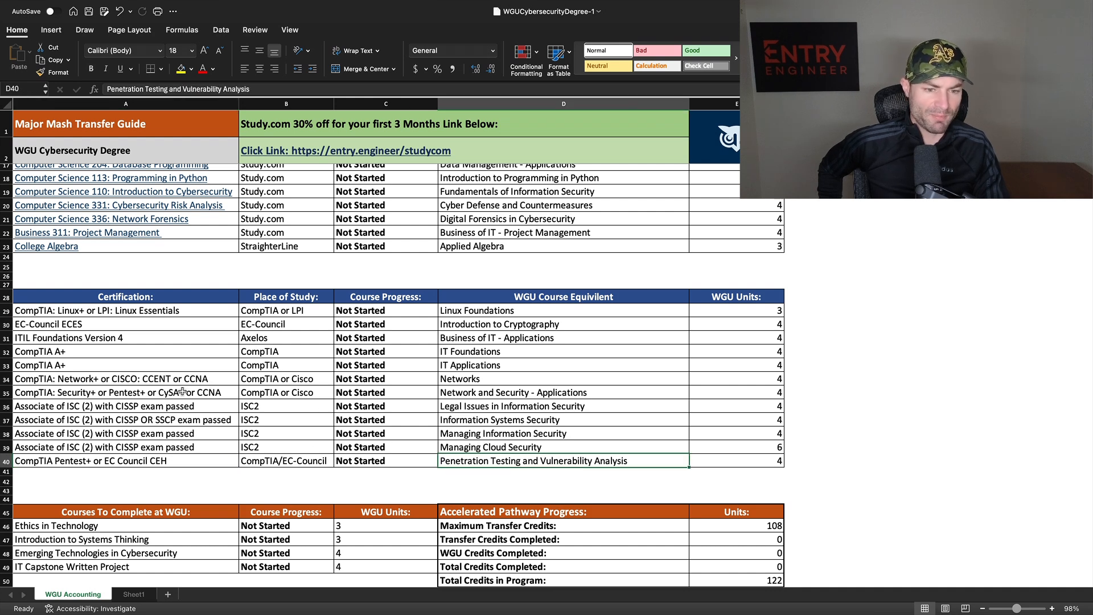
click(125, 392)
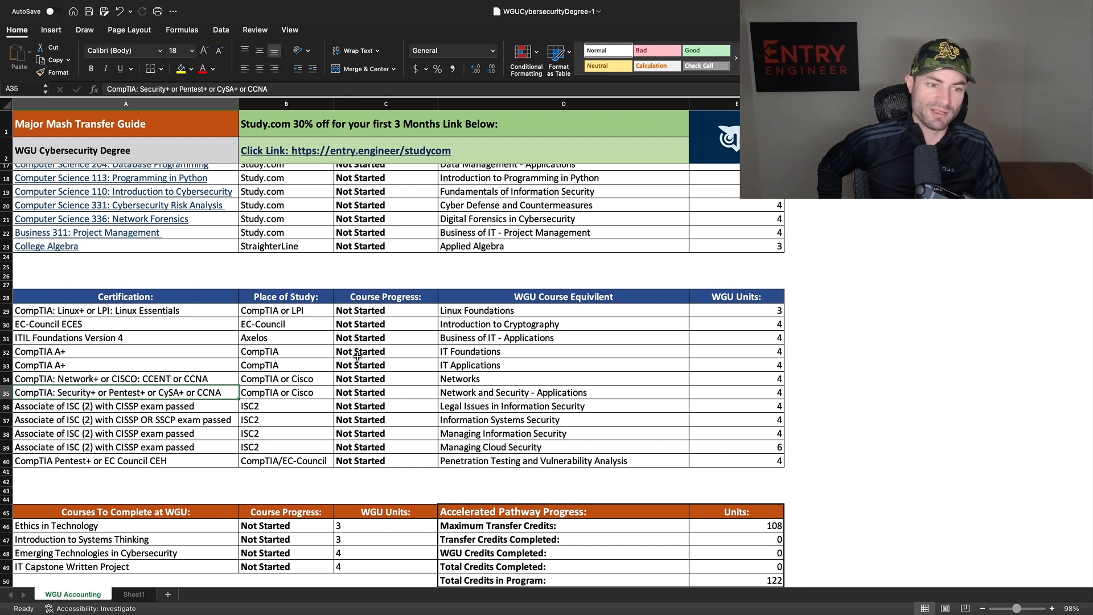
scroll(down, 3)
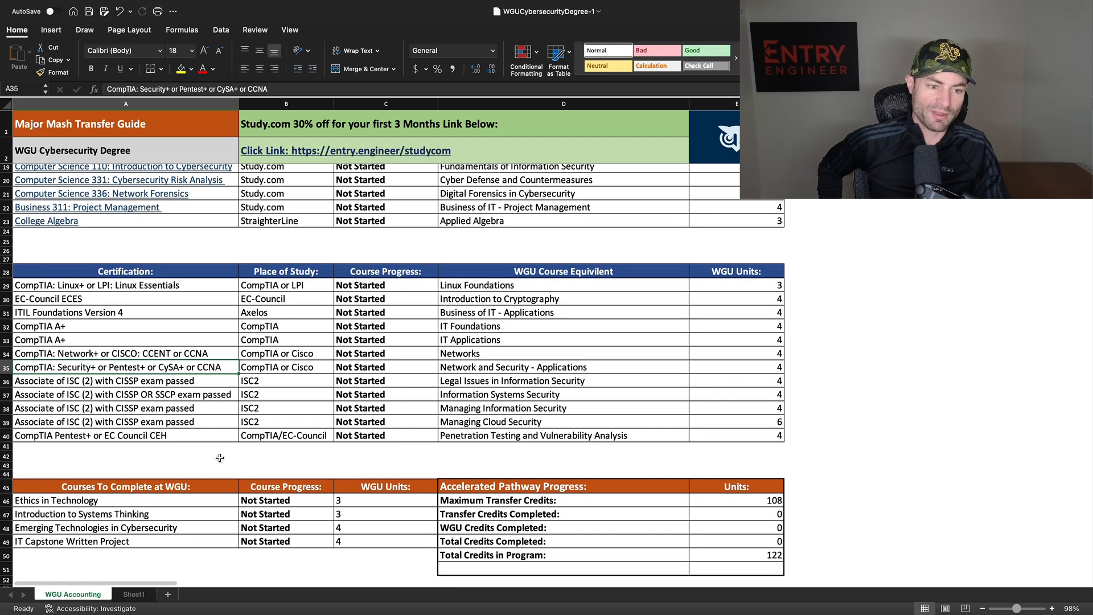
mouse_move(254, 459)
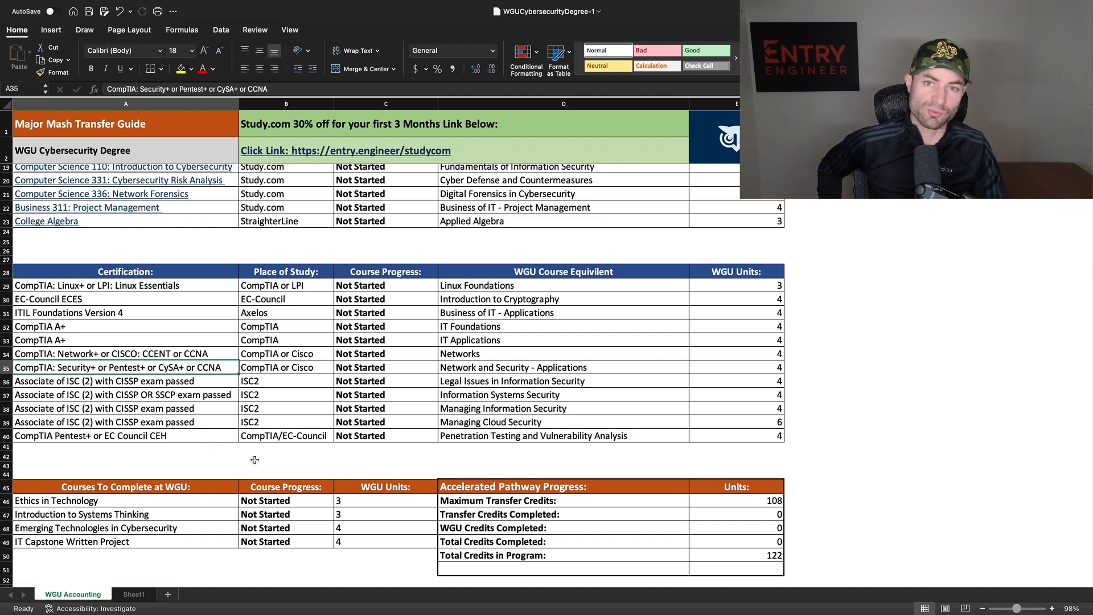
scroll(down, 3)
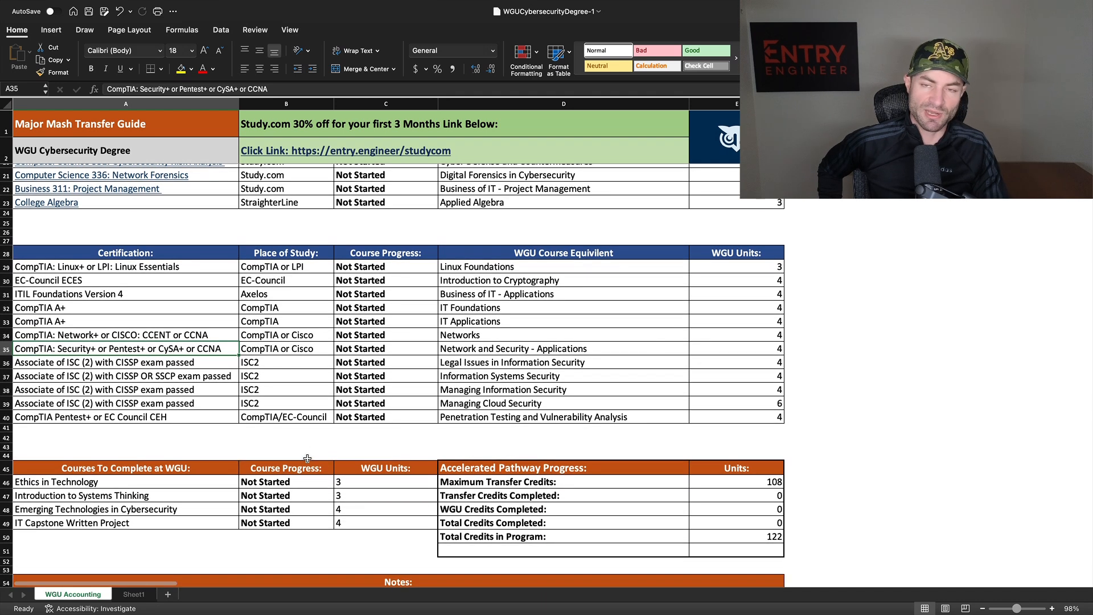
scroll(down, 3)
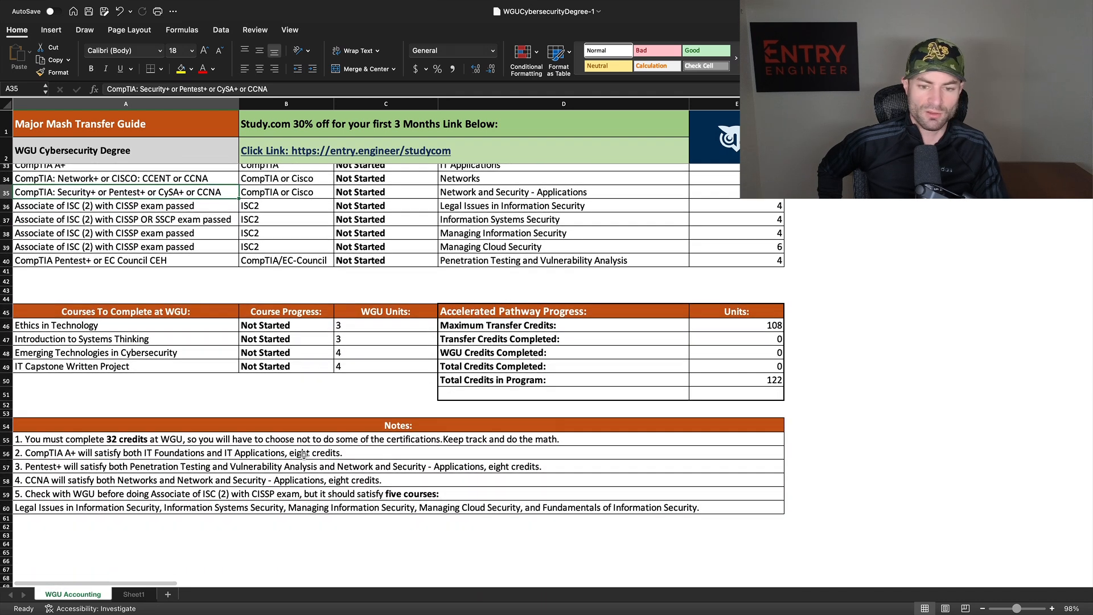
scroll(down, 3)
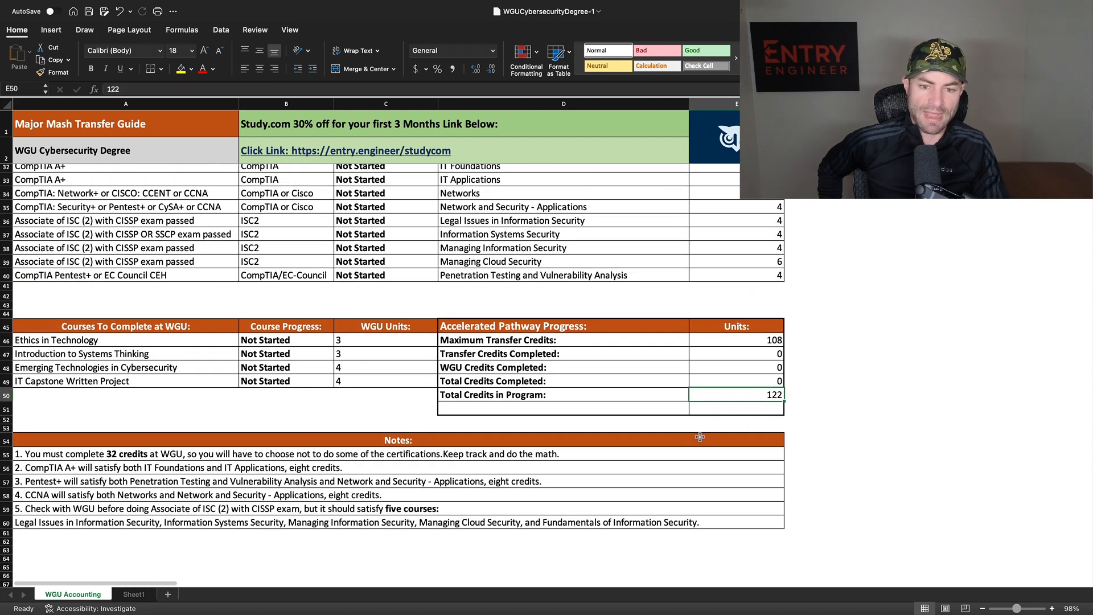
scroll(up, 3)
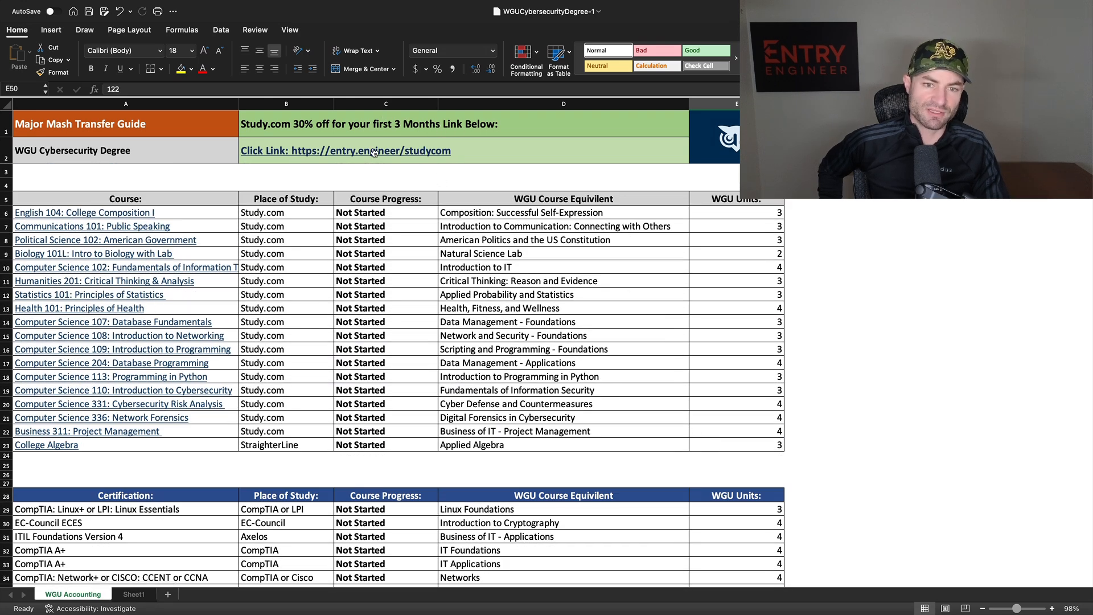
mouse_move(387, 162)
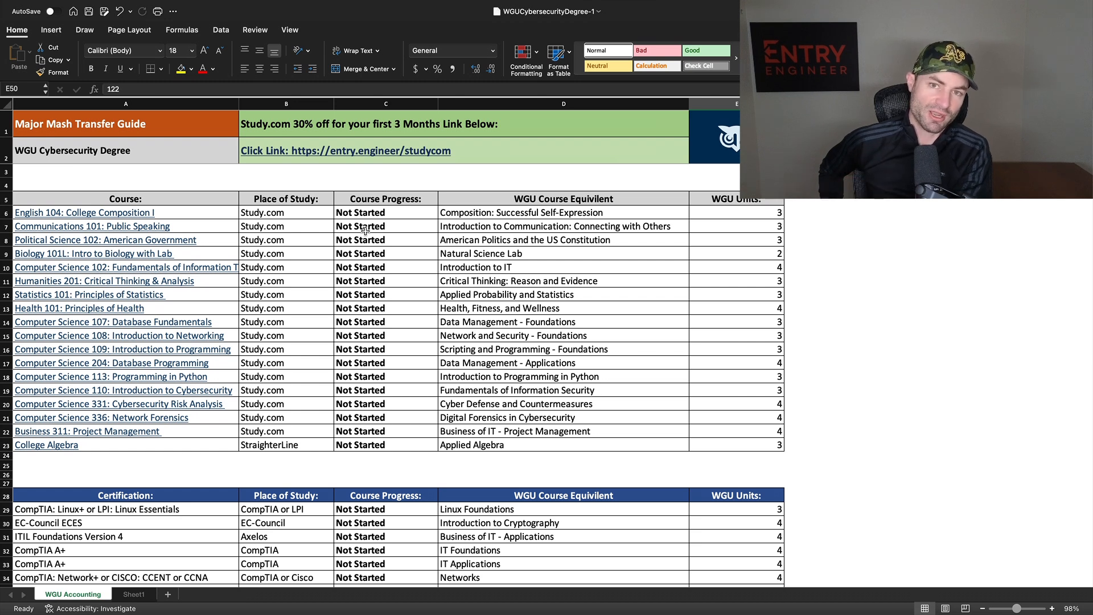
right_click(360, 226)
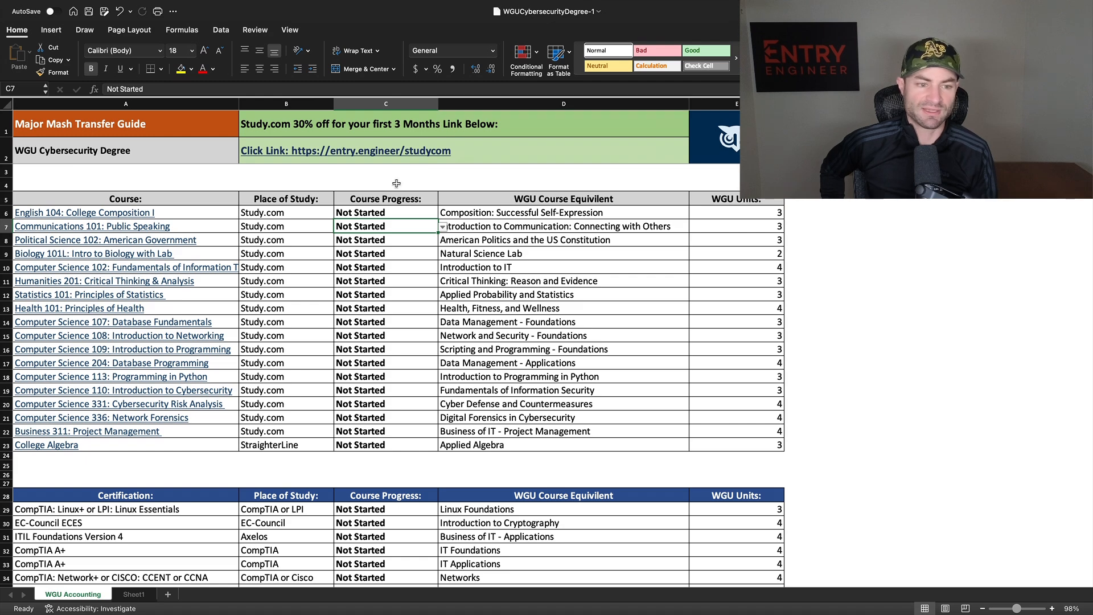
scroll(down, 3)
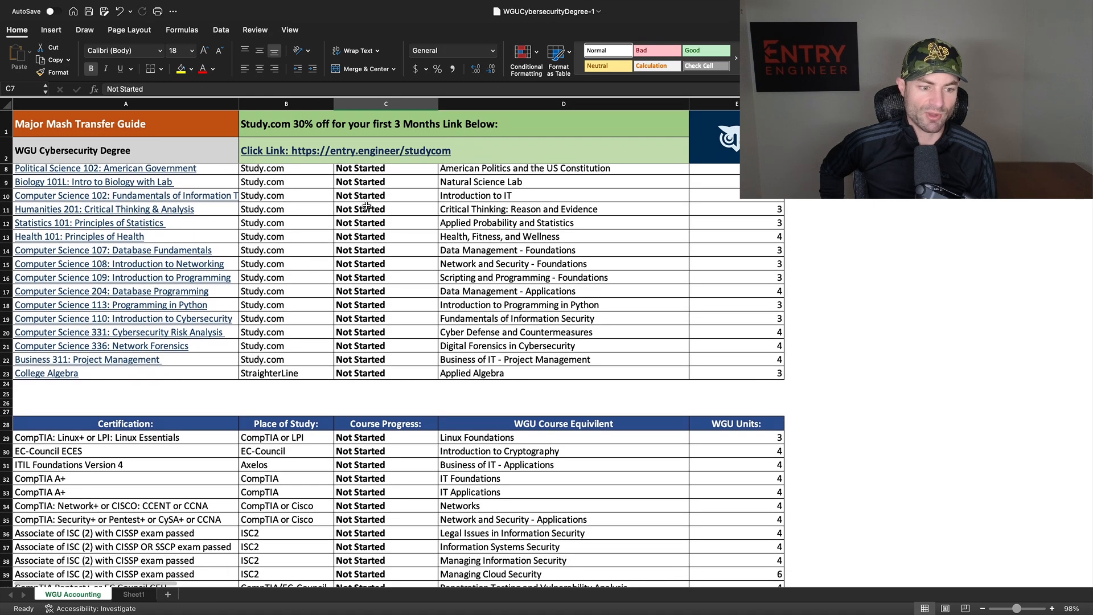